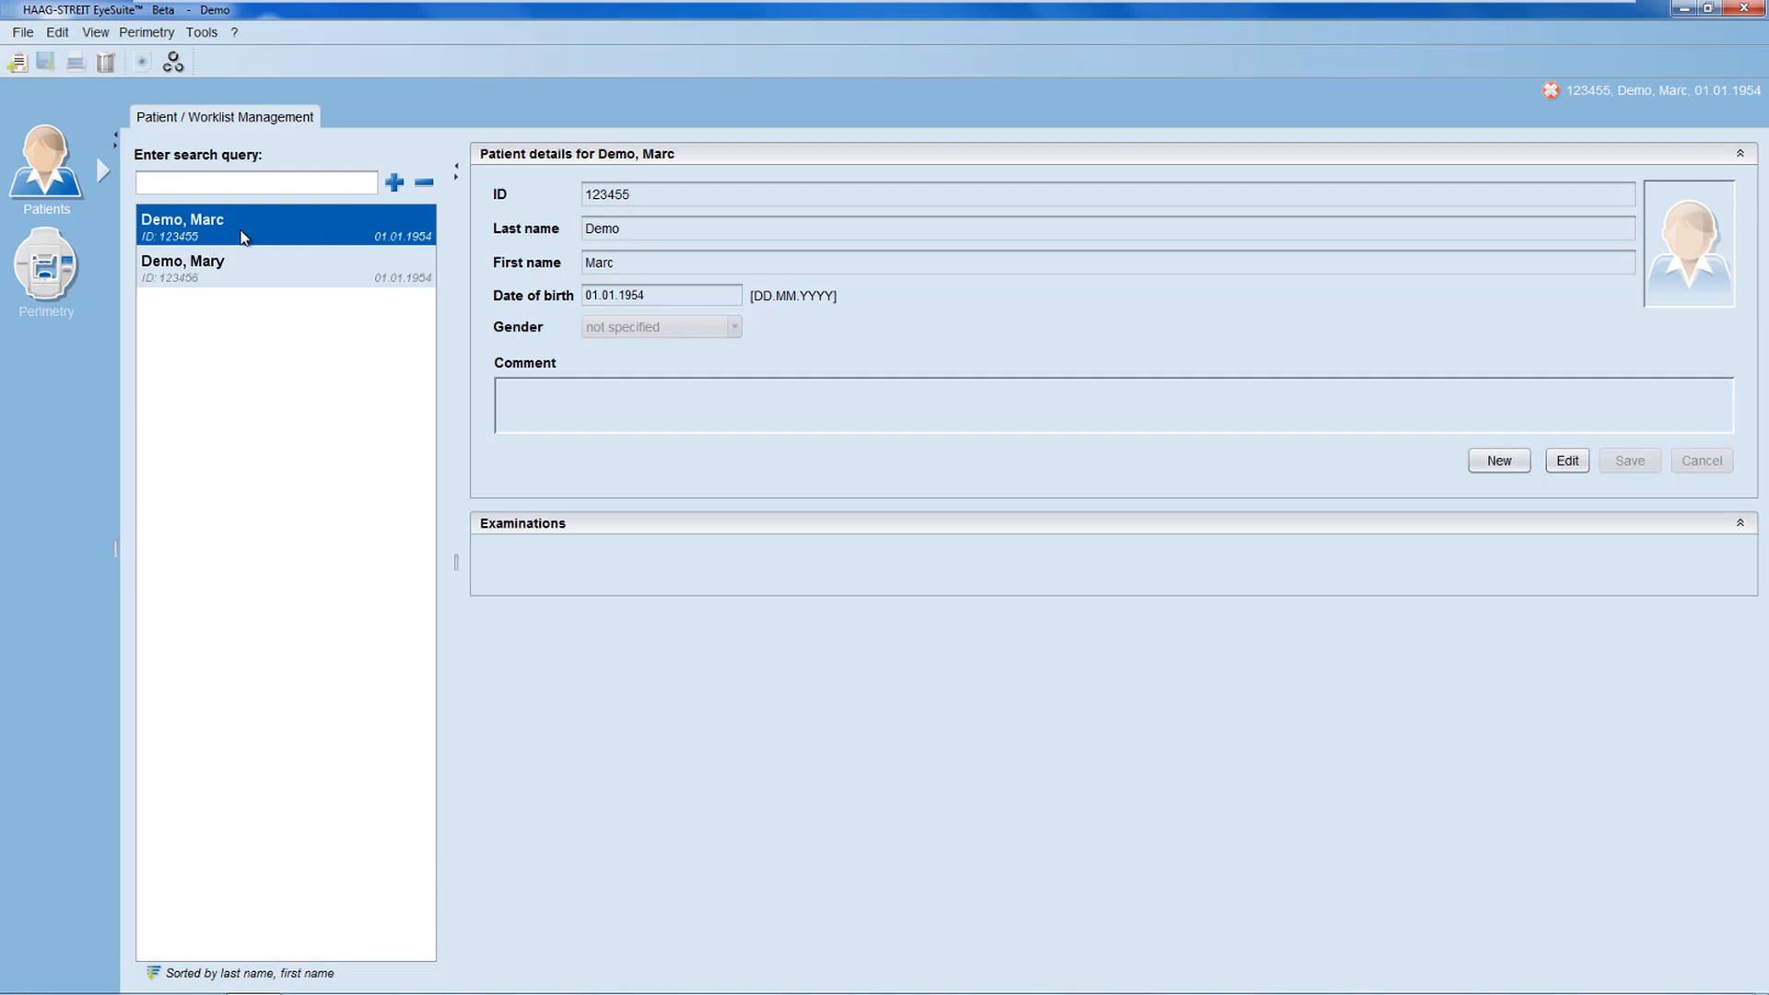
{"action": "mouse_move", "coordinate": [228, 286]}
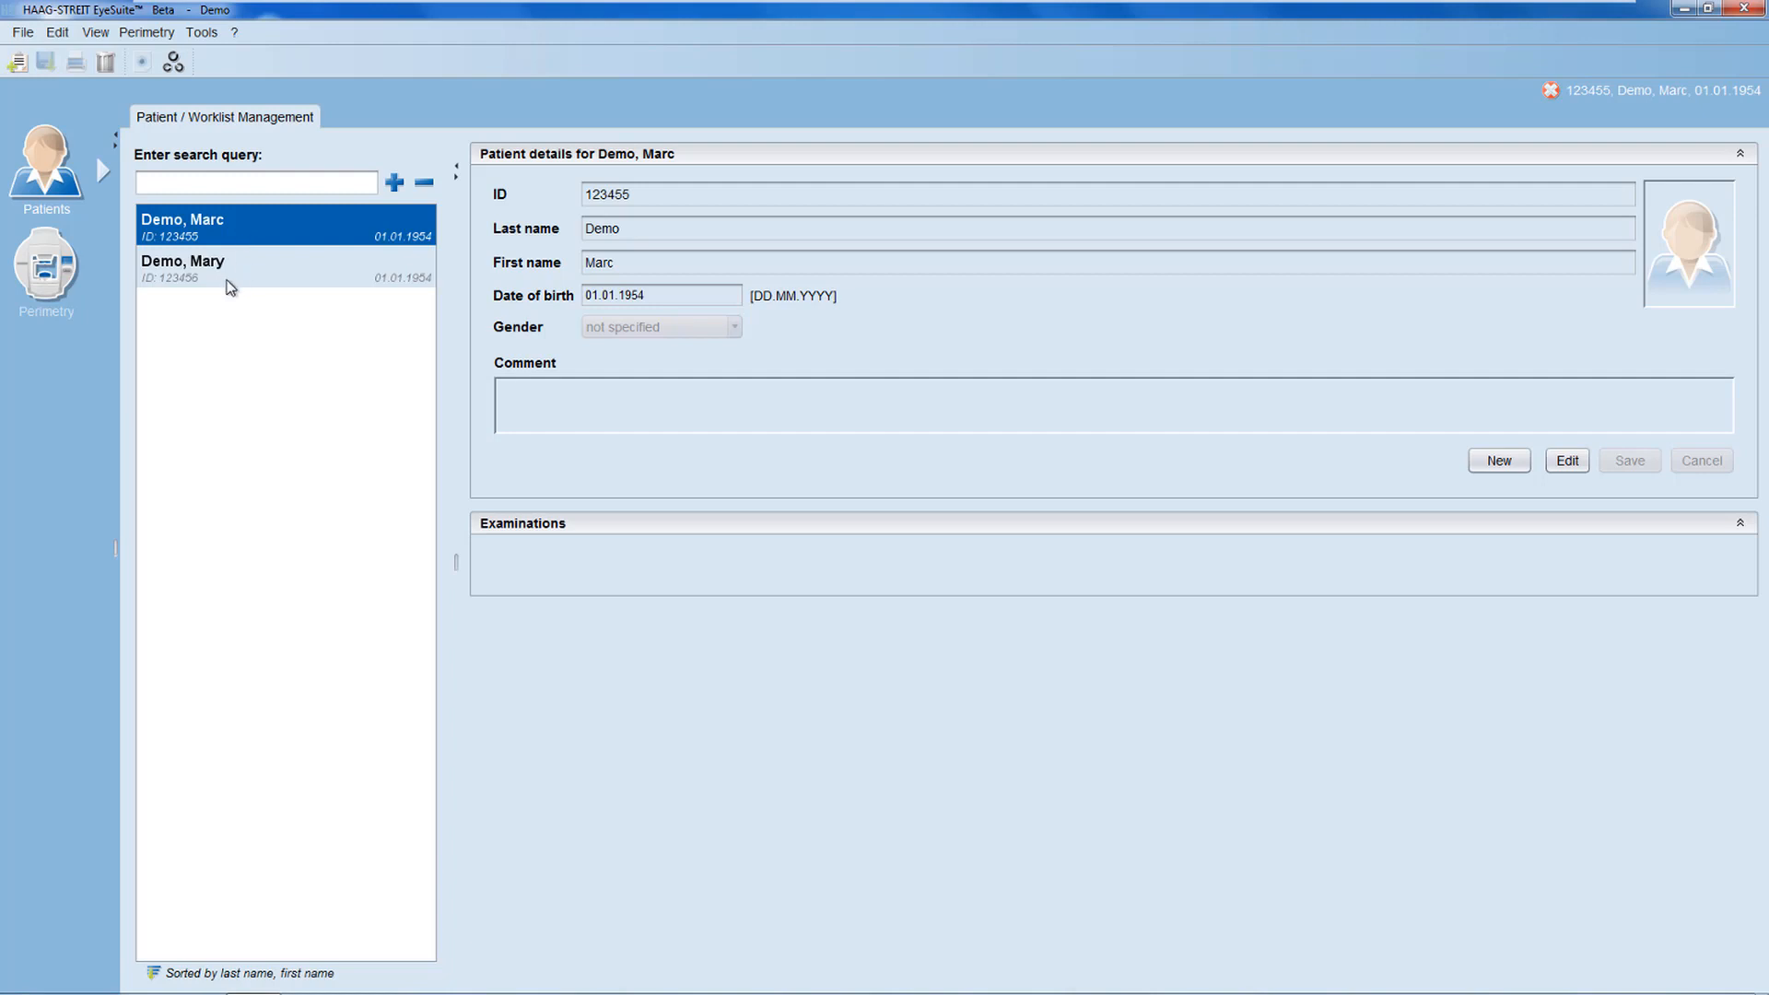
Select patient Demo, Mary, showing her details and examinations from 09.04.2018 and 11.02.2016.
{"action": "left_click", "coordinate": [227, 269]}
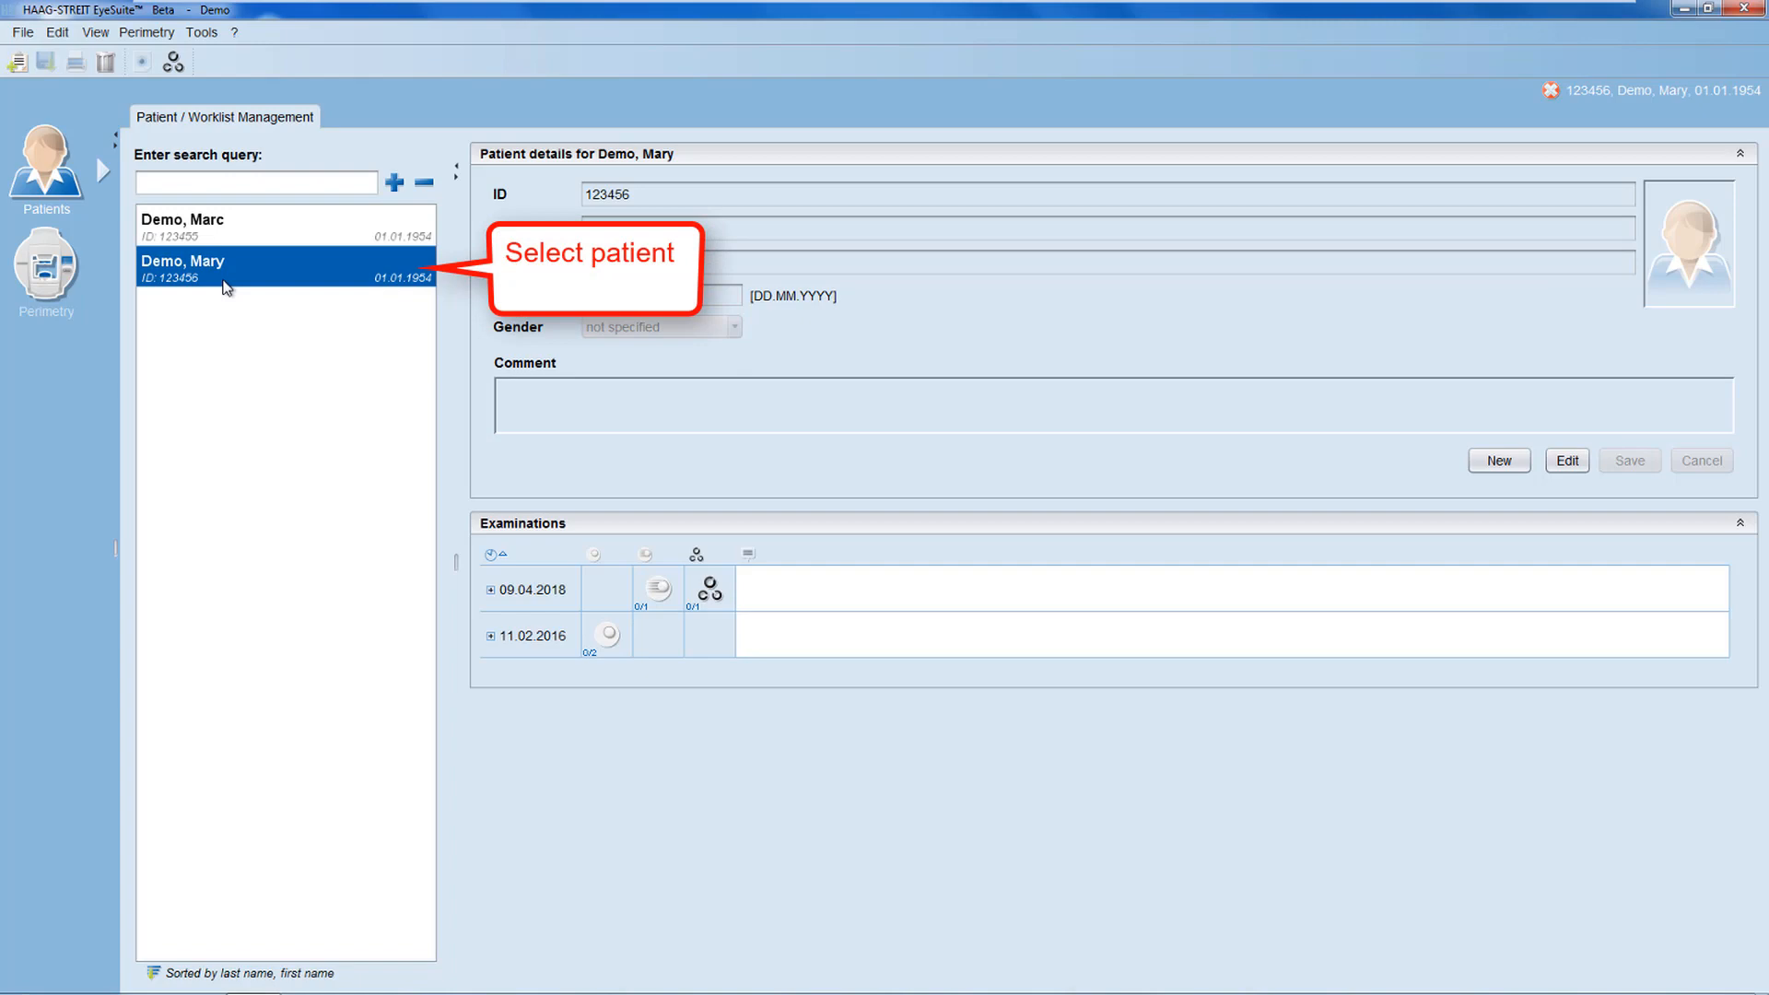
{"action": "mouse_move", "coordinate": [74, 291]}
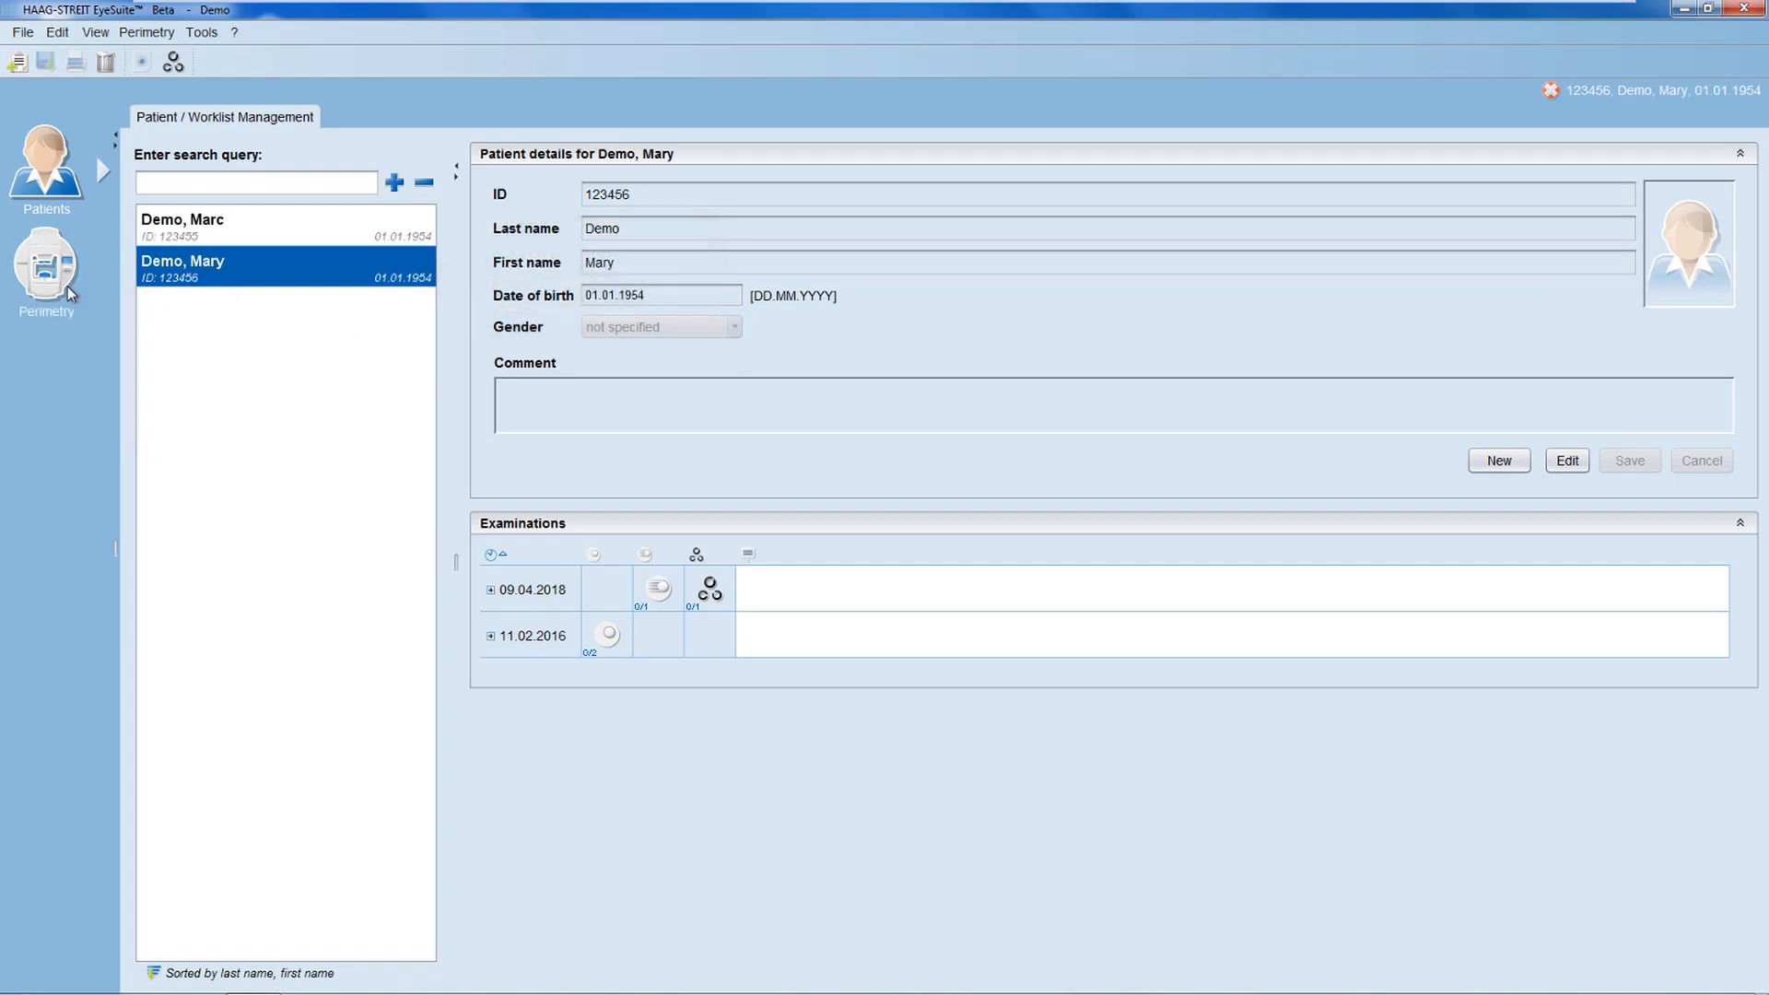
Start a perimetry session for Mary with Monocular OS and proceed to the examination chooser.
{"action": "left_click", "coordinate": [44, 267]}
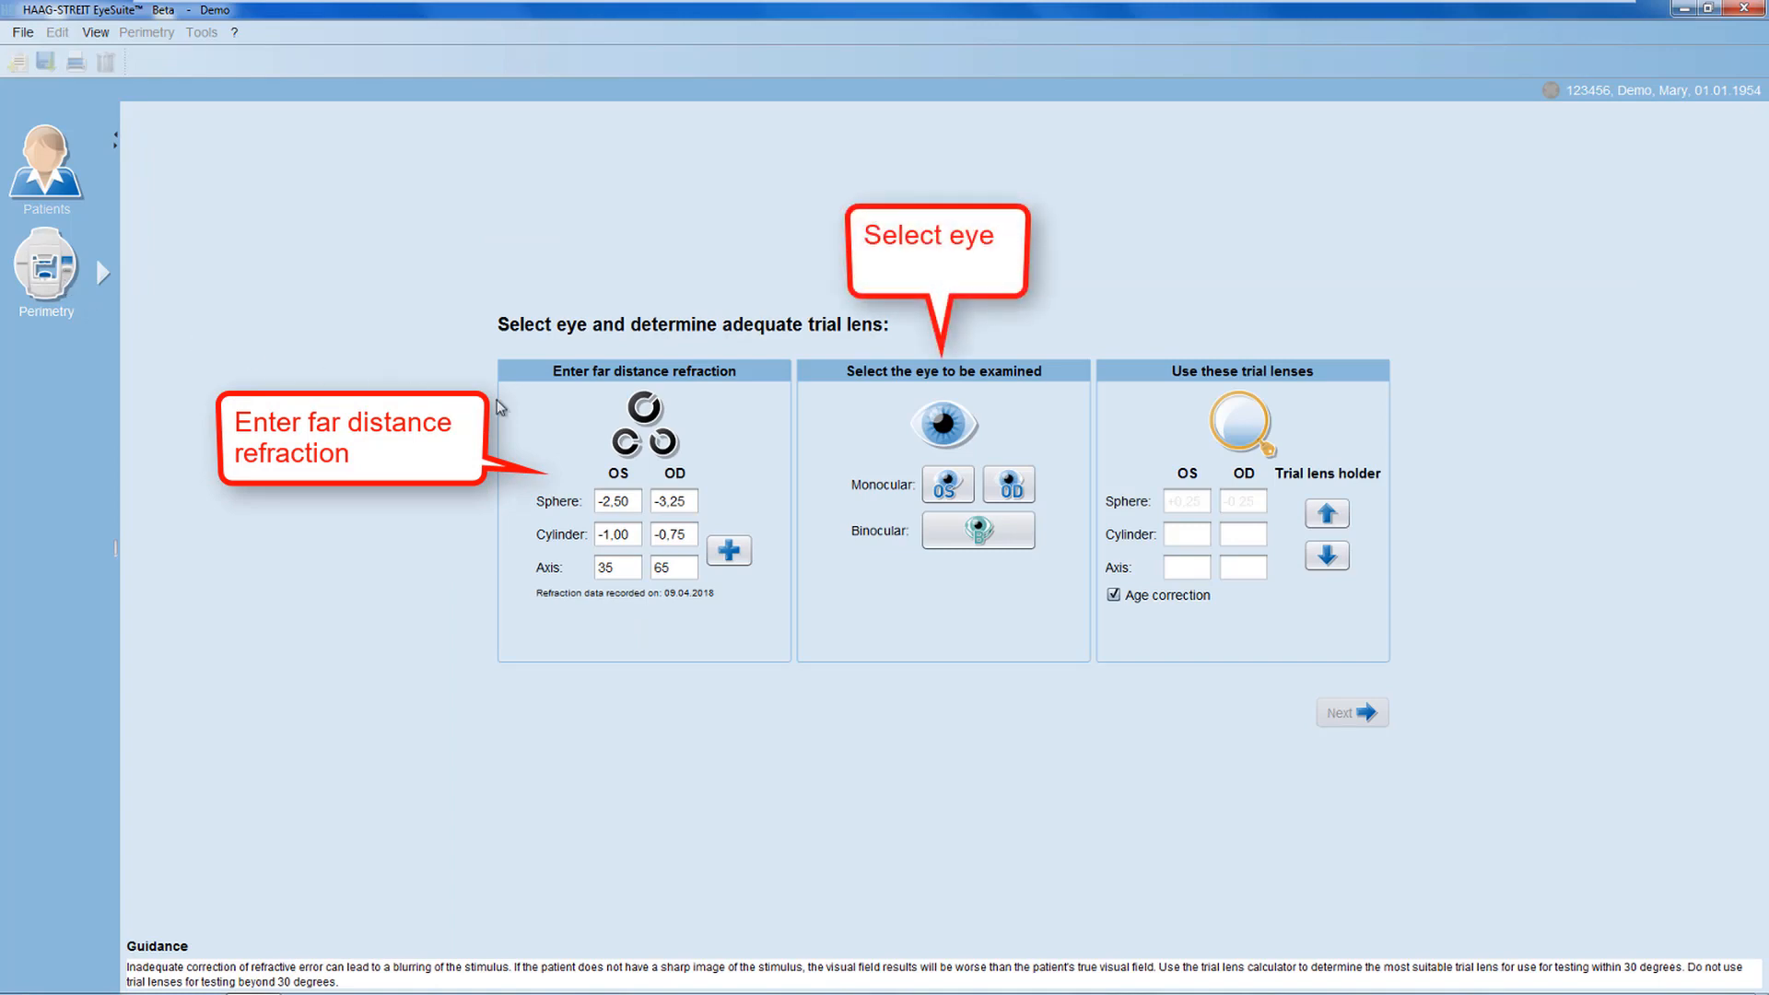
{"action": "left_click", "coordinate": [948, 483]}
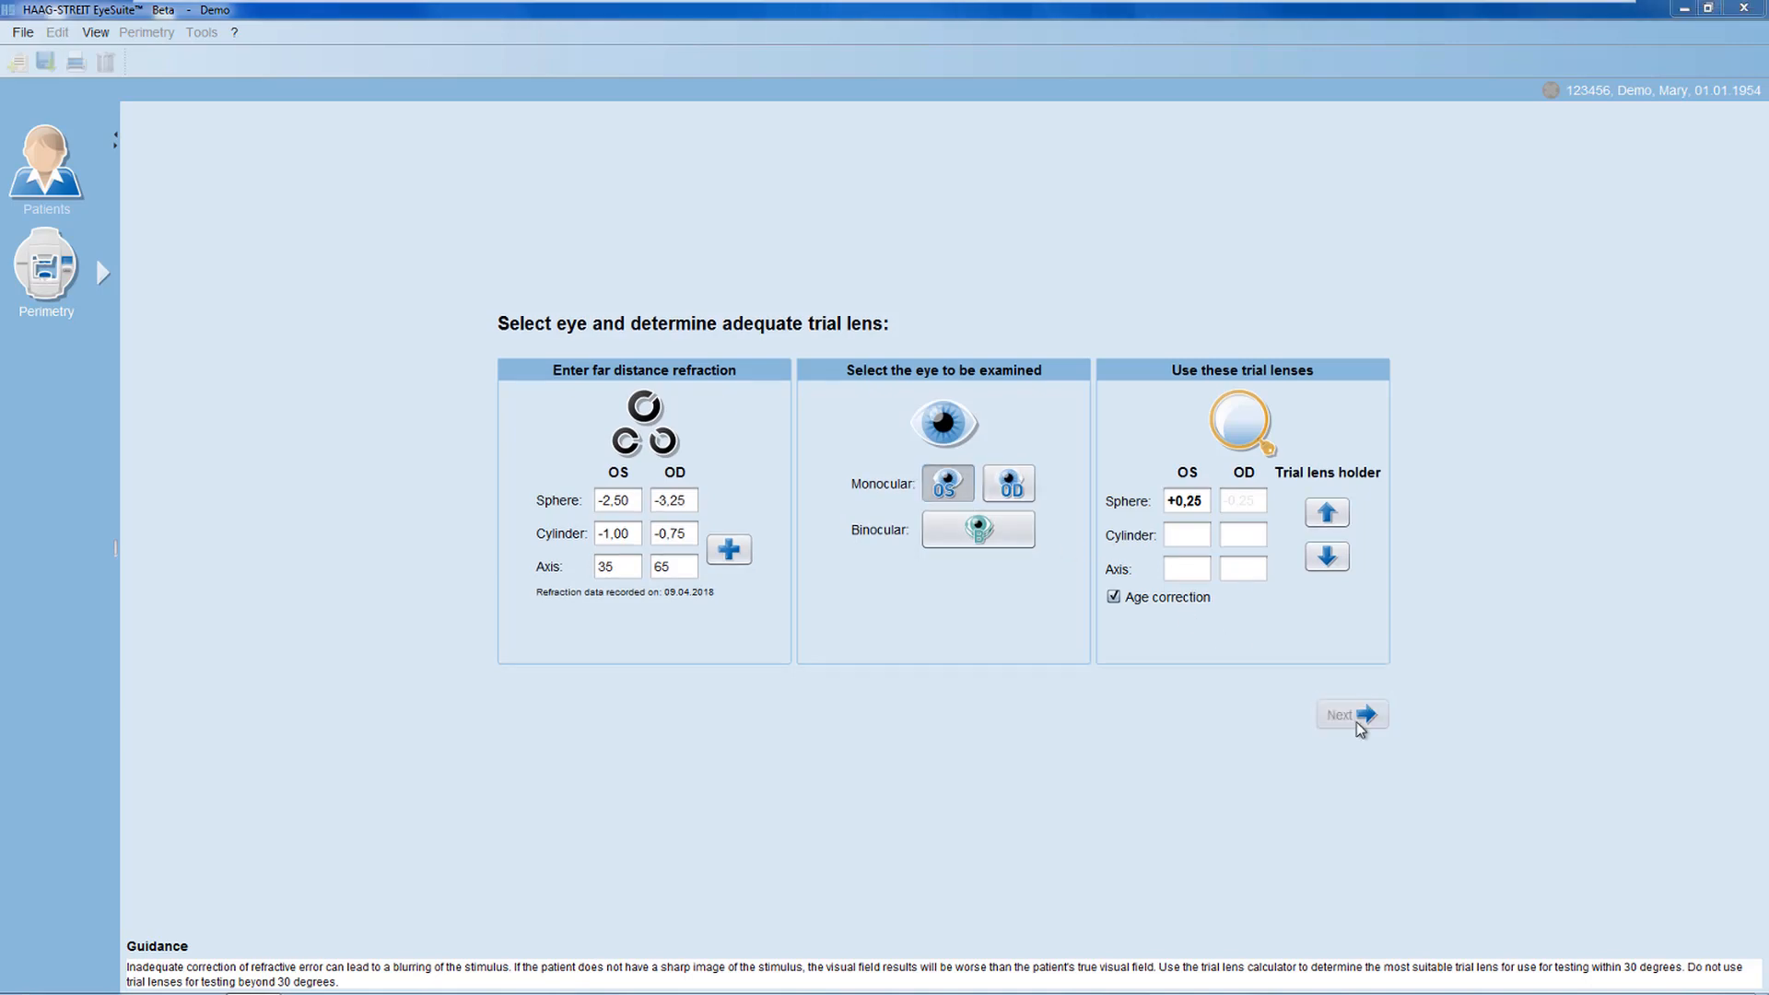
{"action": "left_click", "coordinate": [1352, 715]}
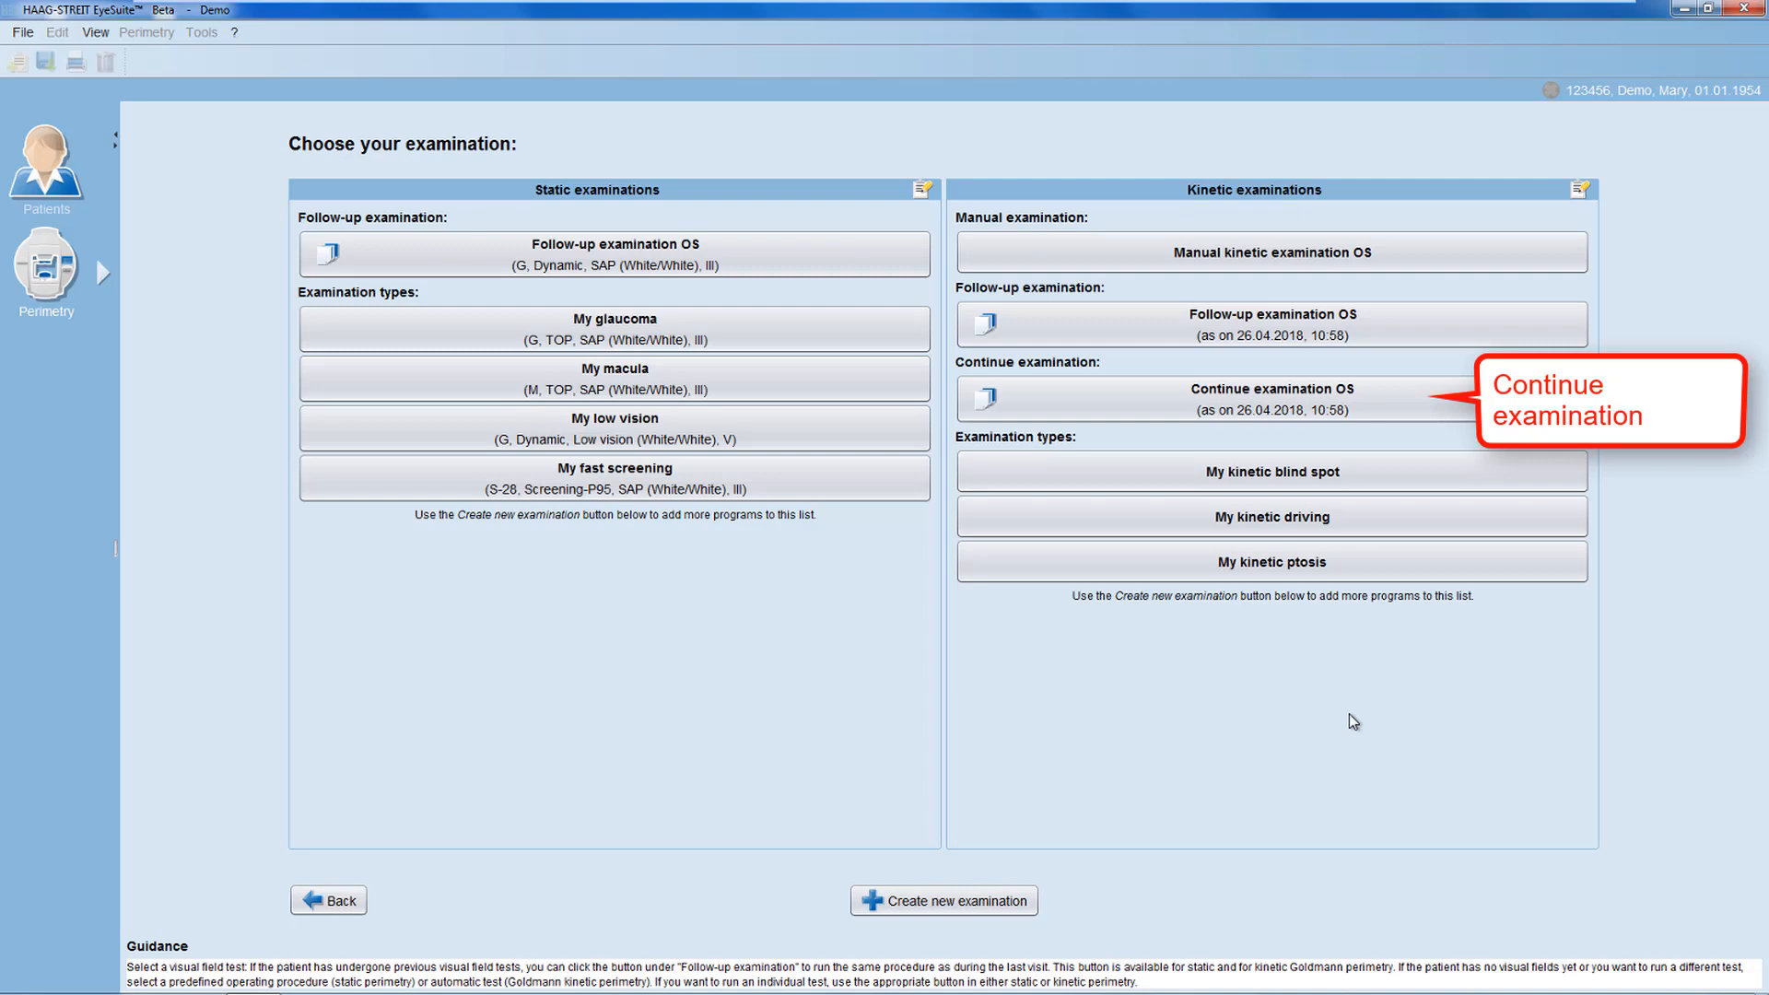
{"action": "mouse_move", "coordinate": [1353, 722]}
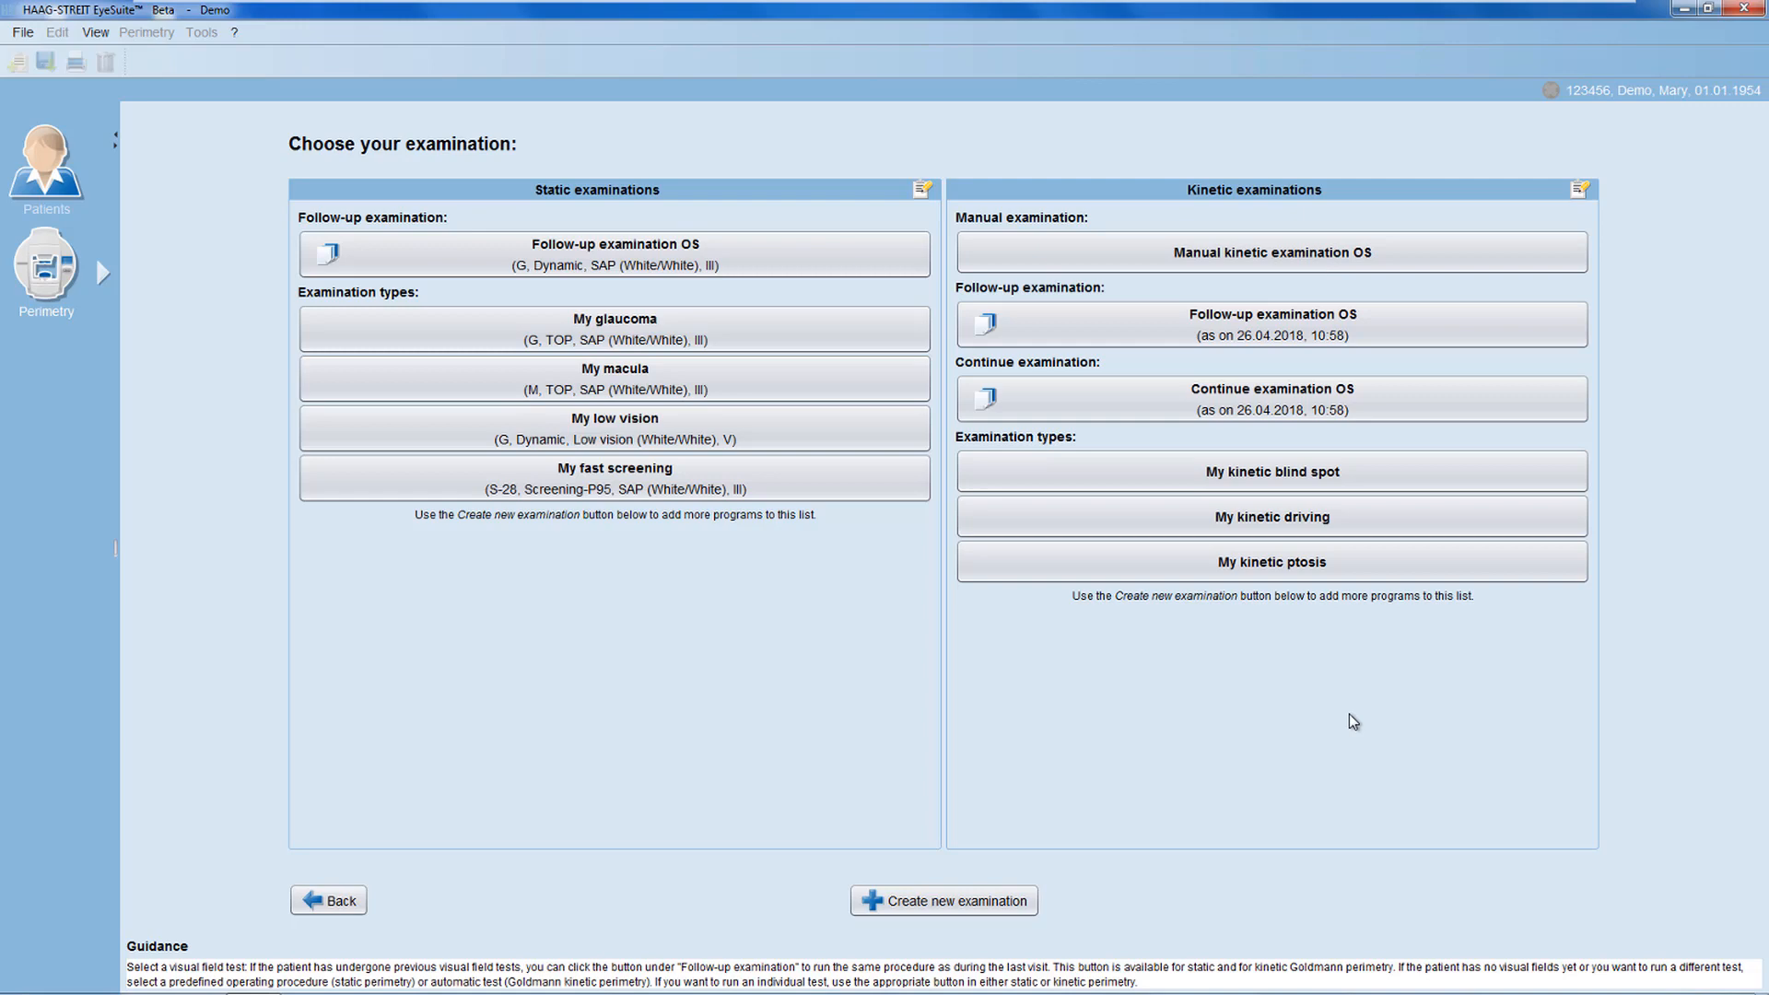
{"action": "mouse_move", "coordinate": [1263, 251]}
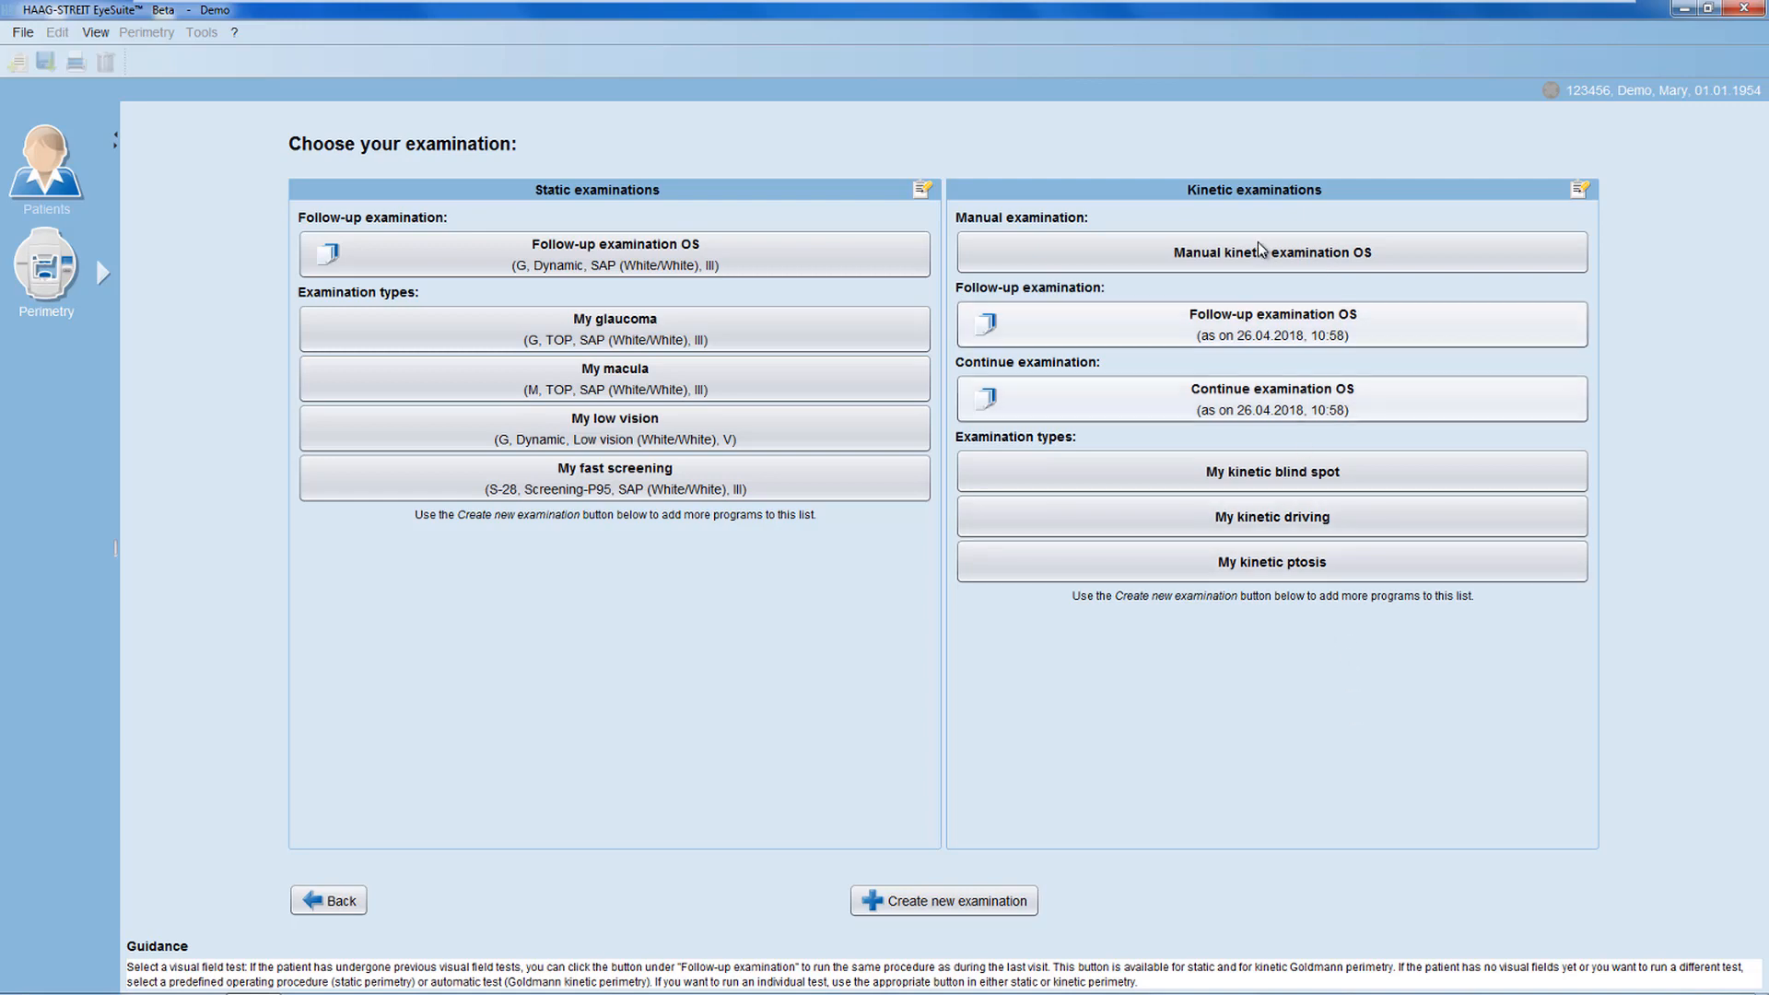
{"action": "mouse_move", "coordinate": [1255, 266]}
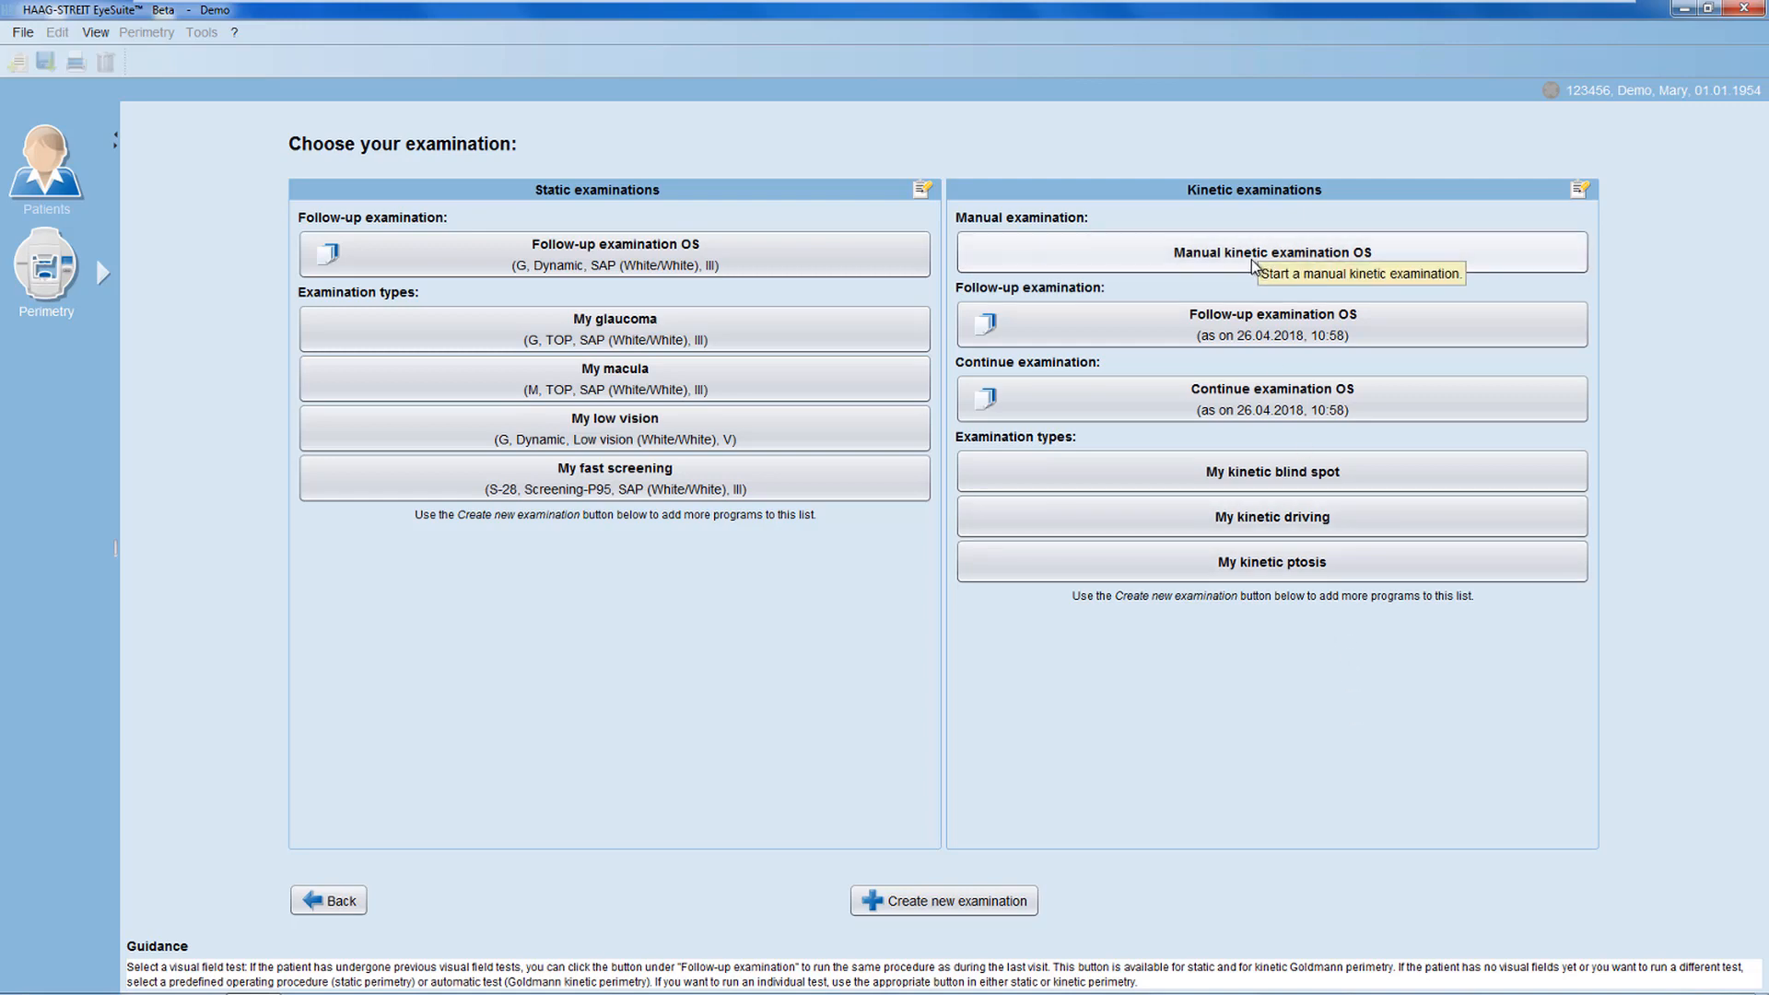
Launch the Manual kinetic examination OS with stimulus III 4e and an empty chart.
{"action": "left_click", "coordinate": [1272, 251]}
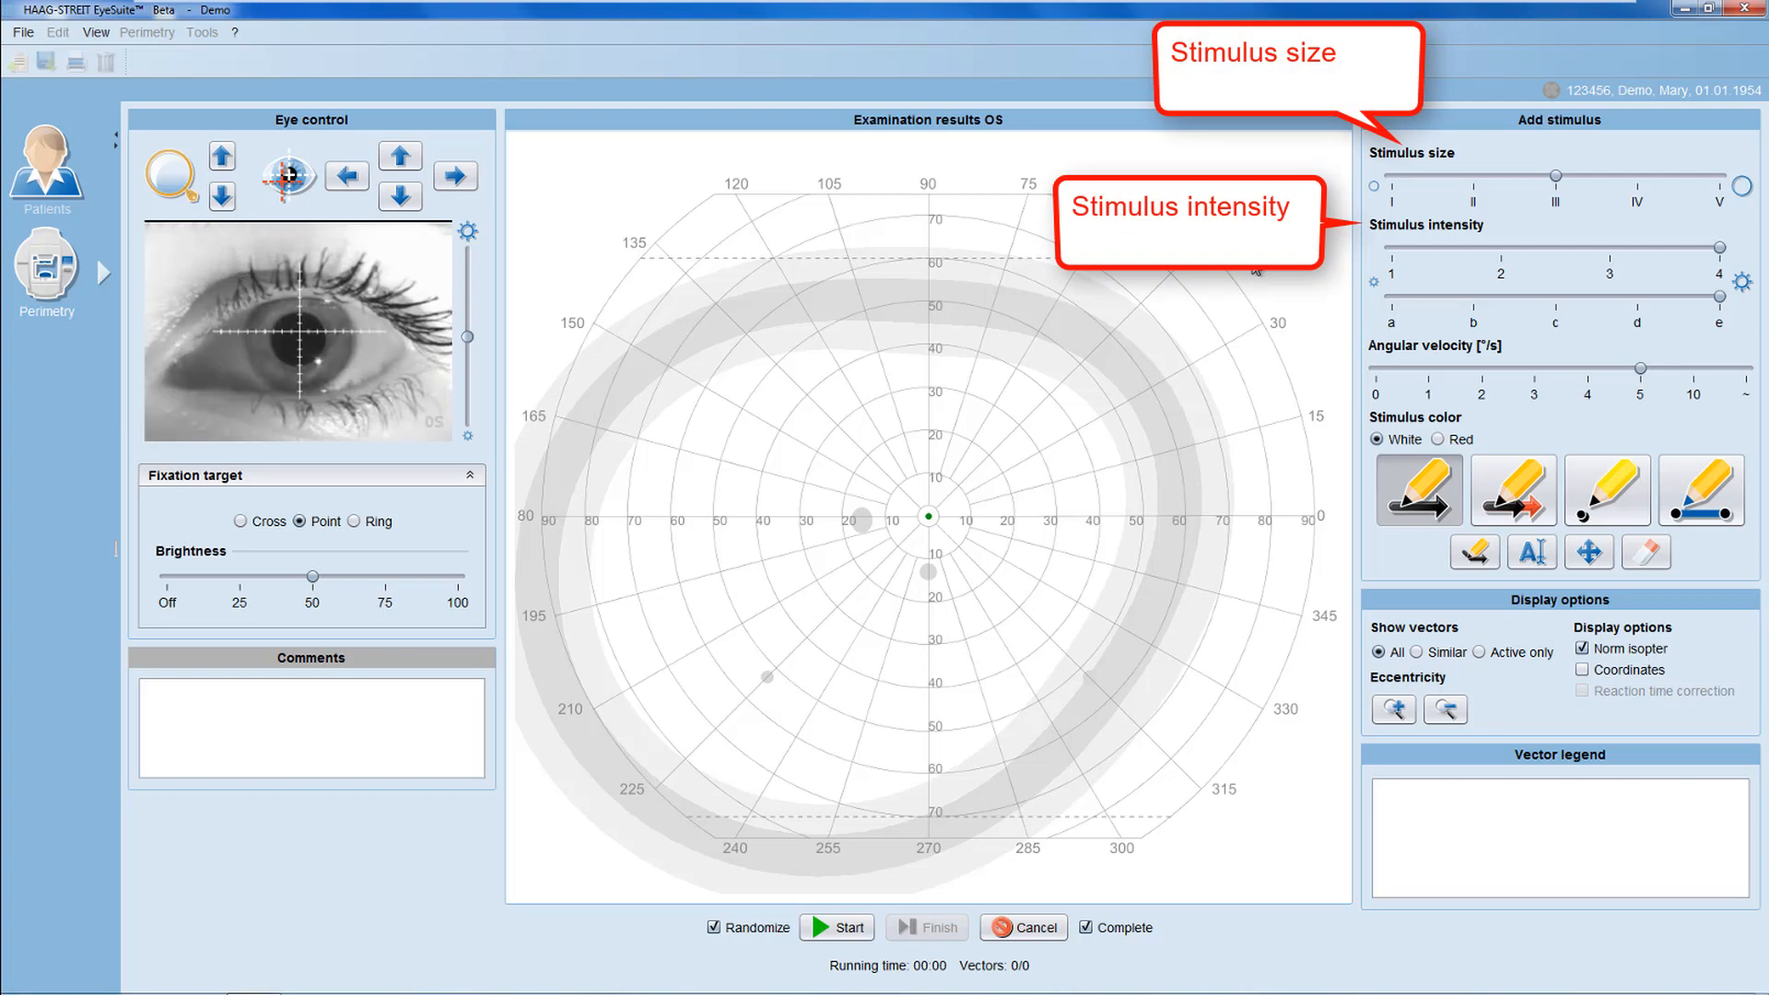
{"action": "left_click_drag", "start_coordinate": [1555, 177], "coordinate": [1390, 177]}
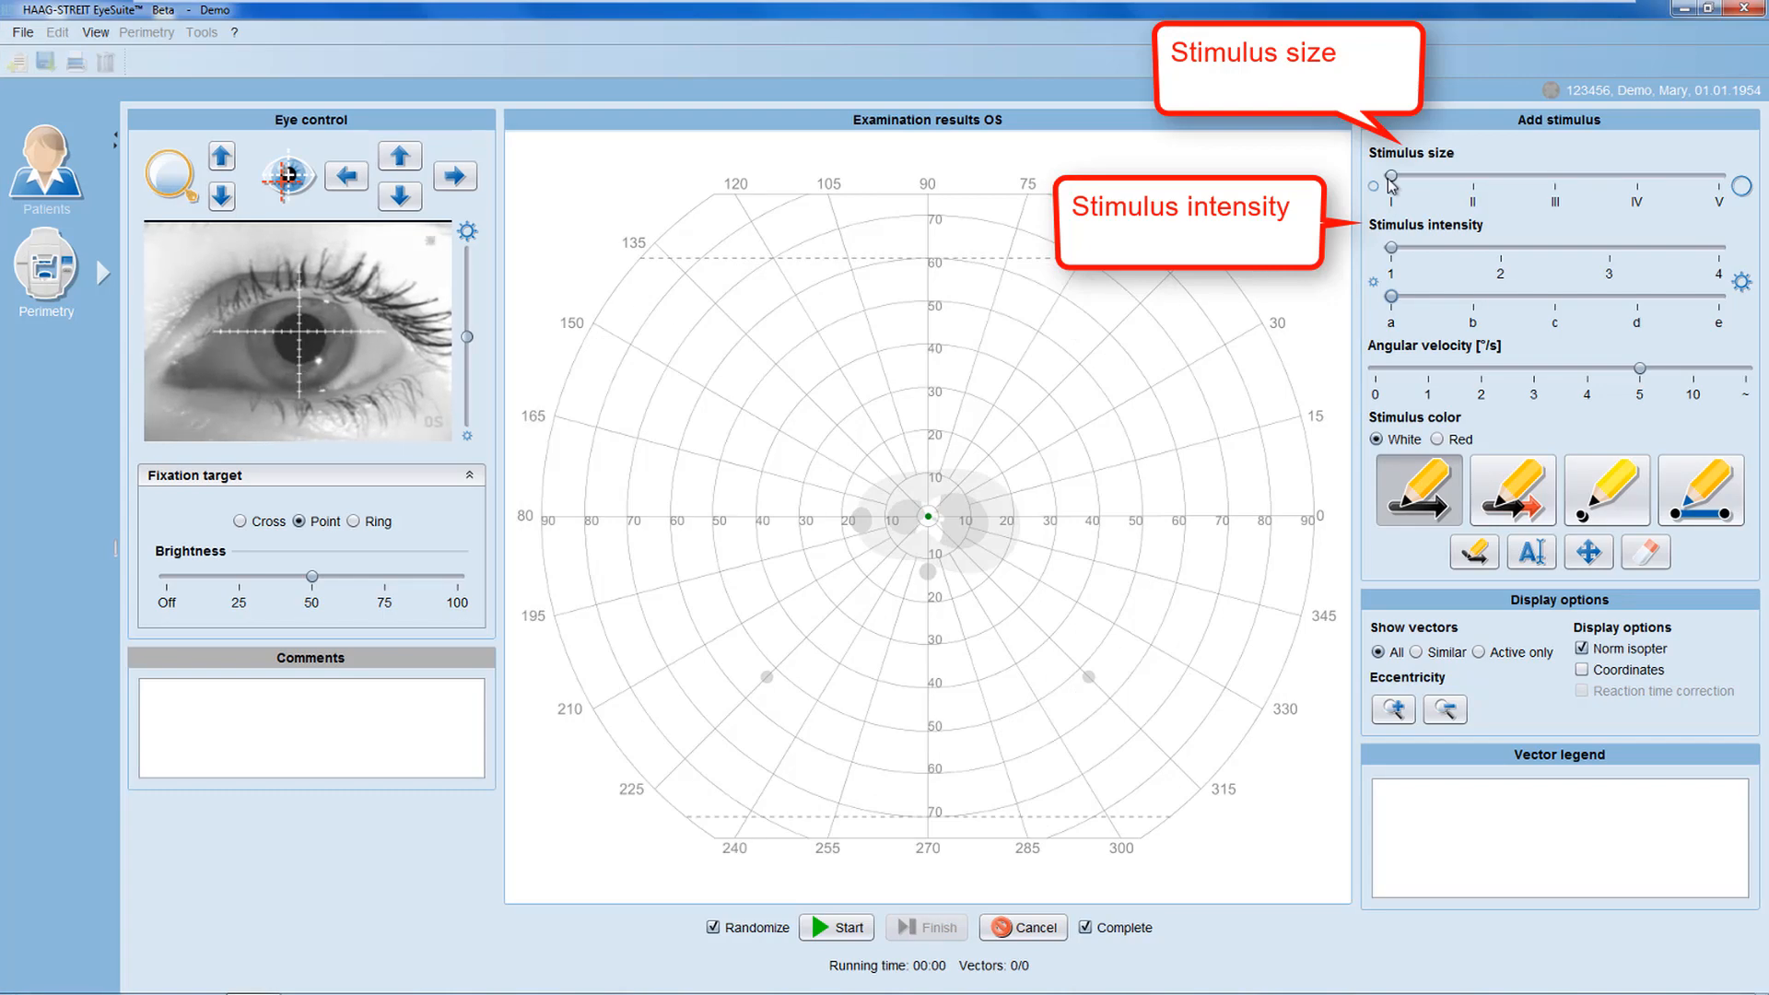
{"action": "left_click_drag", "start_coordinate": [1390, 185], "coordinate": [1690, 184]}
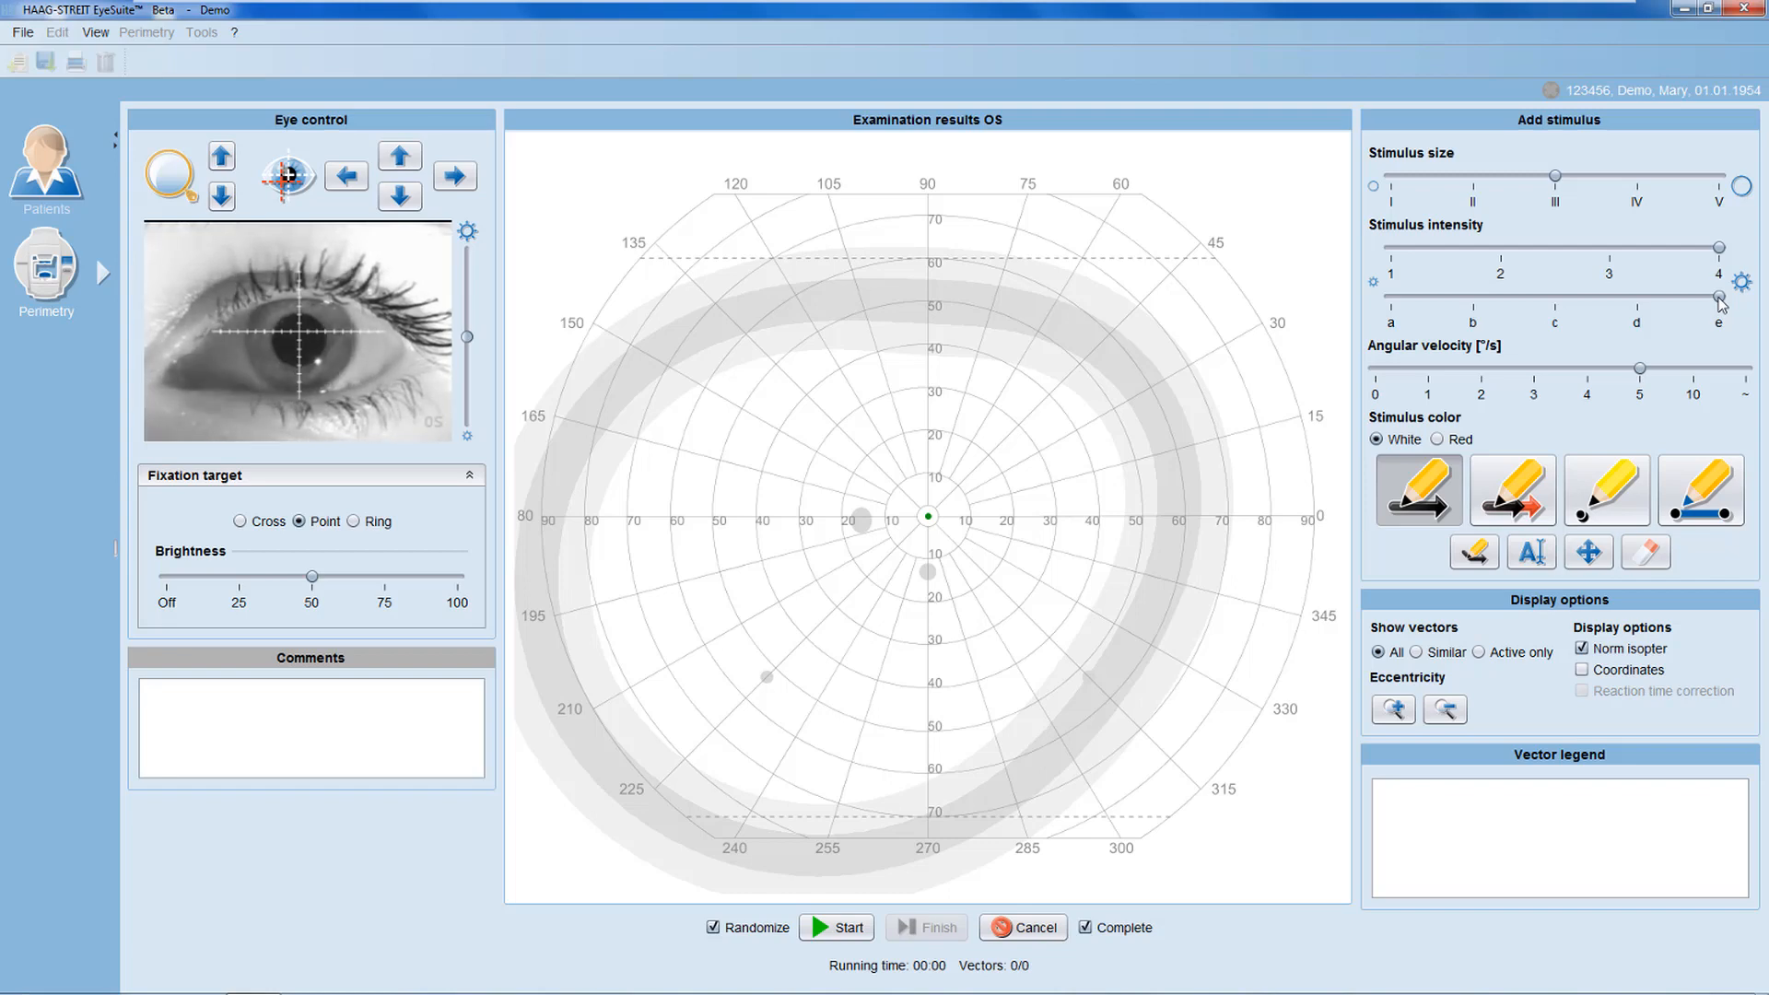
{"action": "mouse_move", "coordinate": [1421, 501]}
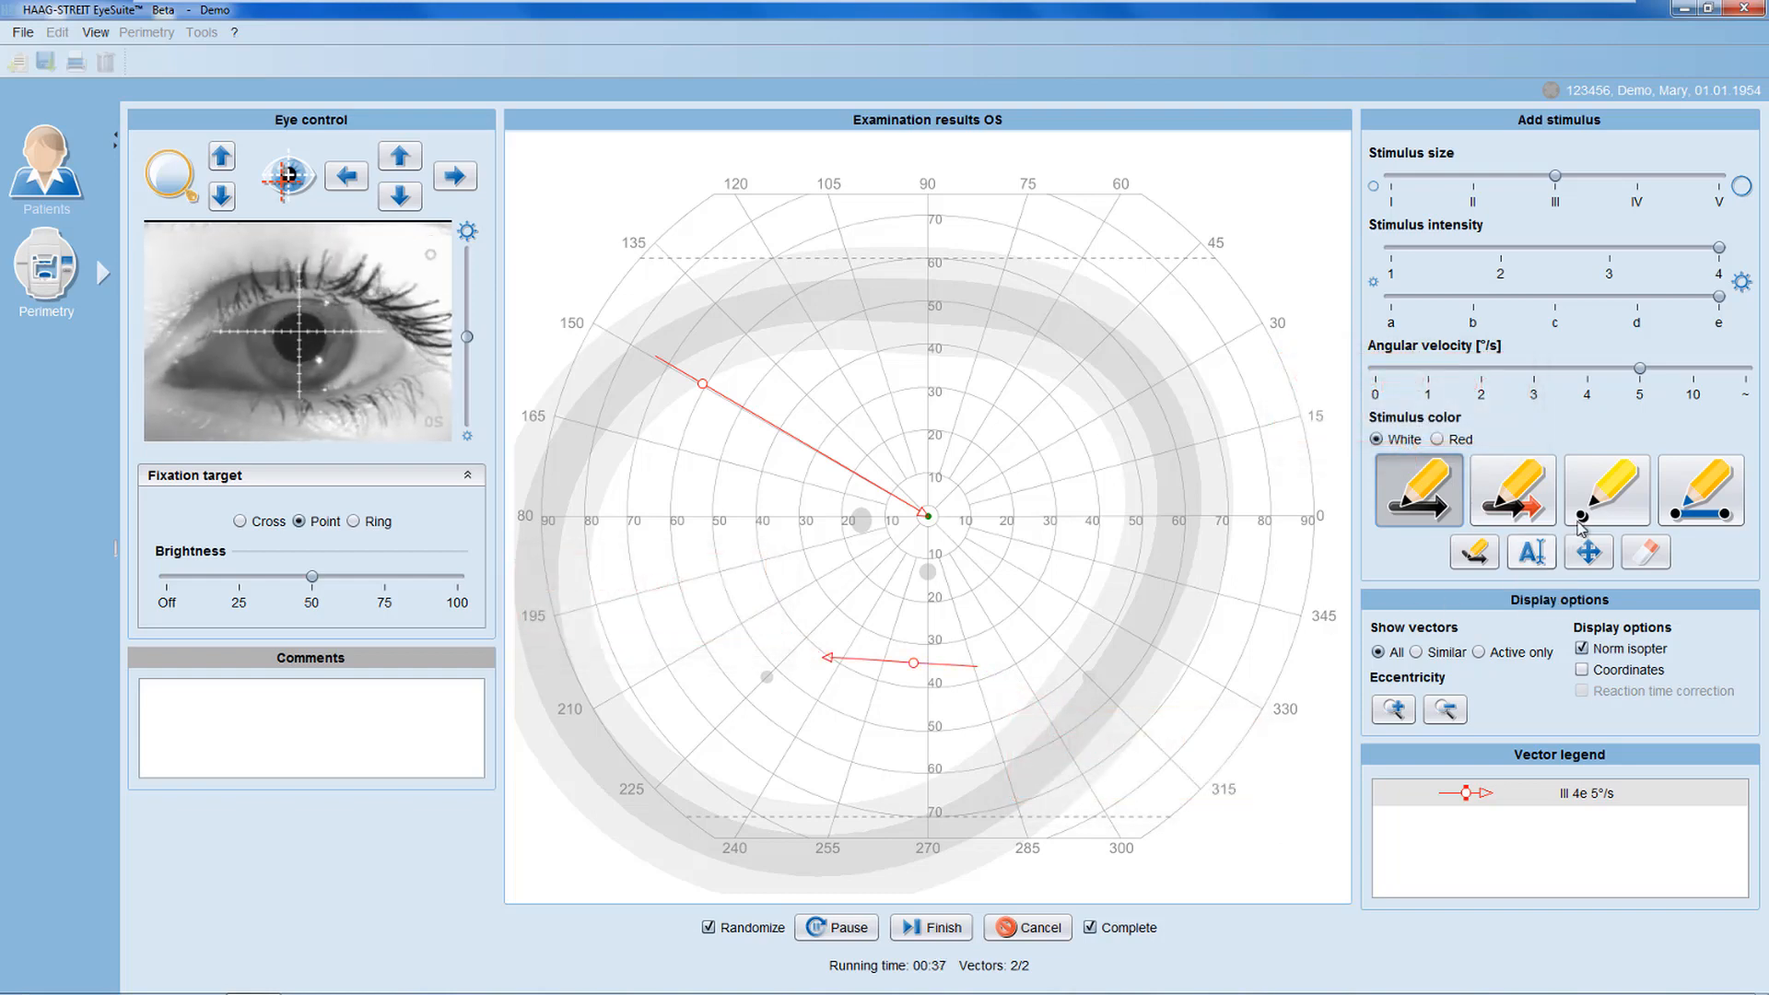
{"action": "mouse_move", "coordinate": [1608, 490]}
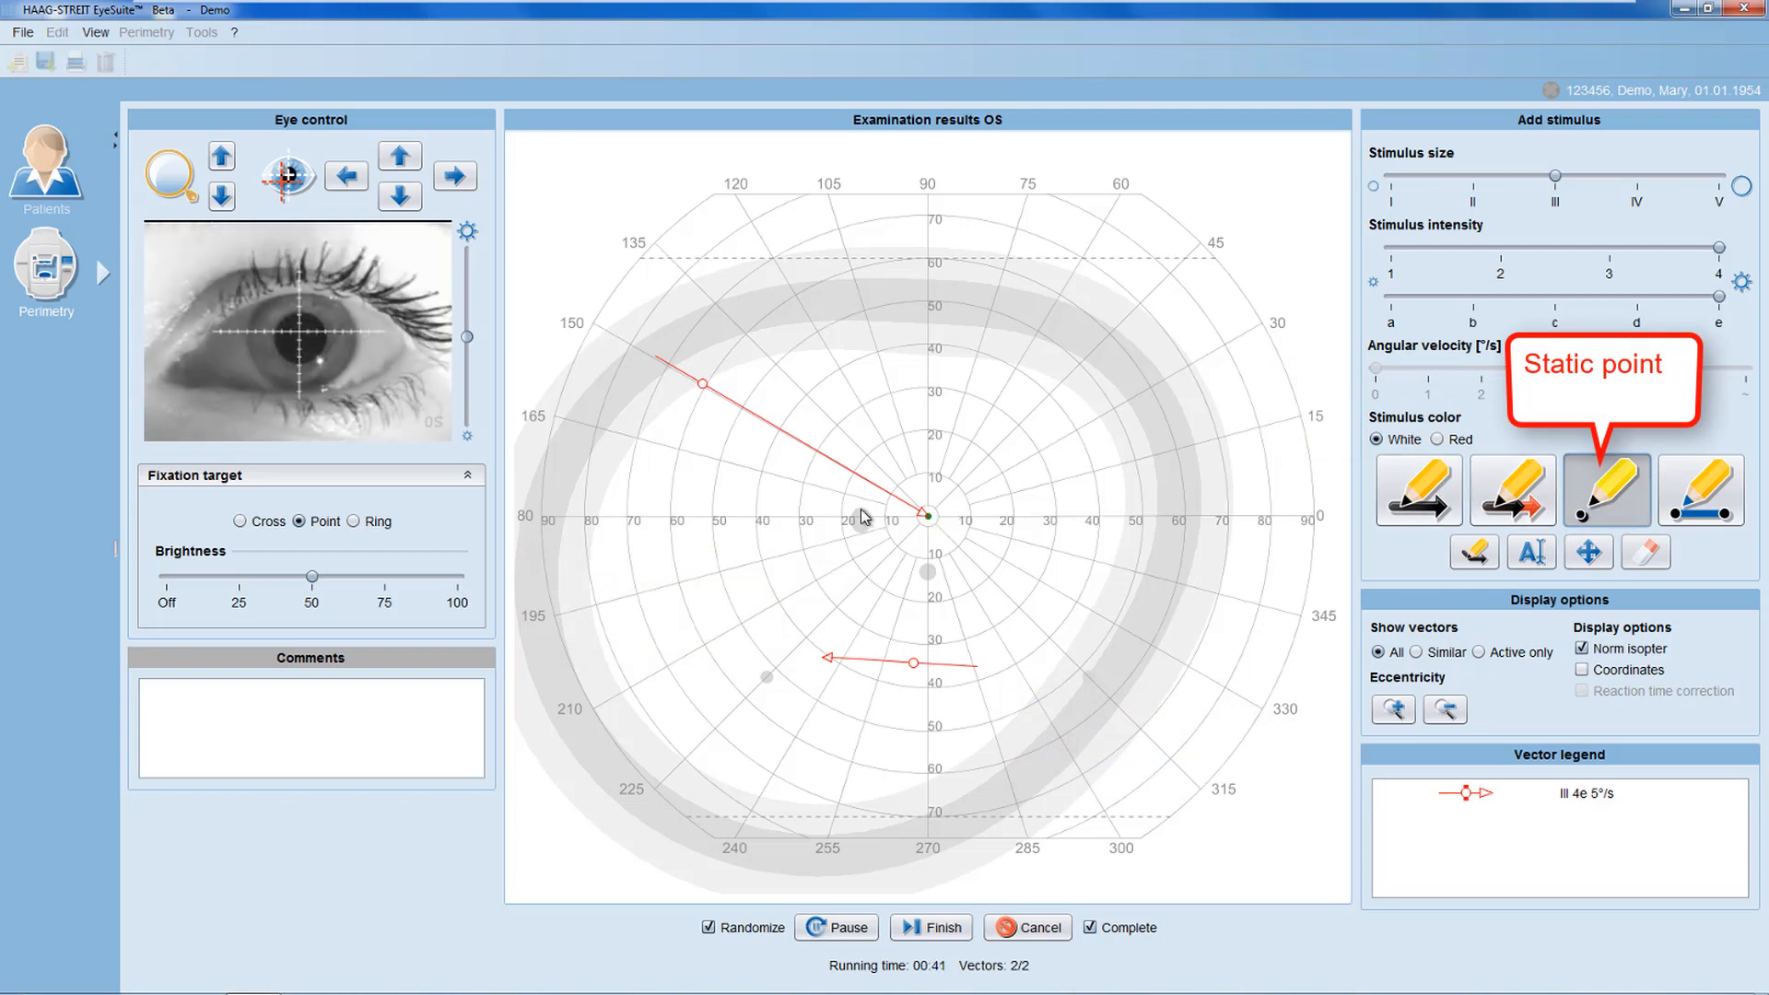
Switch to the Static point tool for testing single III 4e points near the blind spot.
{"action": "left_click", "coordinate": [852, 516]}
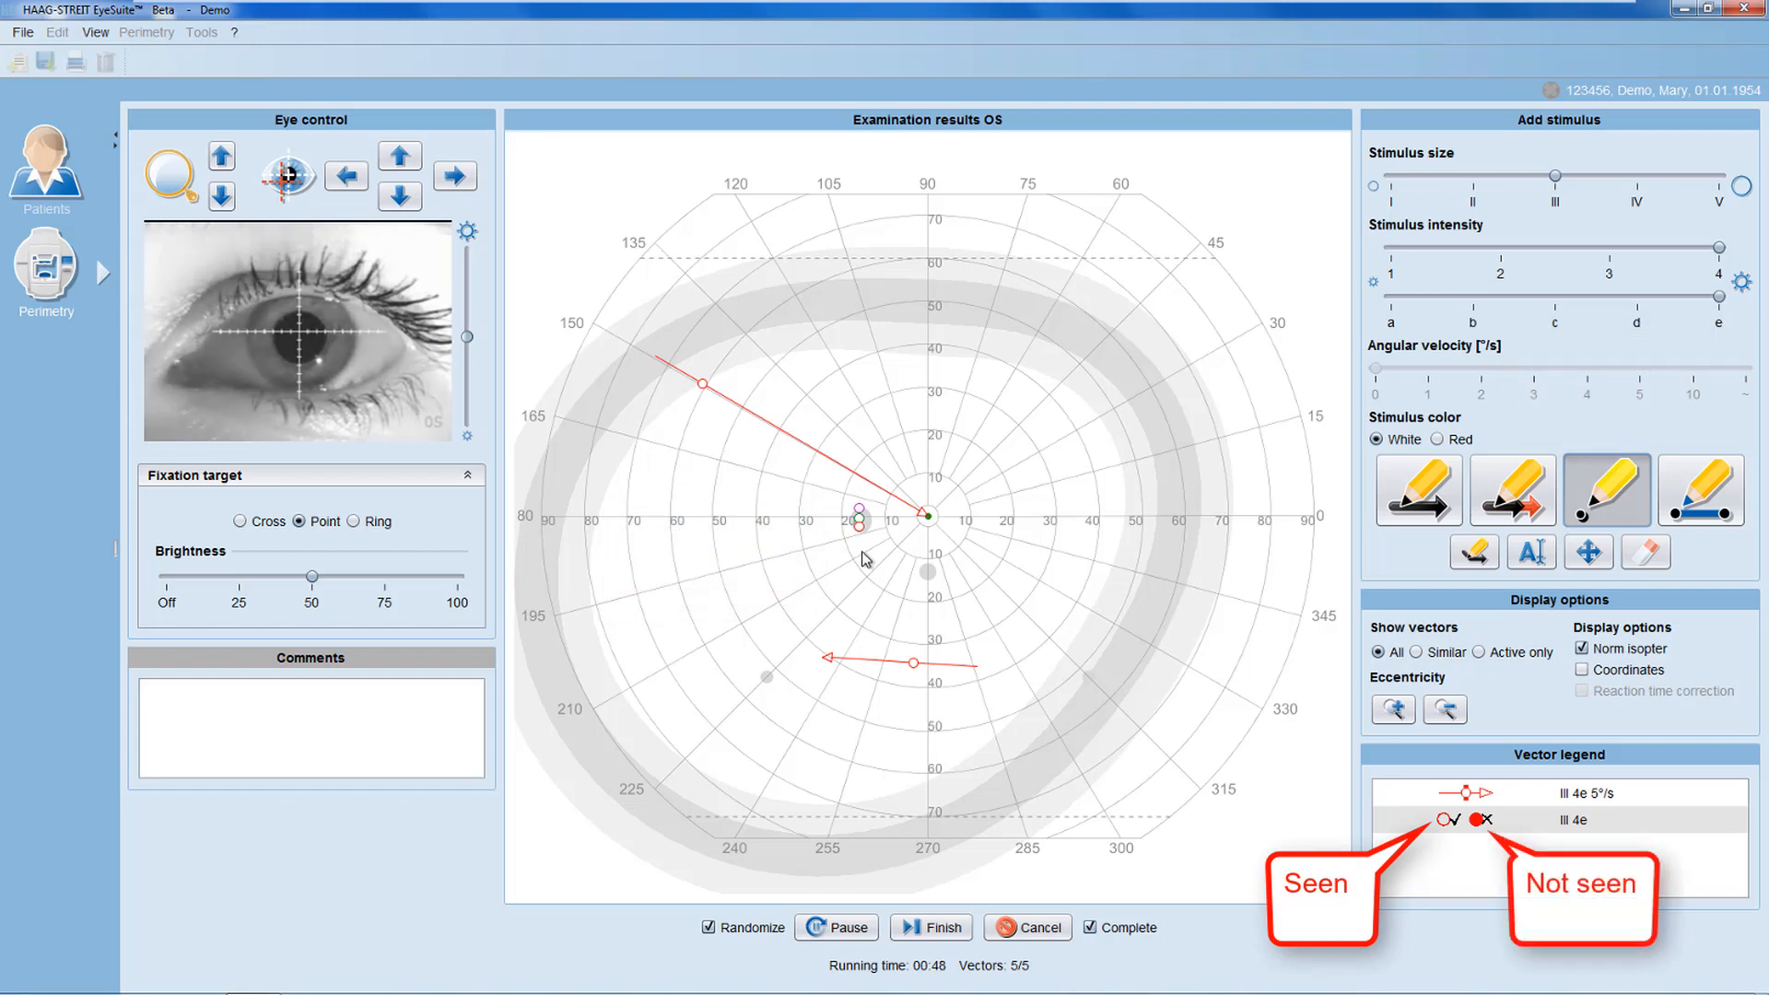
{"action": "mouse_move", "coordinate": [1475, 553]}
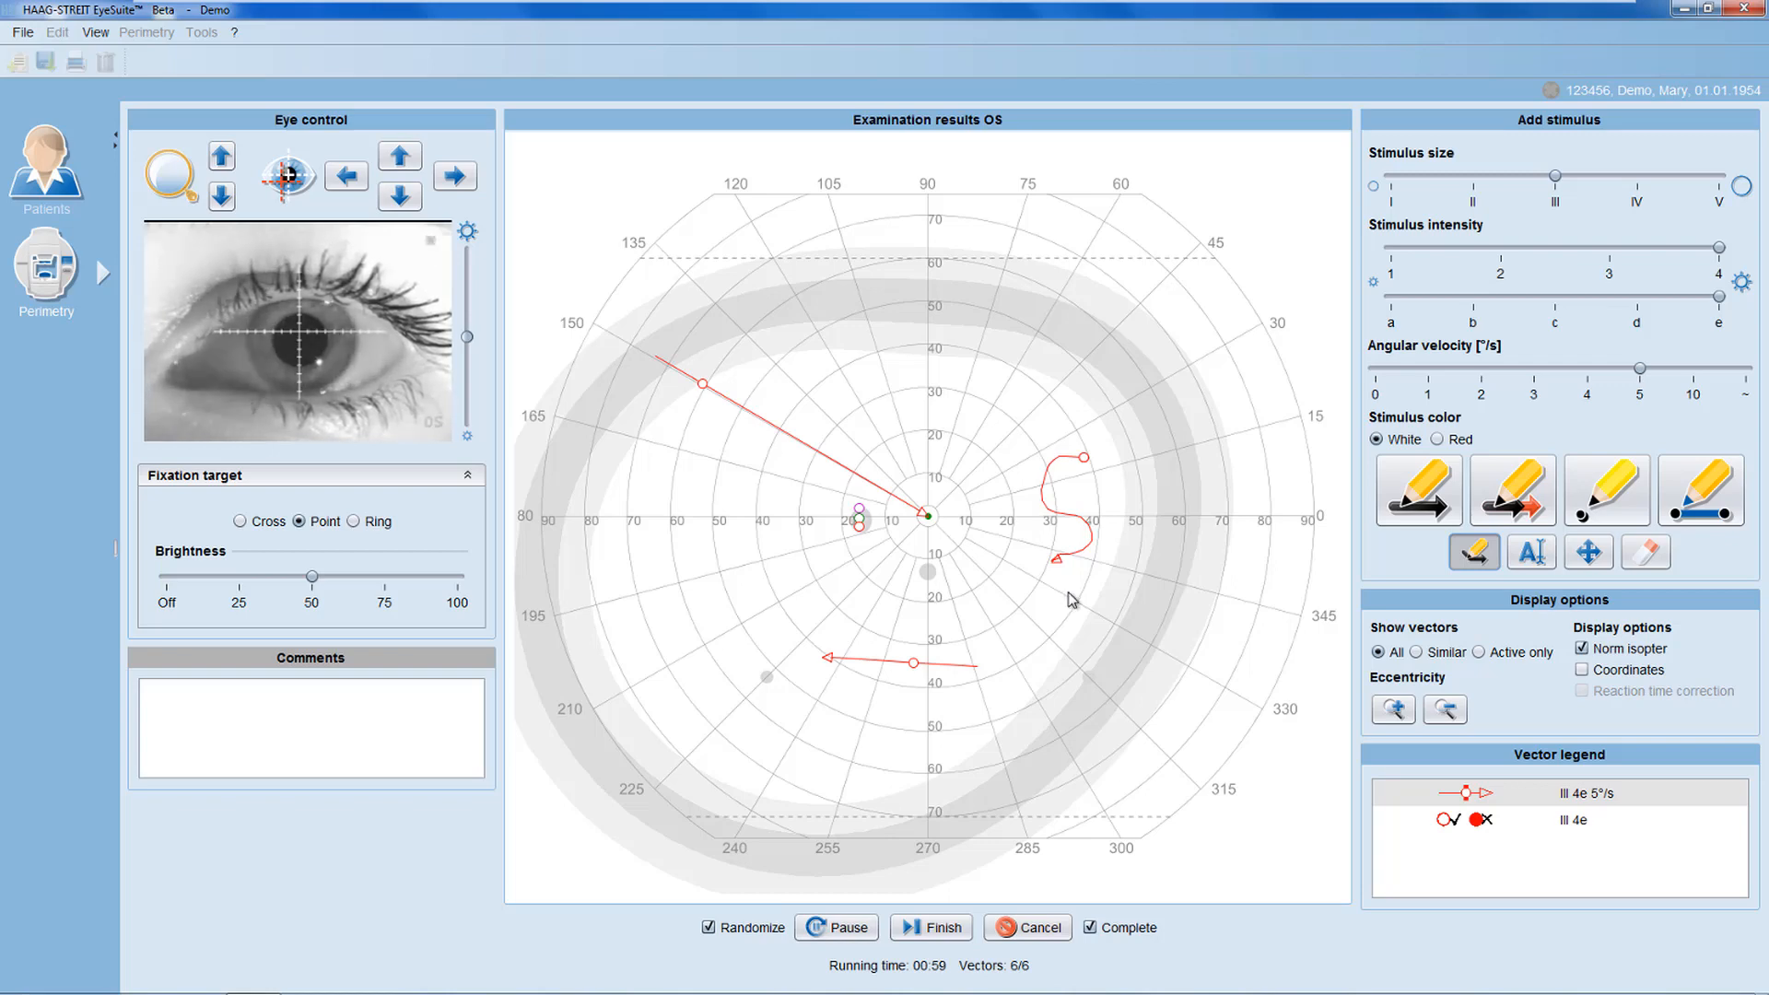
{"action": "mouse_move", "coordinate": [1646, 553]}
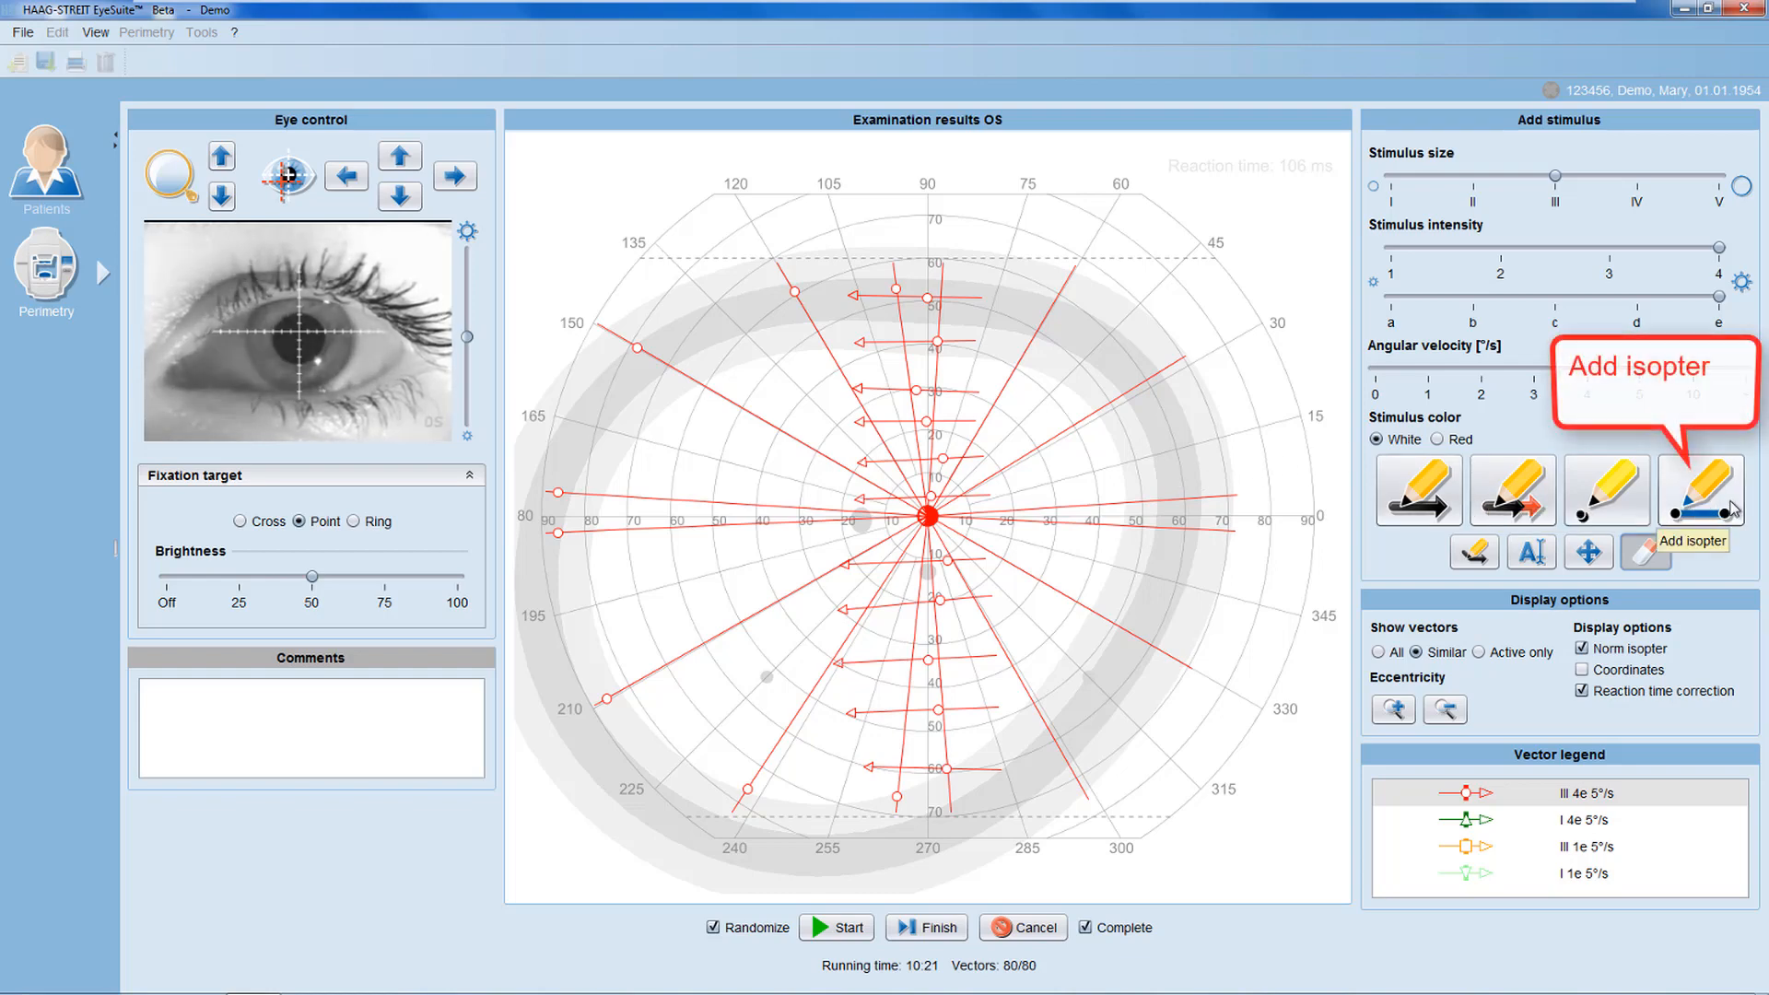
Draw an isopter through the III 4e vector endpoints, then erase it again.
{"action": "left_click", "coordinate": [1703, 490]}
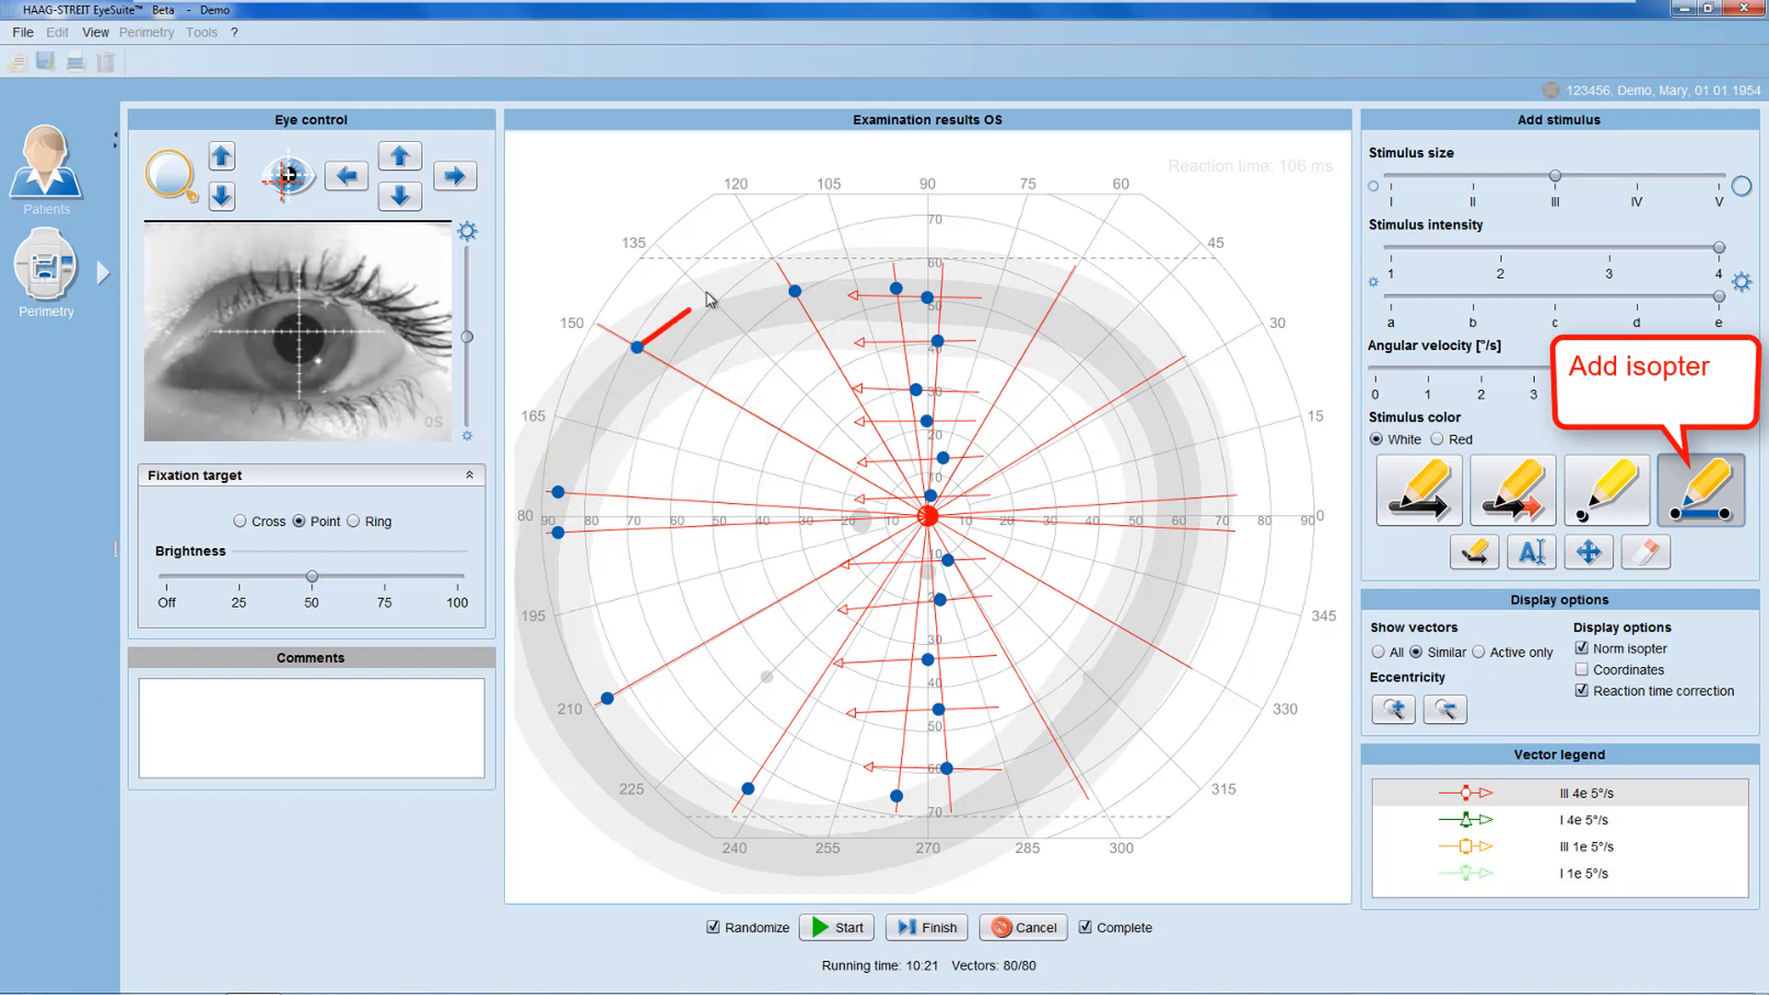
{"action": "double_click", "coordinate": [708, 295]}
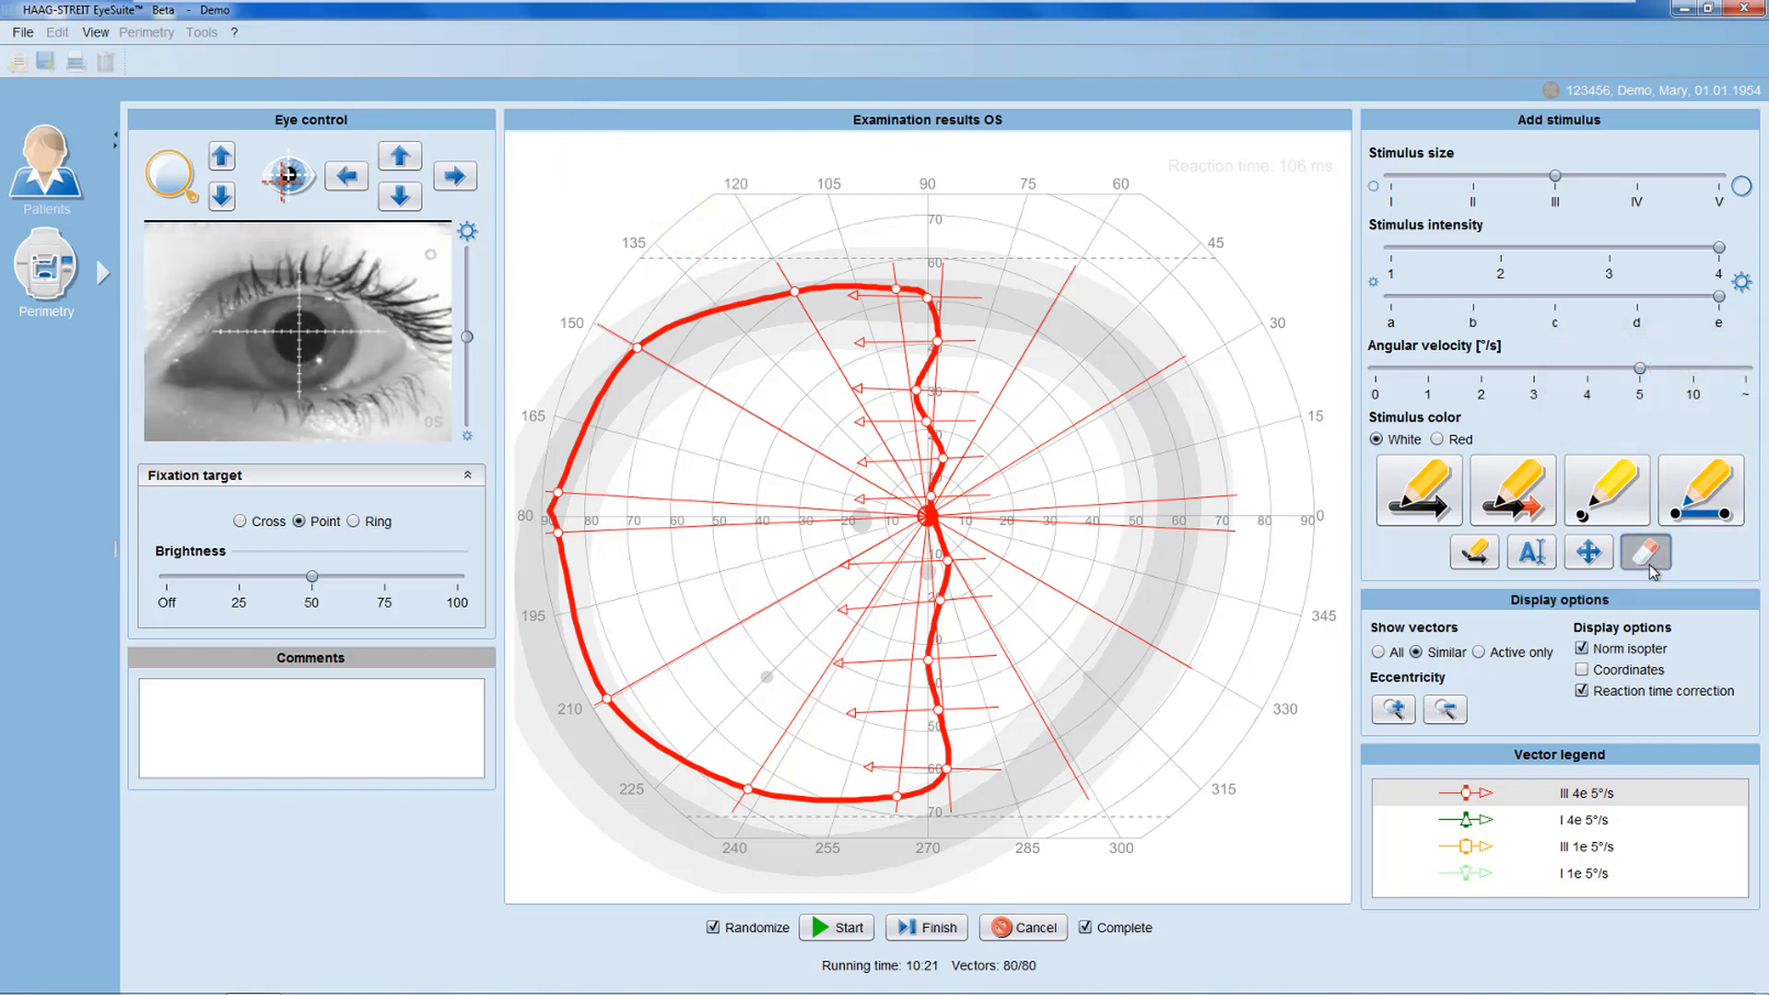
{"action": "left_click", "coordinate": [1646, 553]}
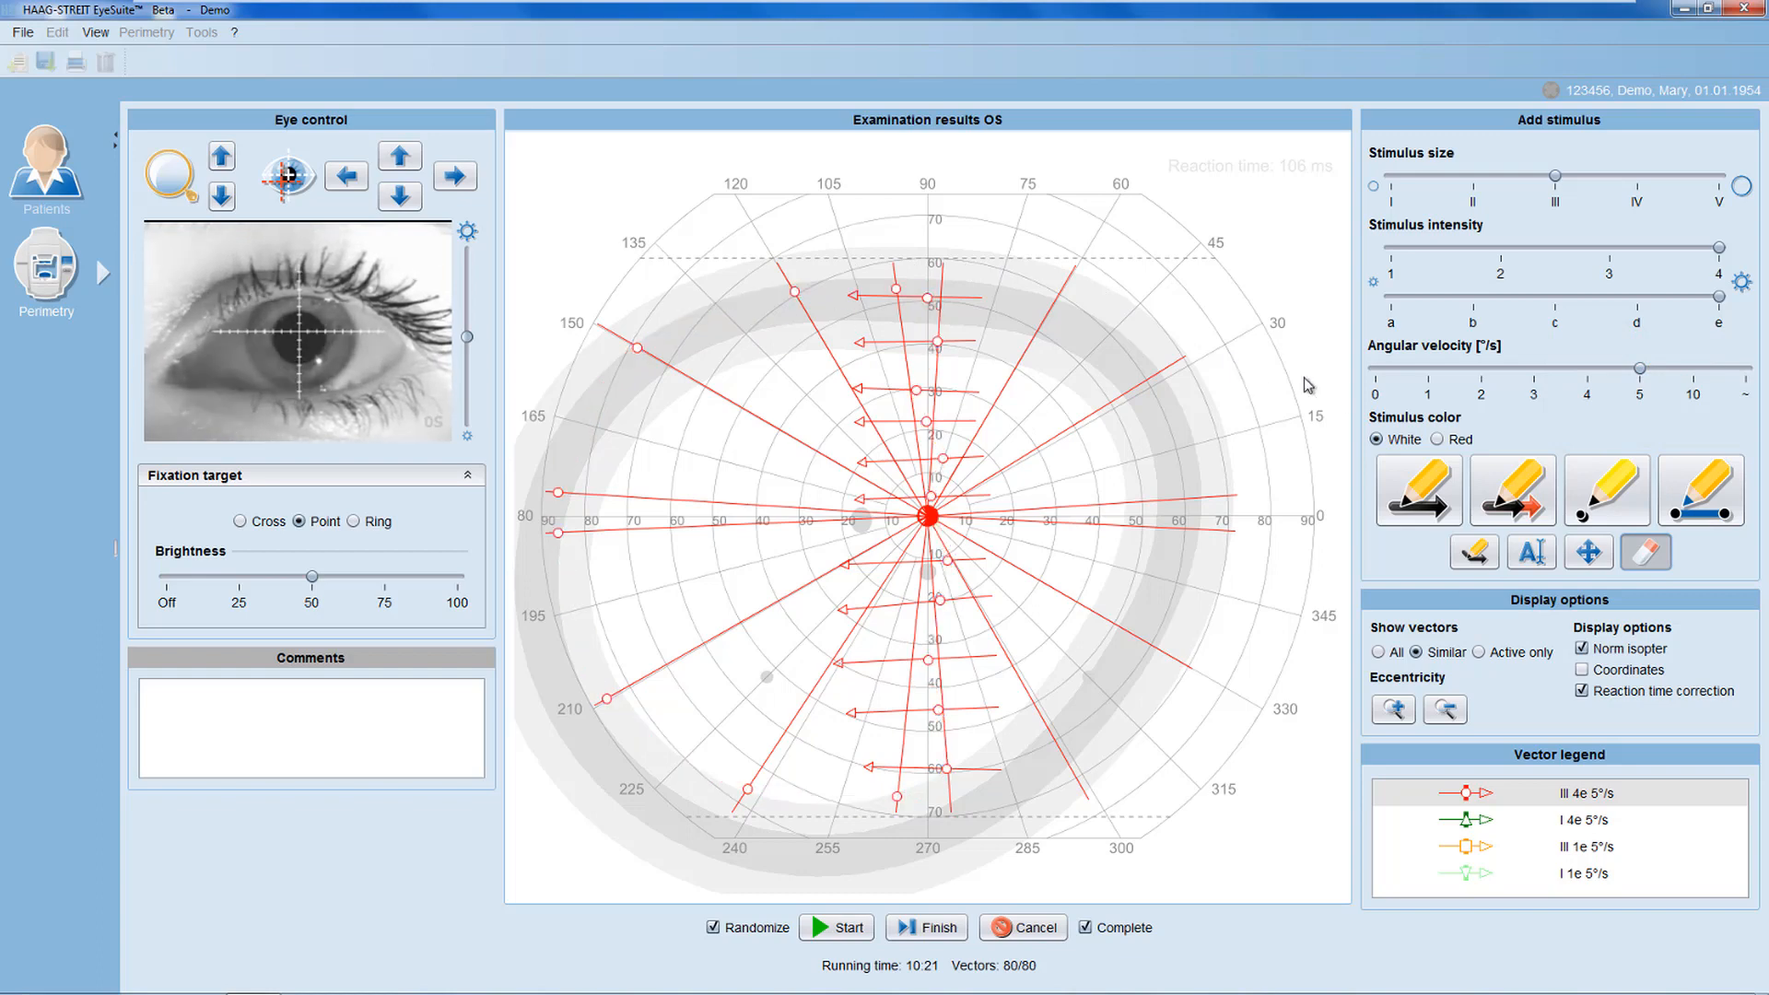
{"action": "mouse_move", "coordinate": [1700, 490]}
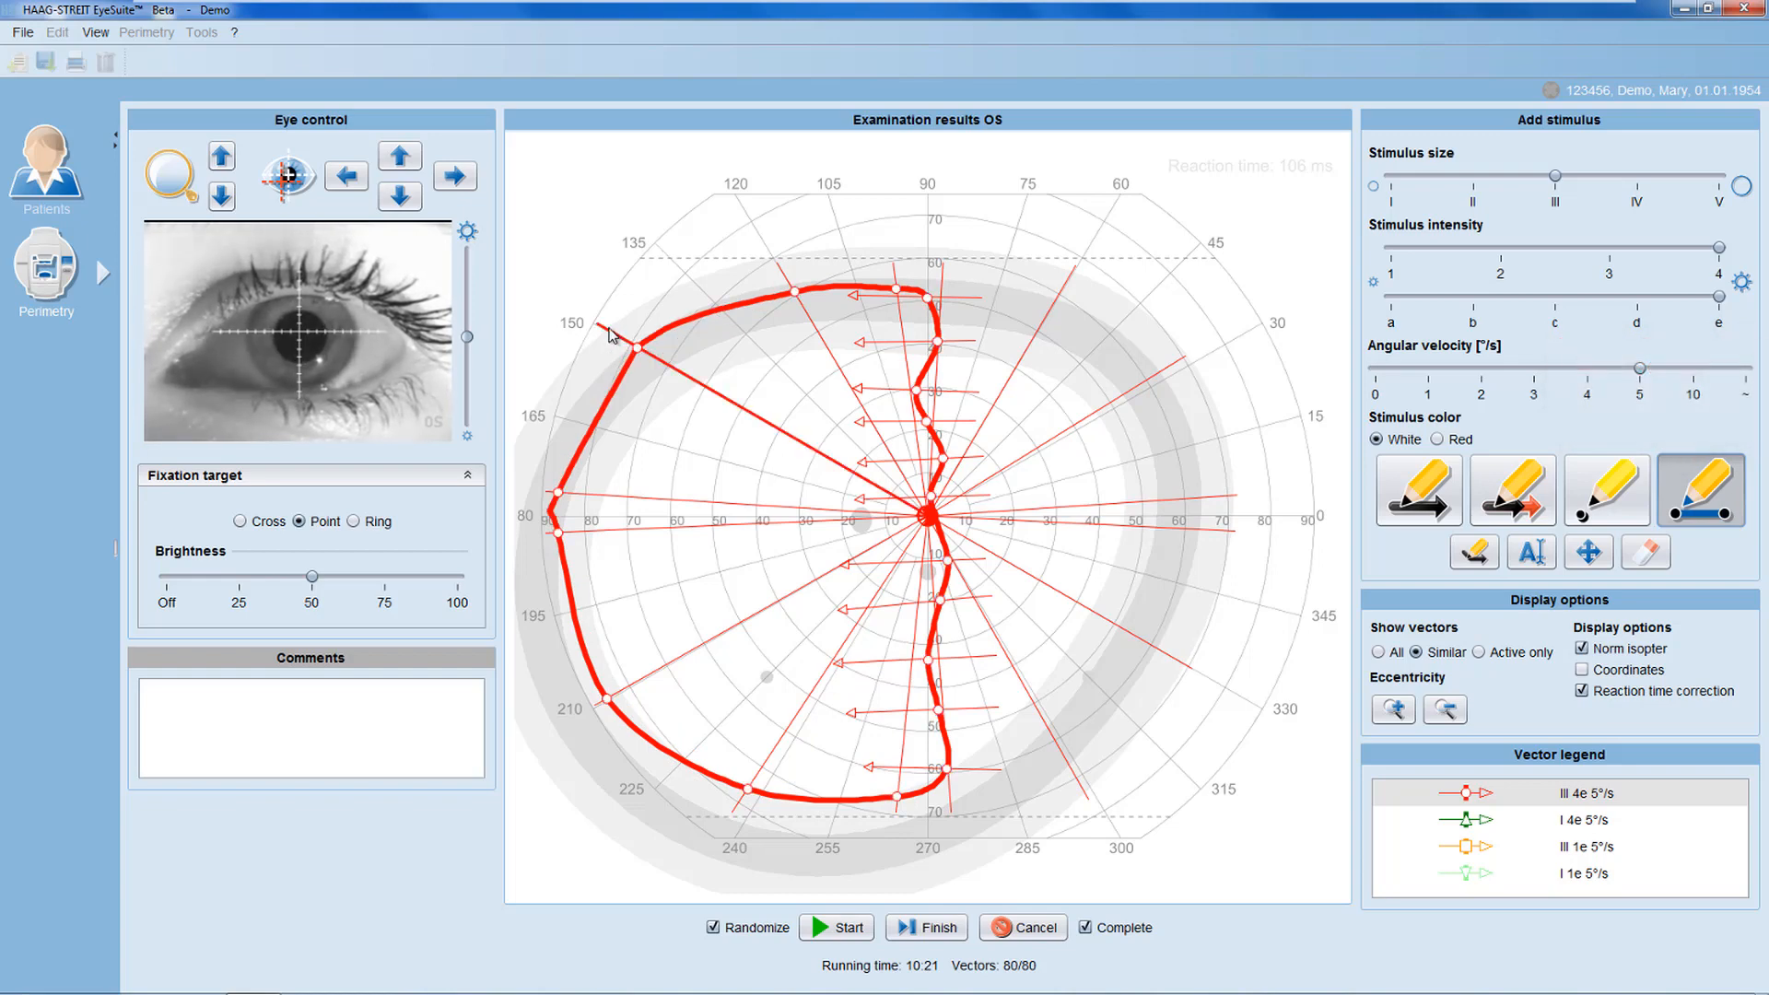
{"action": "mouse_move", "coordinate": [630, 315]}
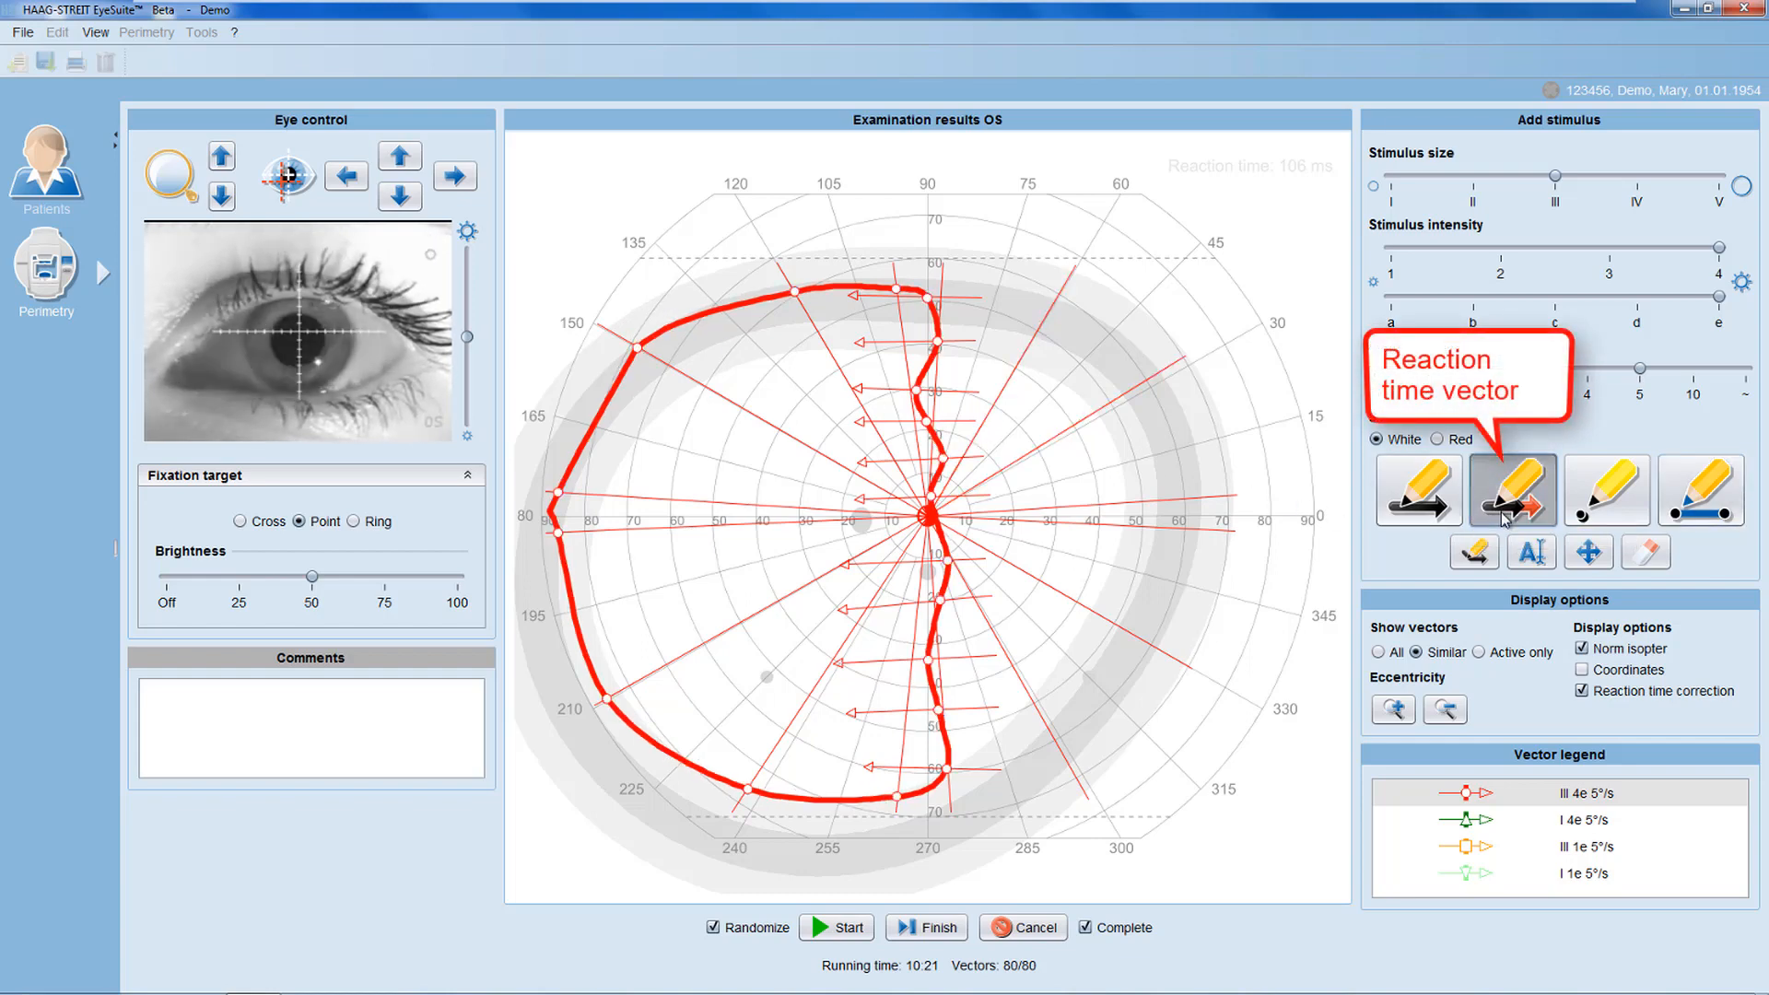
{"action": "left_click", "coordinate": [848, 927]}
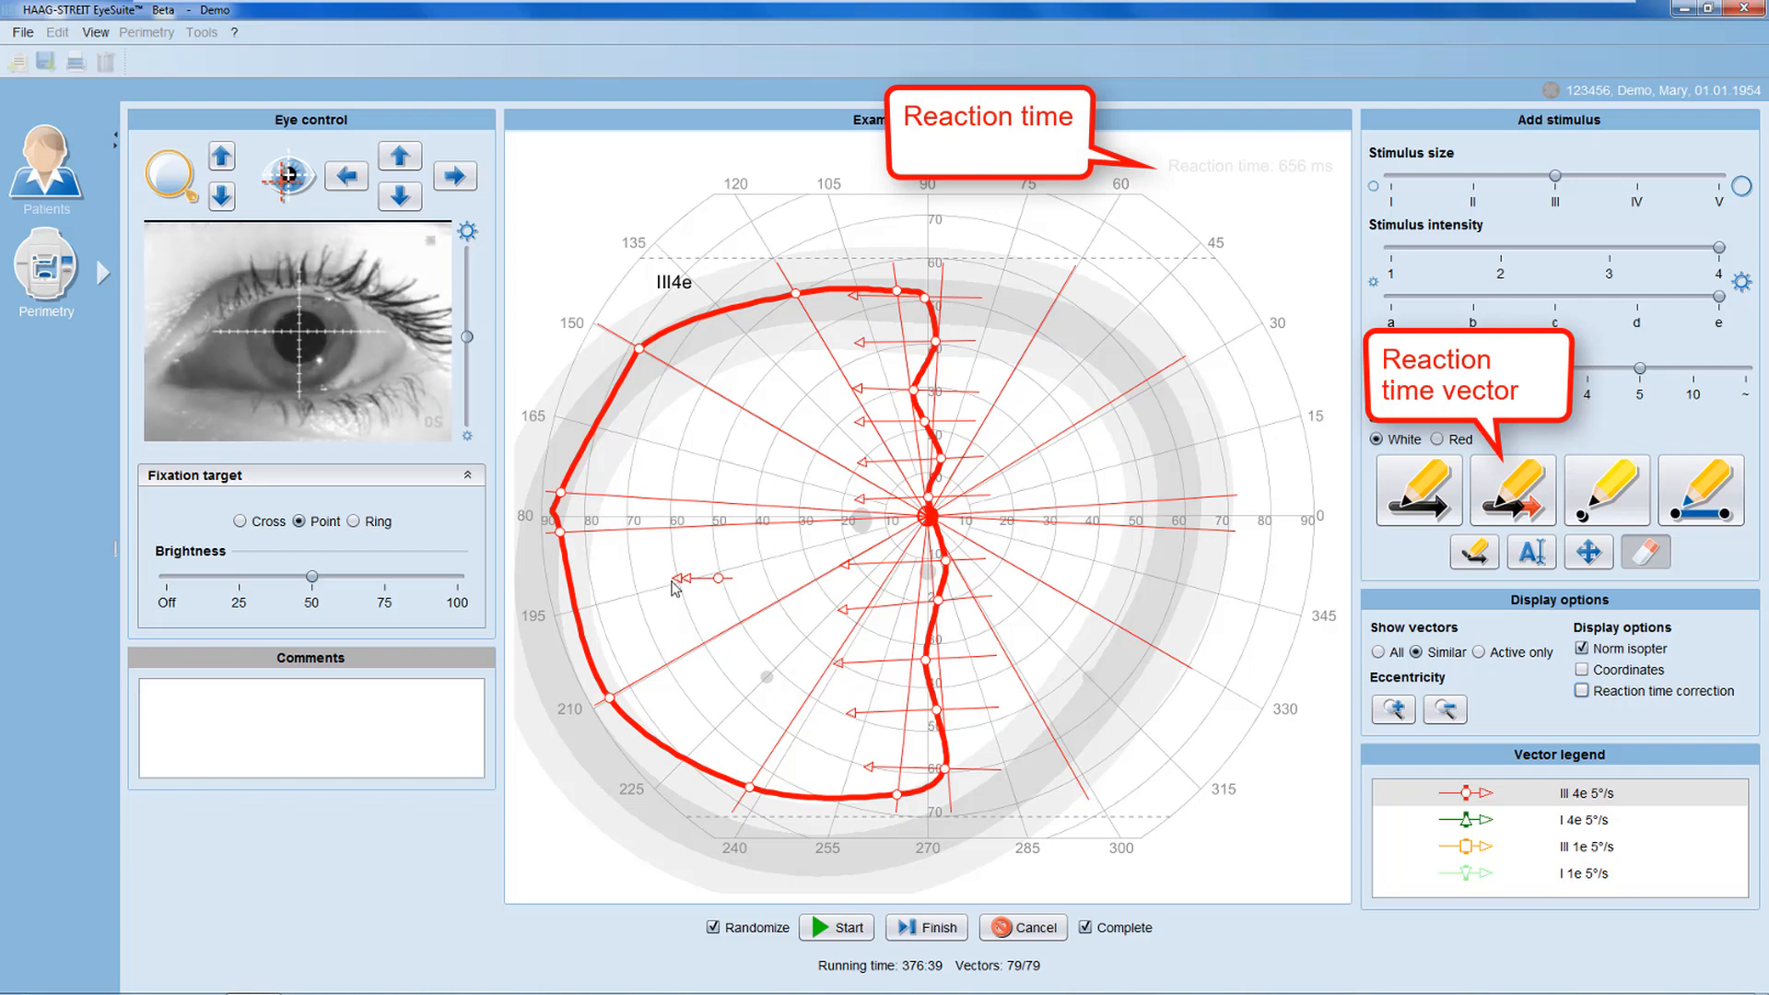
Enable Reaction time correction so the III4e isopter is reshaped.
{"action": "left_click", "coordinate": [1581, 691]}
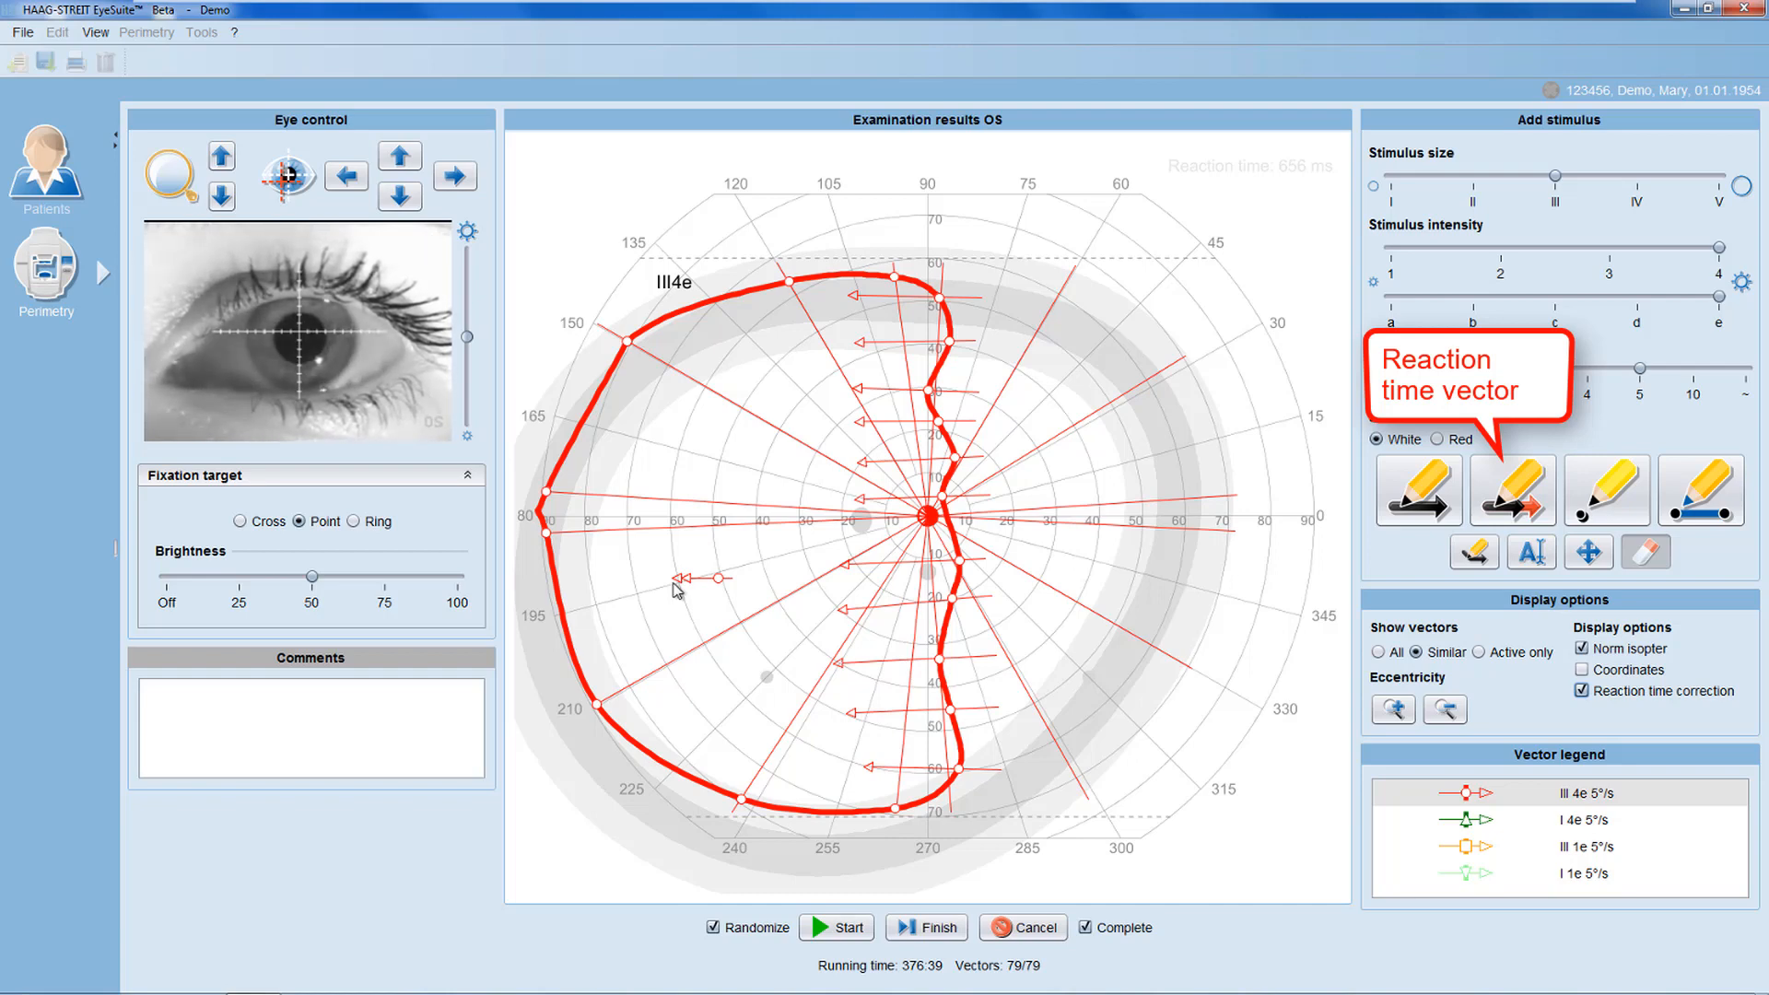
{"action": "left_click", "coordinate": [842, 927]}
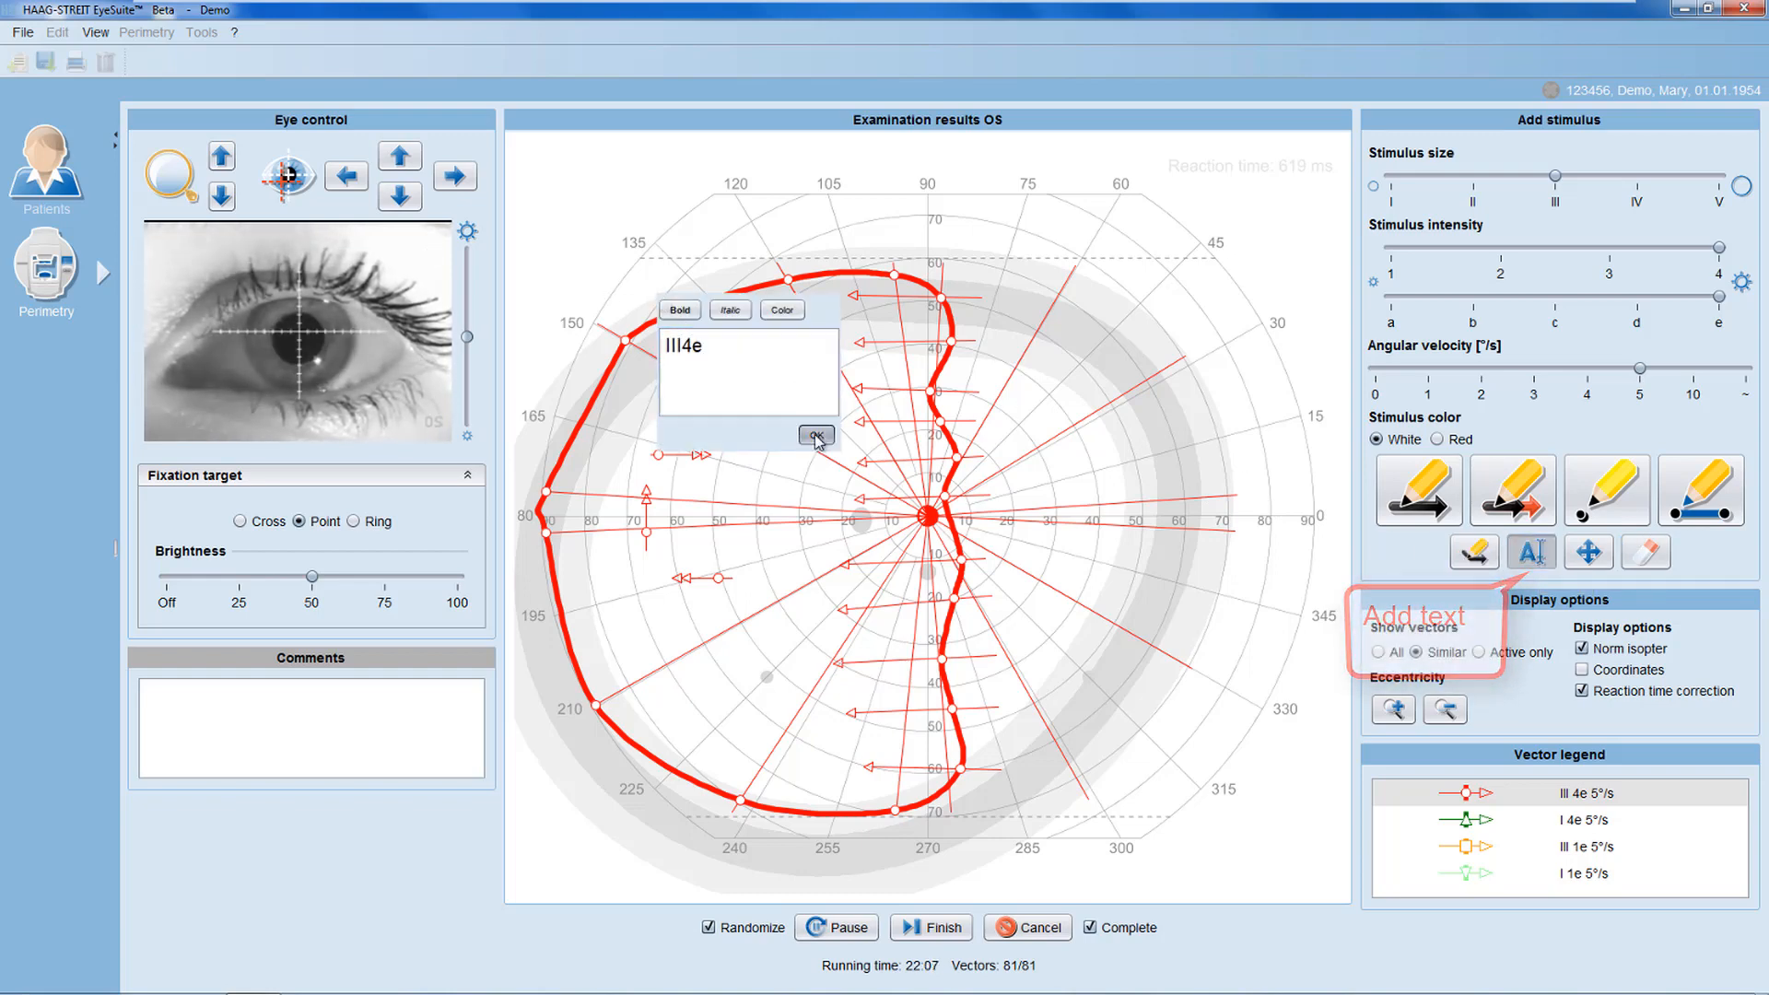
Confirm the III4e text label placed beside its isopter.
{"action": "left_click", "coordinate": [815, 435]}
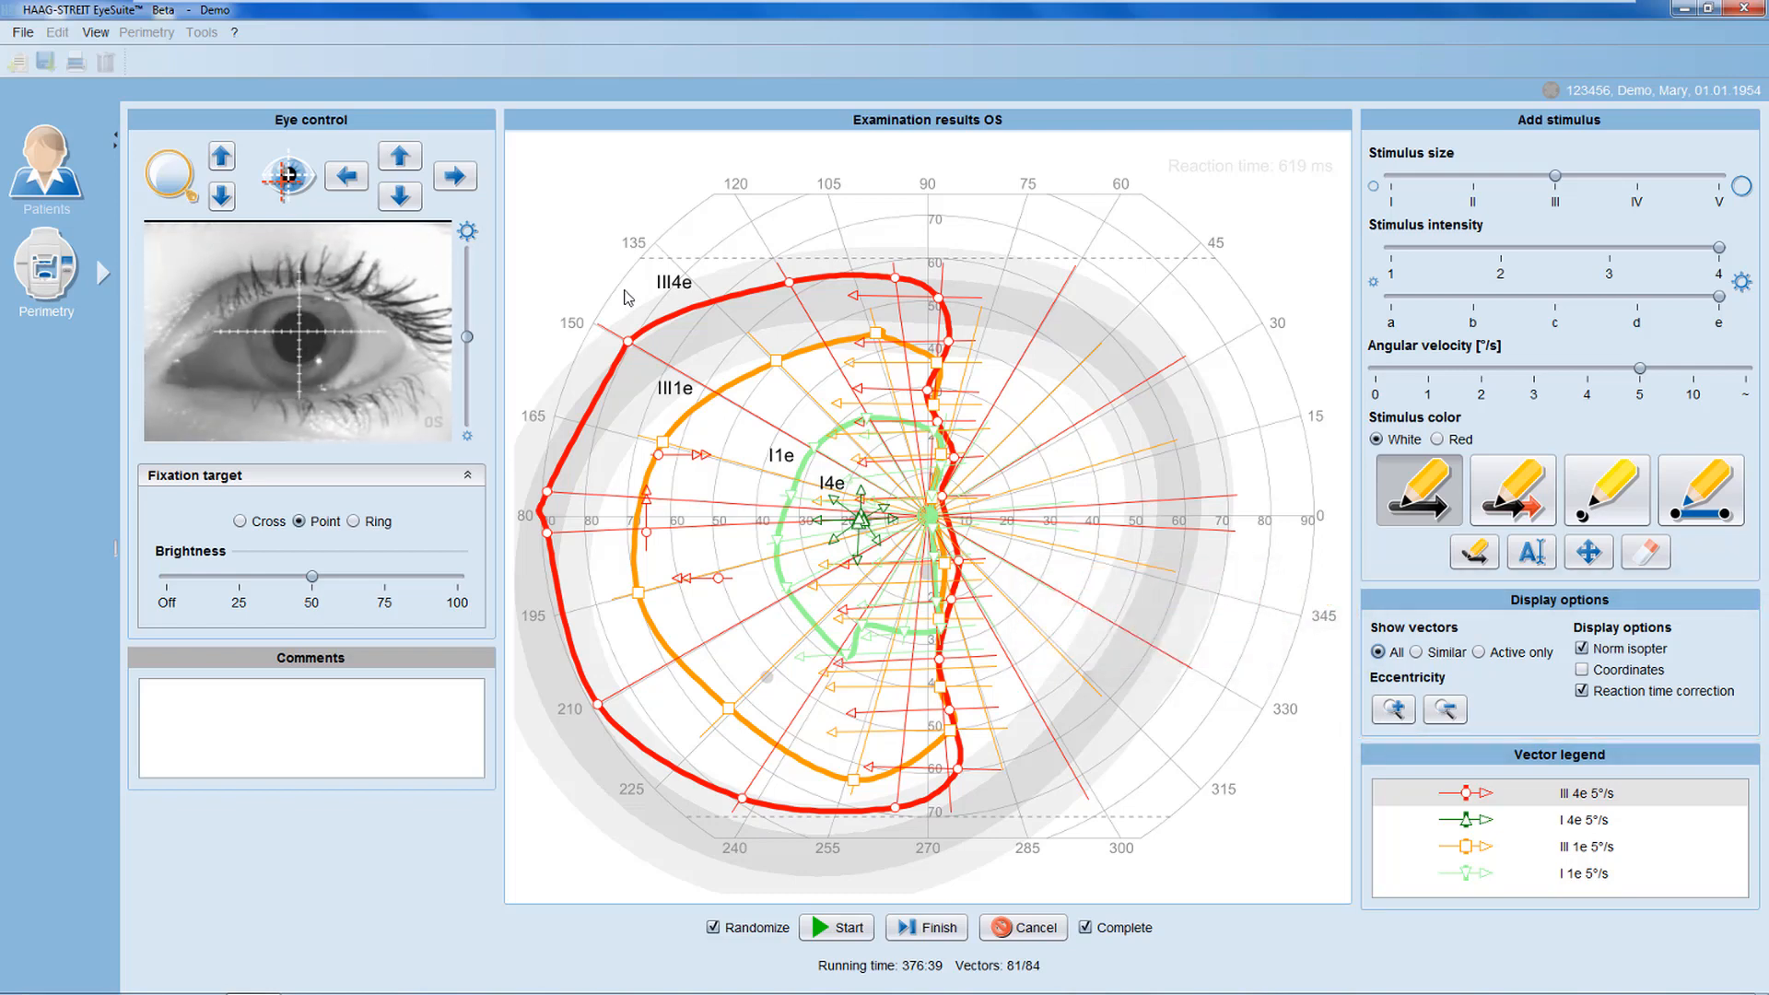
{"action": "mouse_move", "coordinate": [1379, 652]}
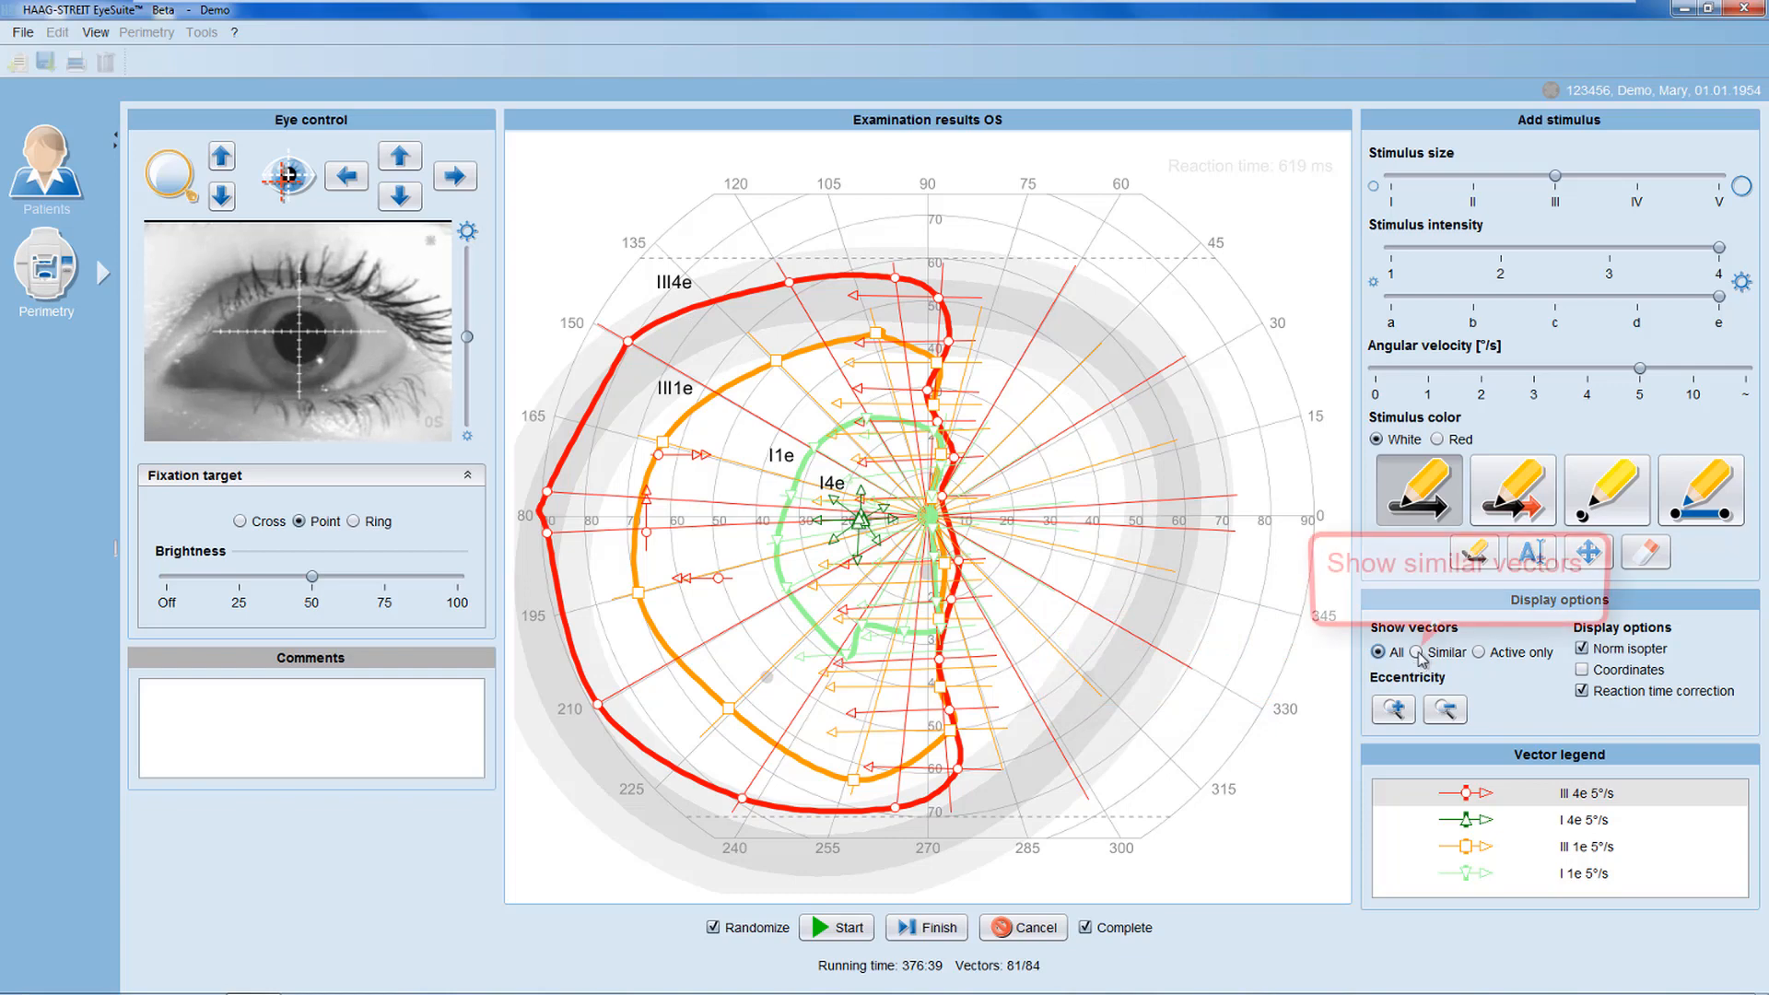
{"action": "left_click", "coordinate": [1420, 652]}
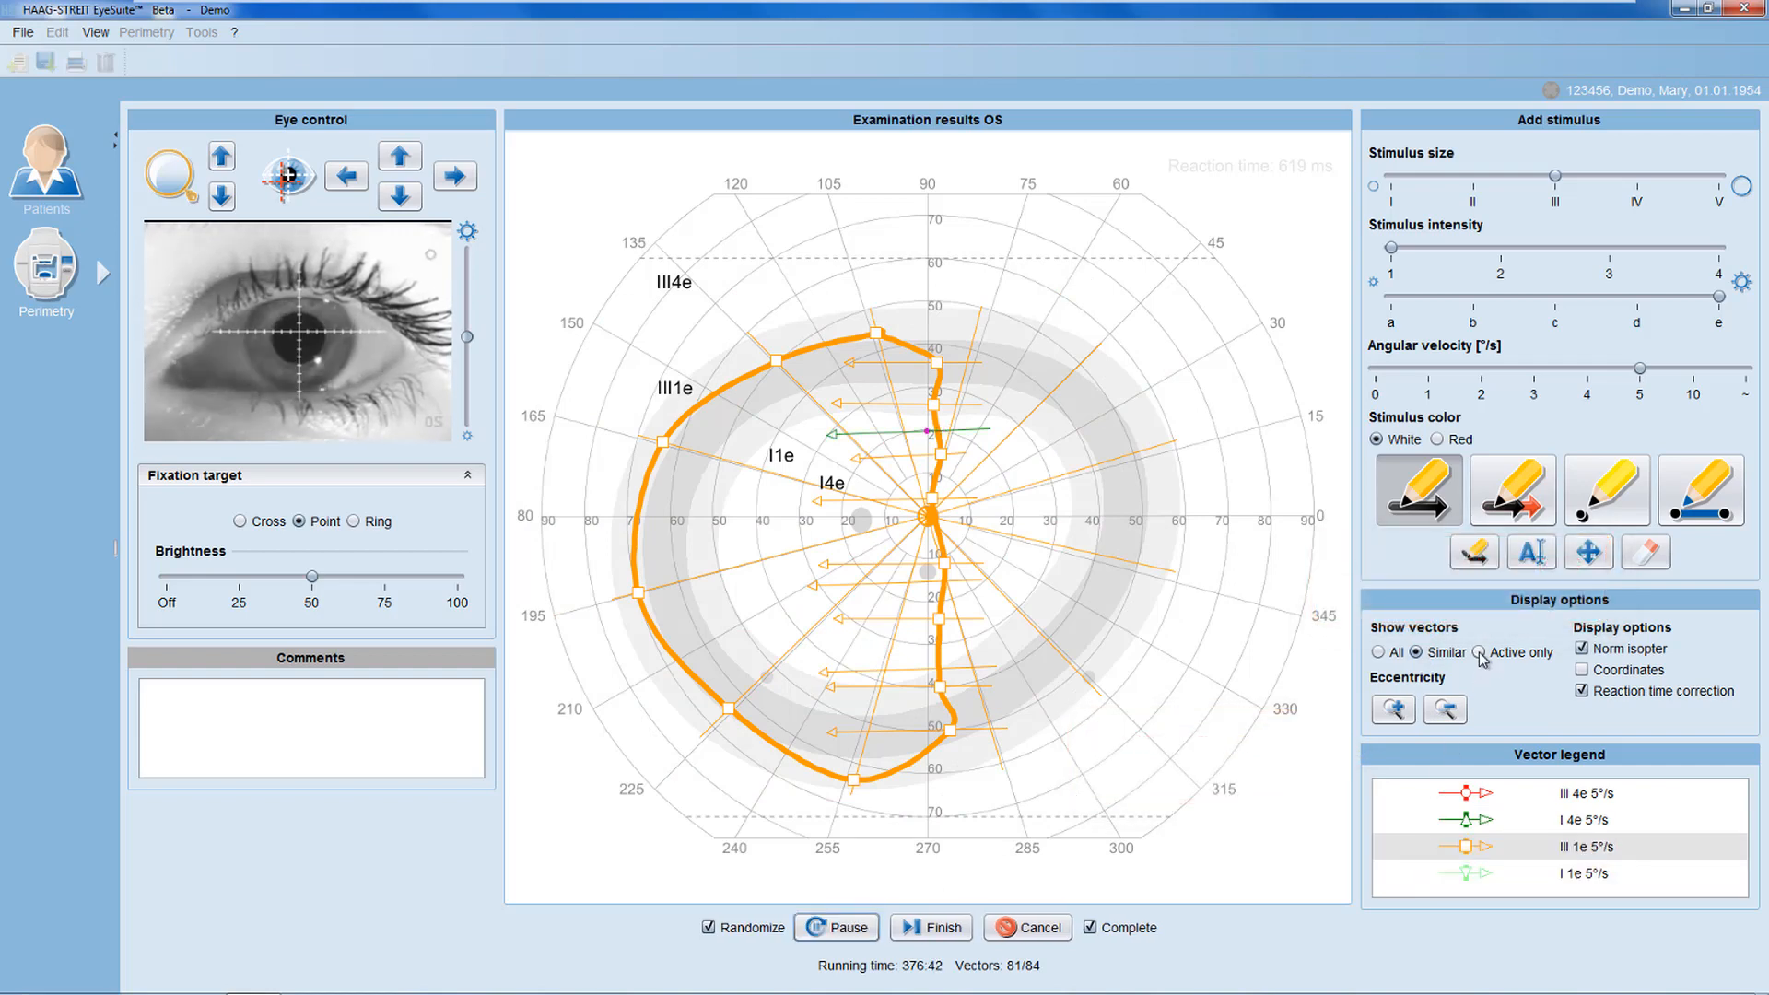
{"action": "left_click", "coordinate": [1480, 652]}
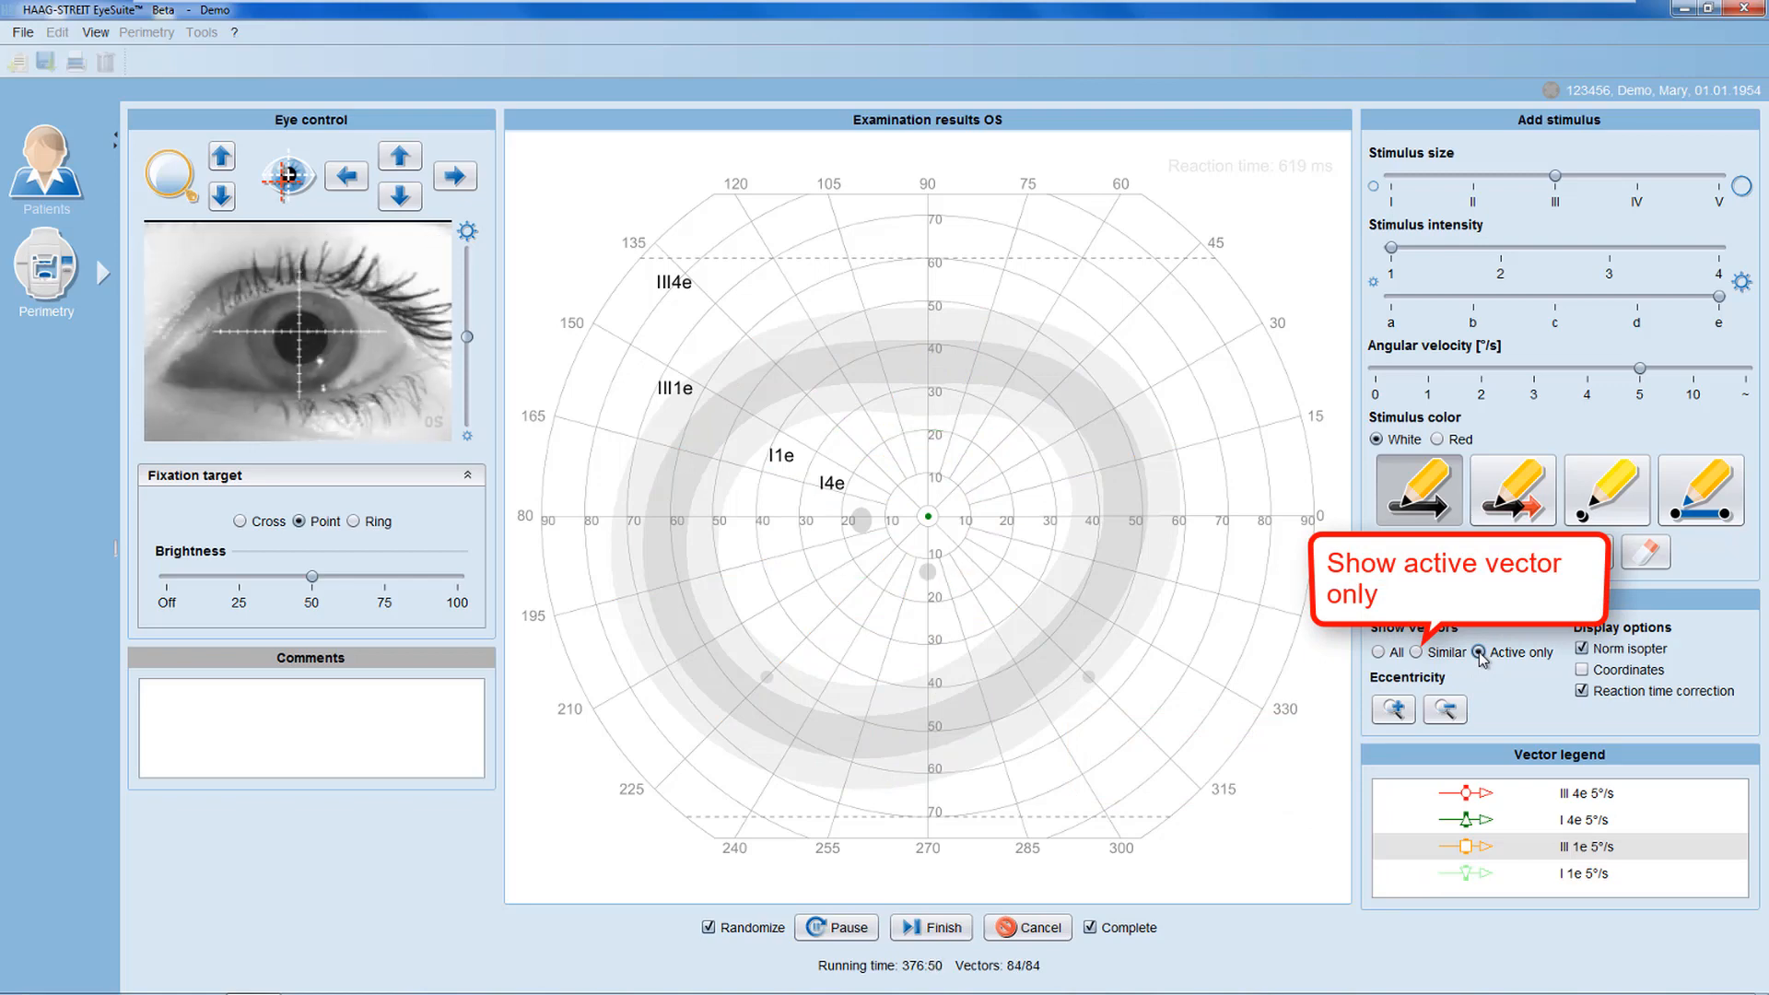
{"action": "left_click", "coordinate": [1376, 652]}
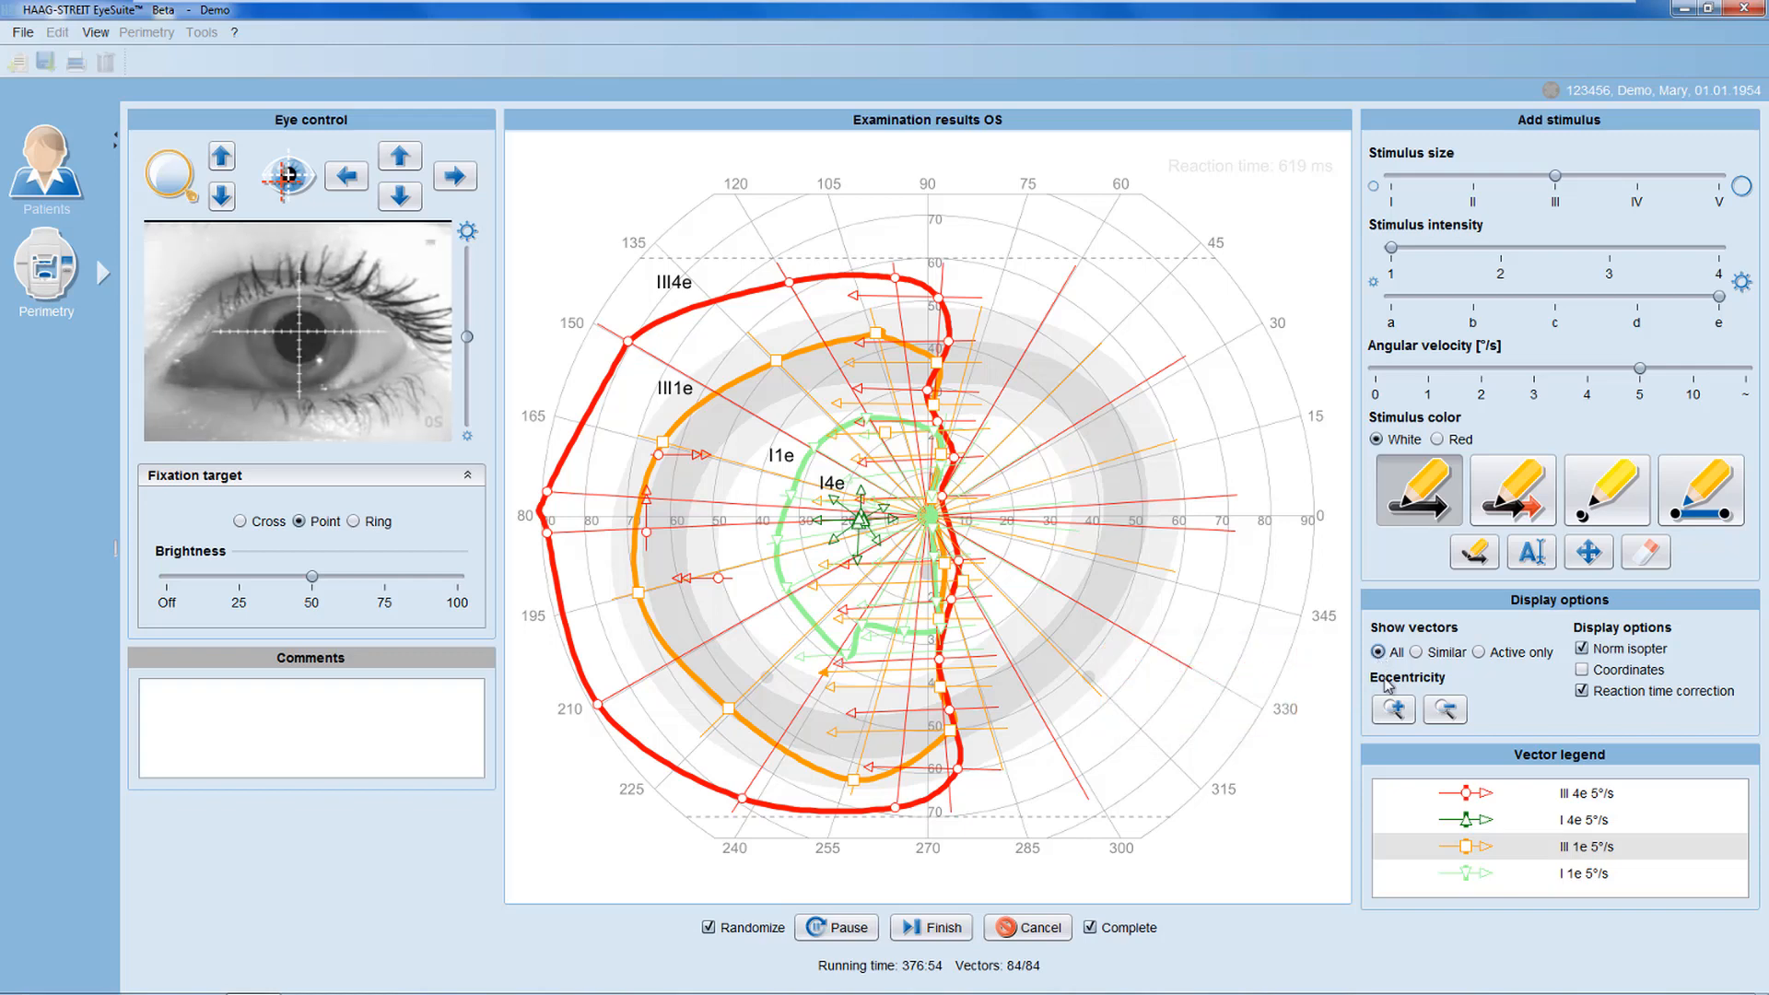
{"action": "mouse_move", "coordinate": [1394, 708]}
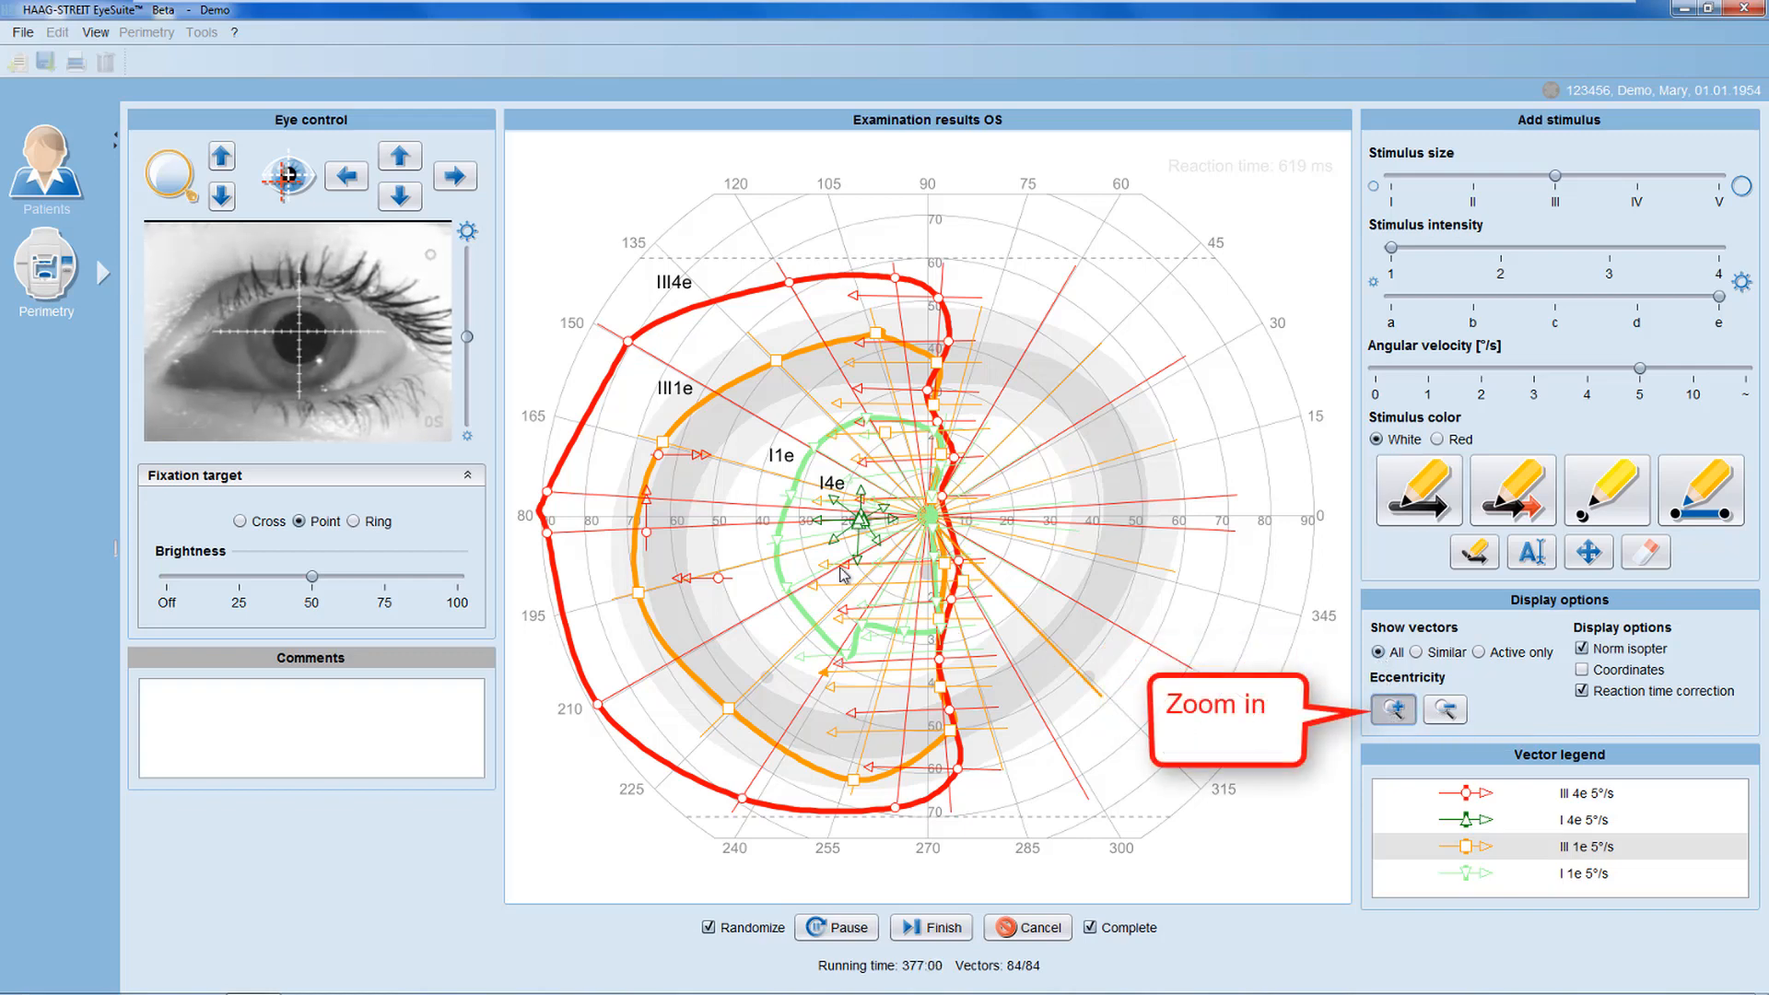
{"action": "left_click", "coordinate": [1393, 708]}
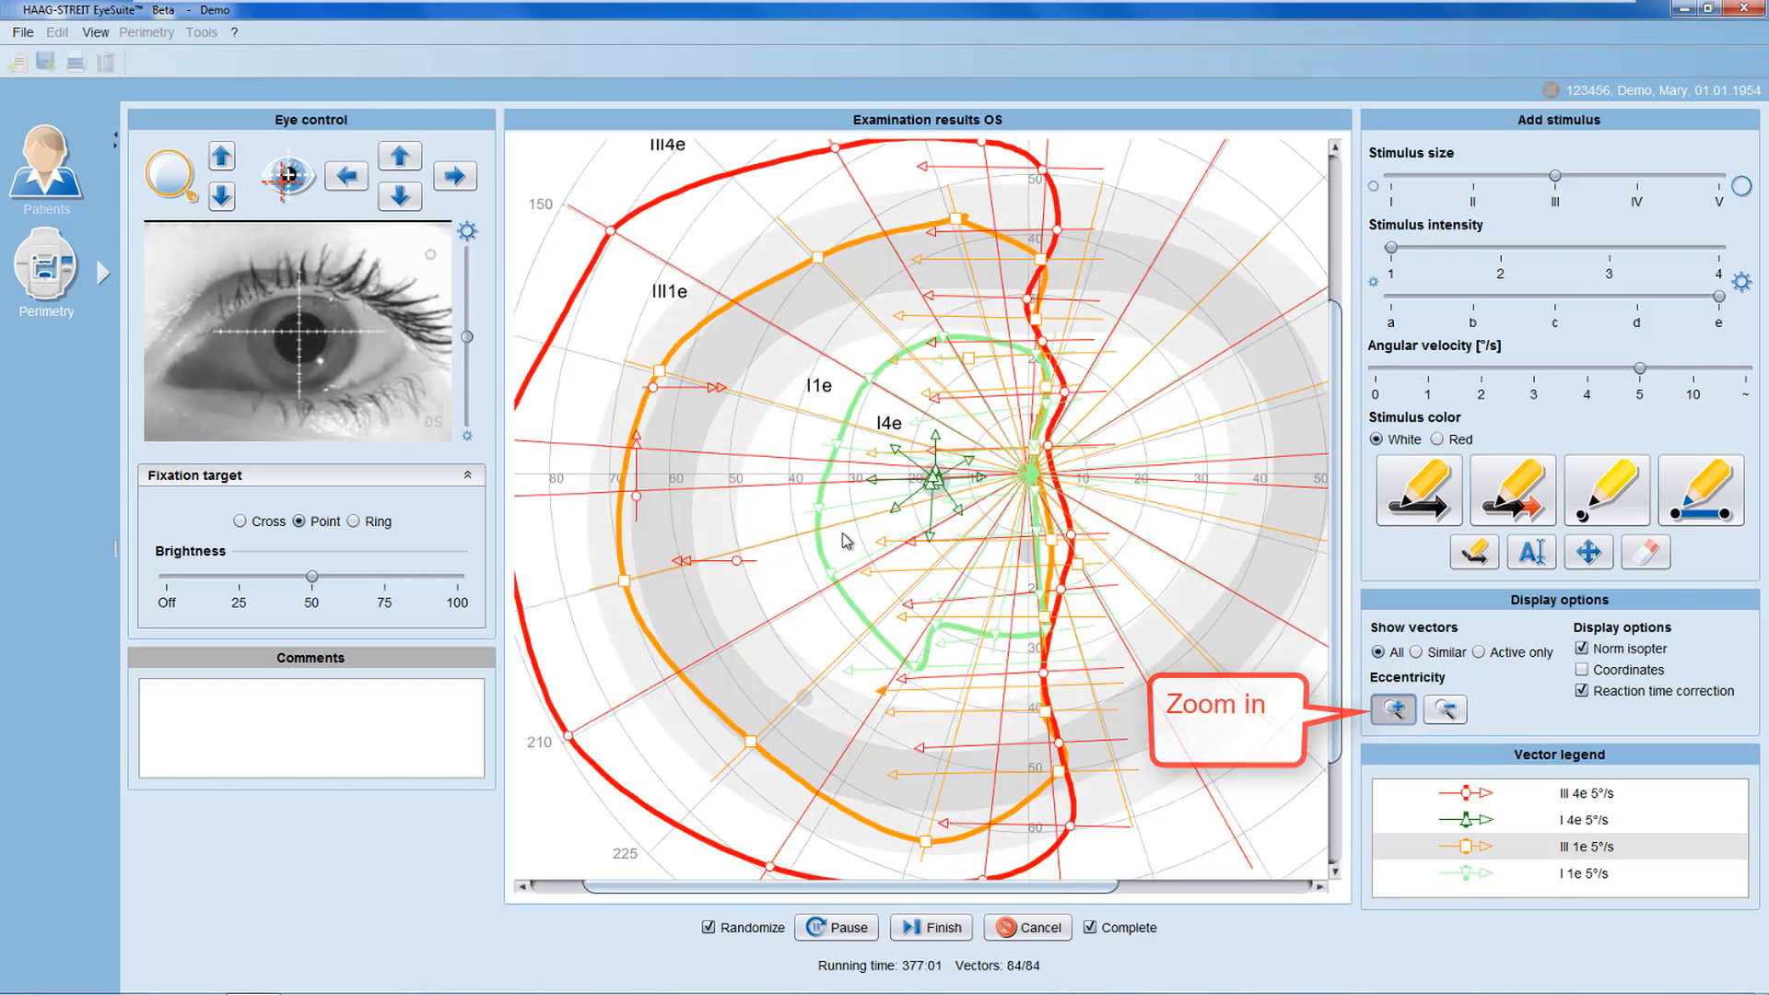
{"action": "left_click", "coordinate": [1393, 708]}
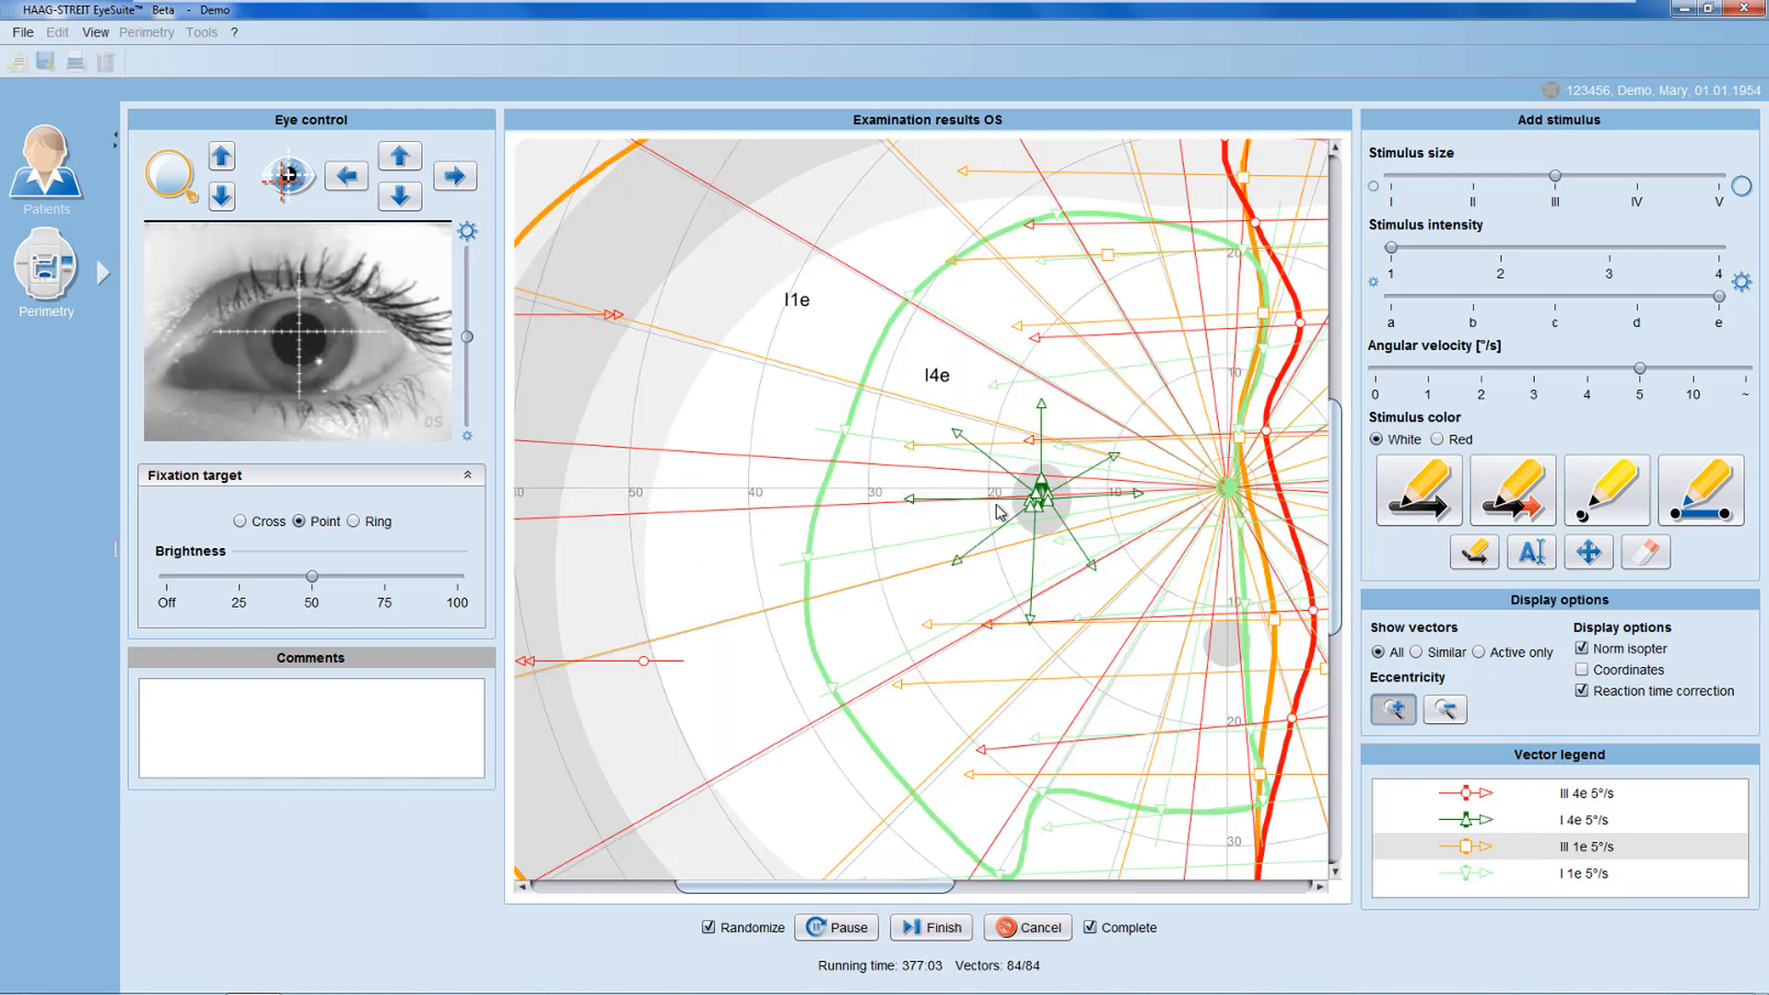
{"action": "left_click", "coordinate": [1446, 708]}
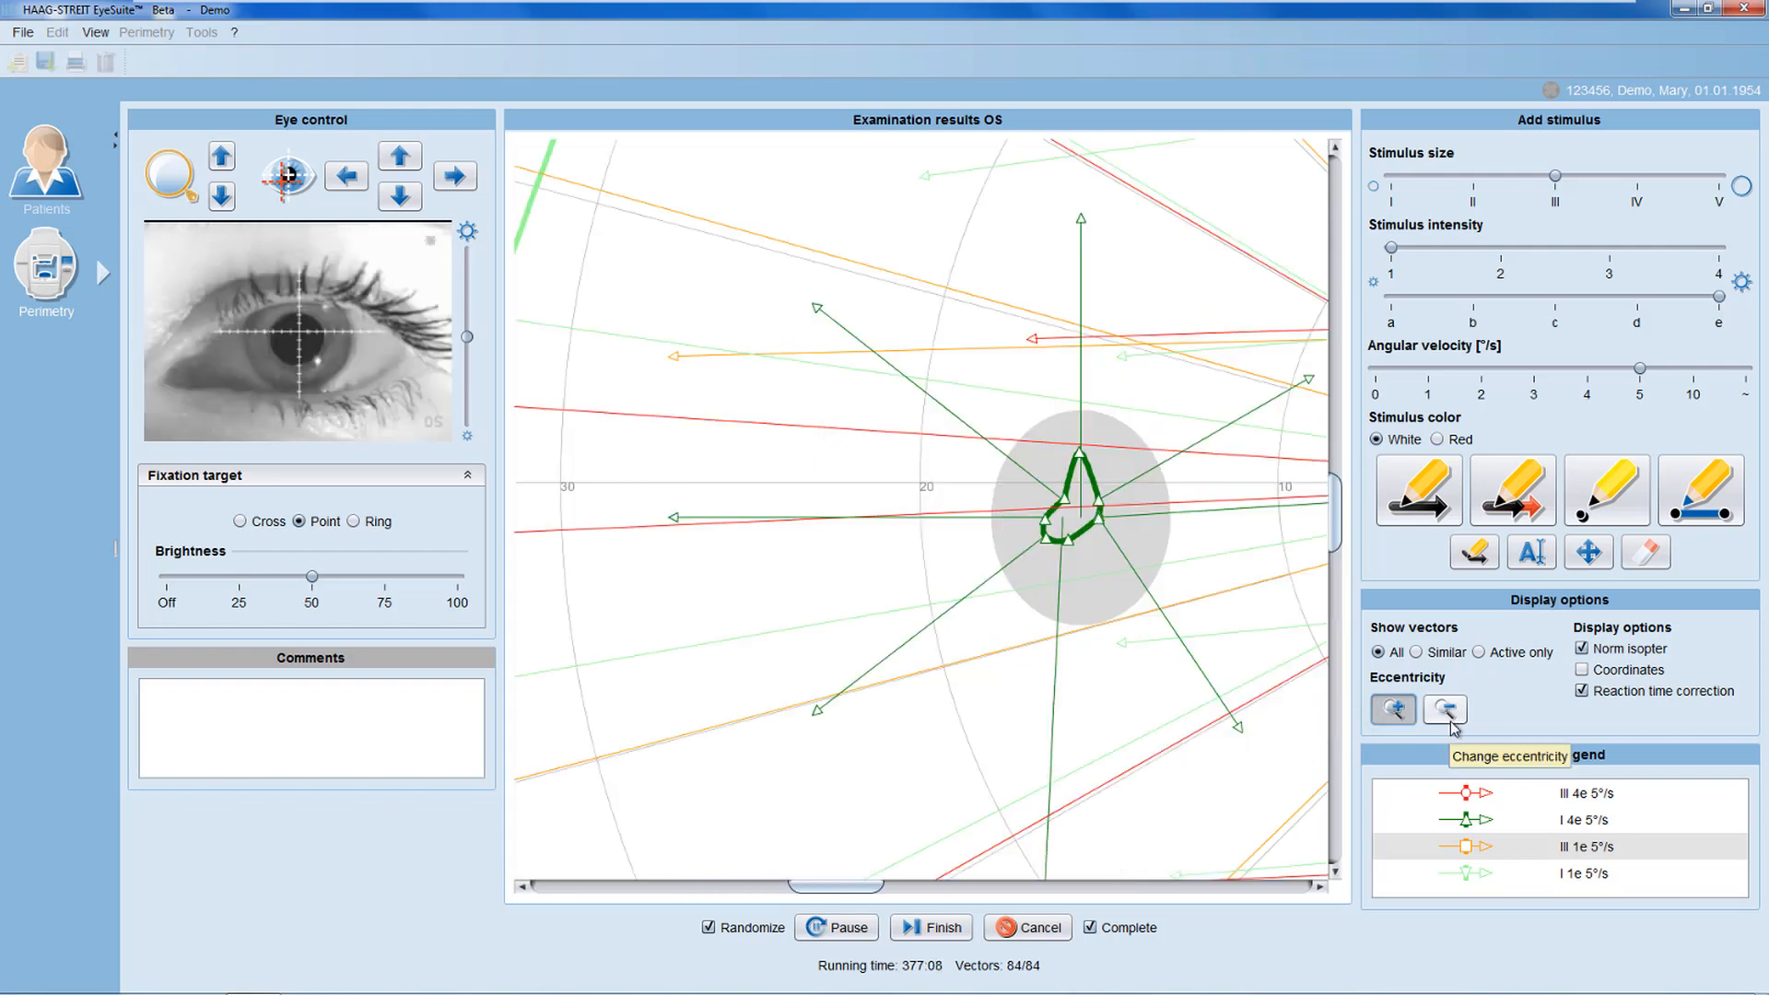
{"action": "left_click", "coordinate": [1445, 708]}
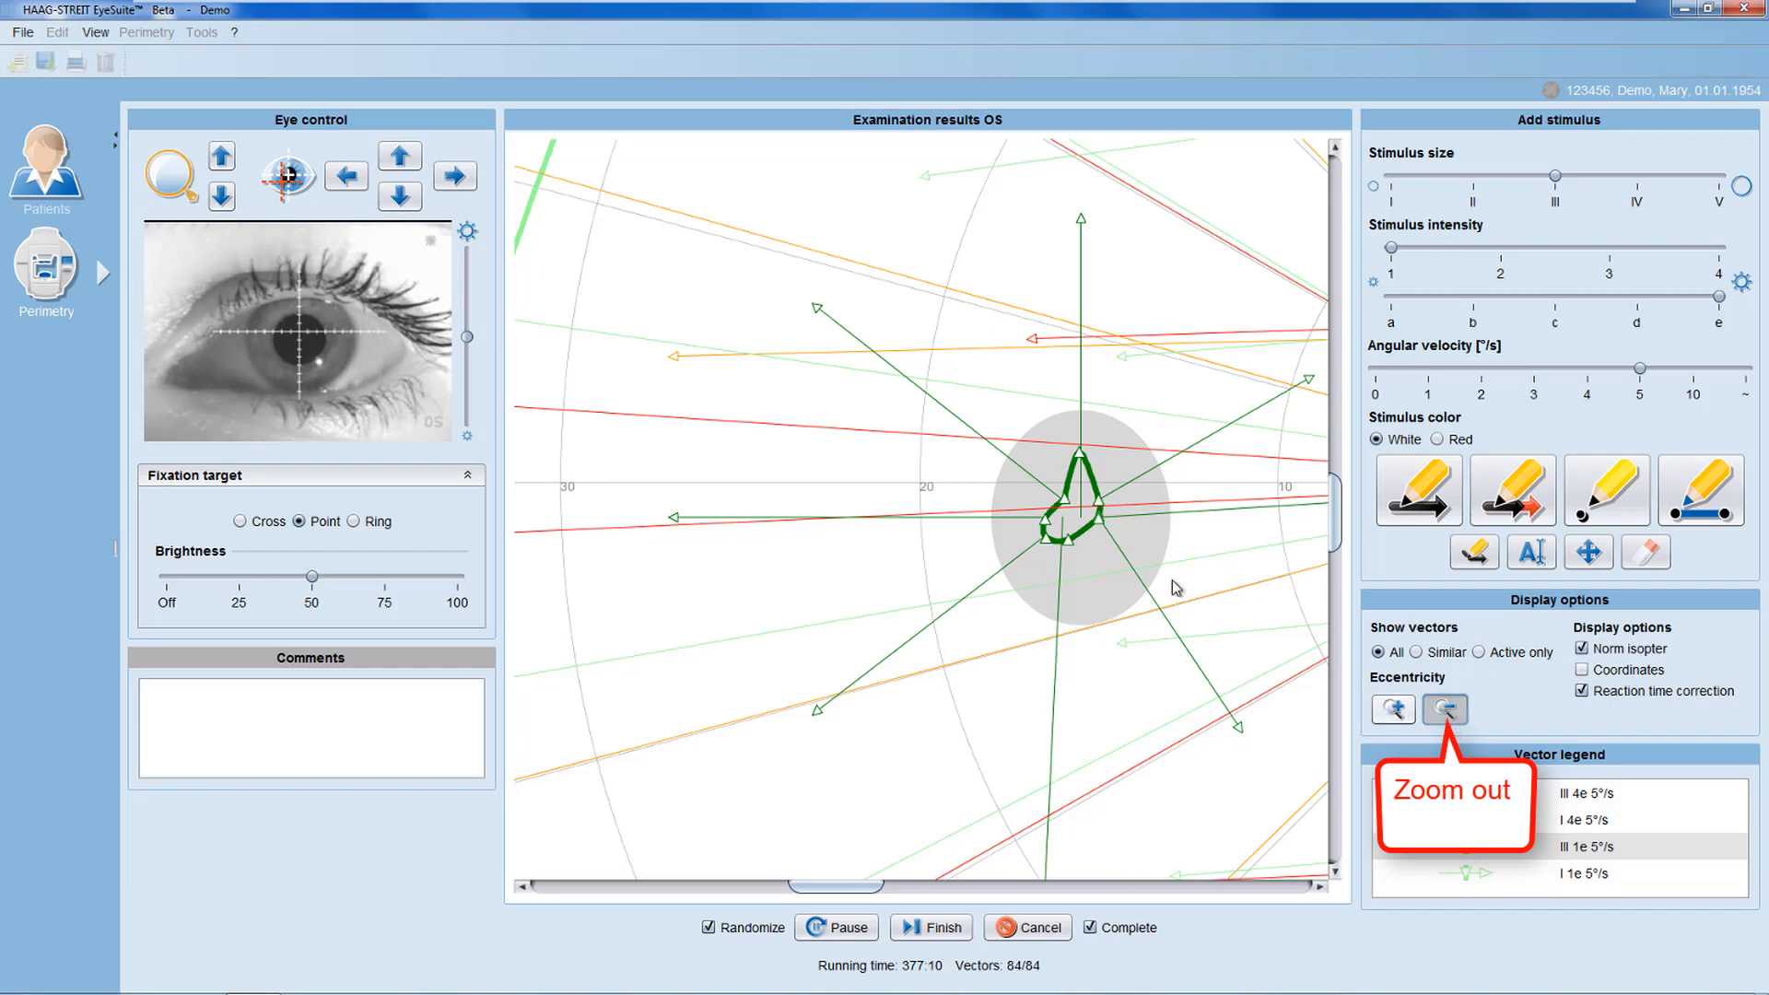
{"action": "left_click", "coordinate": [1443, 709]}
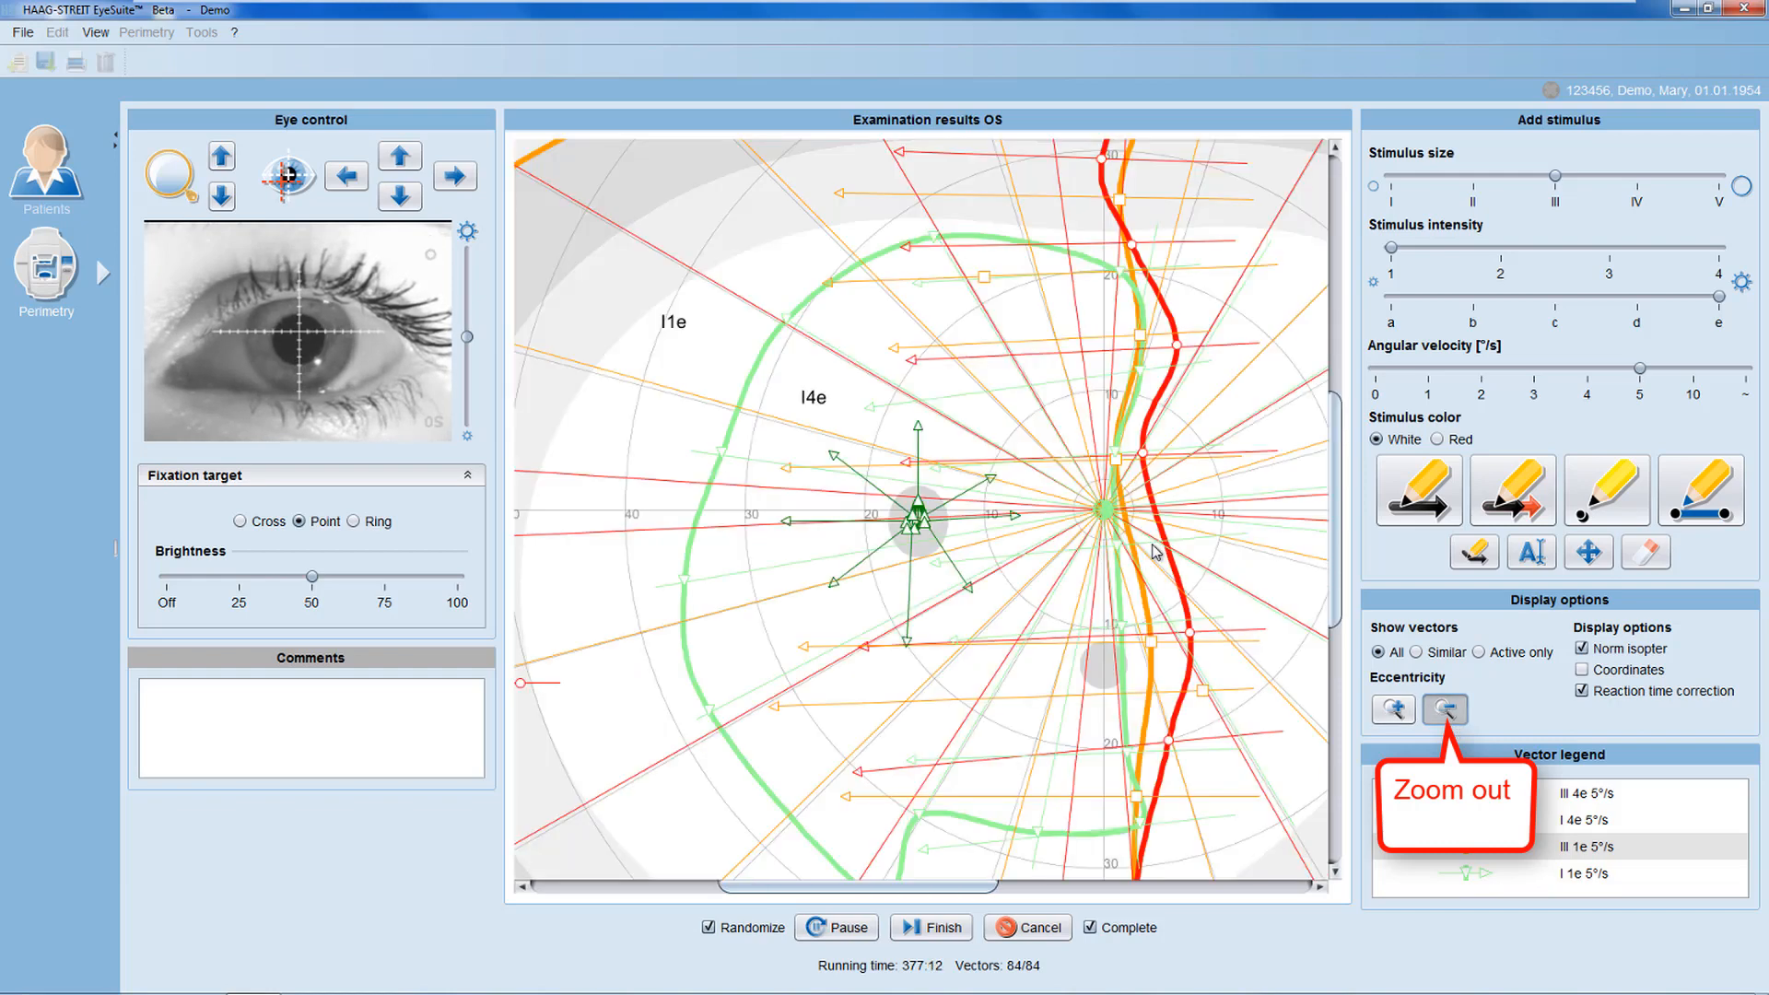
{"action": "left_click", "coordinate": [1445, 710]}
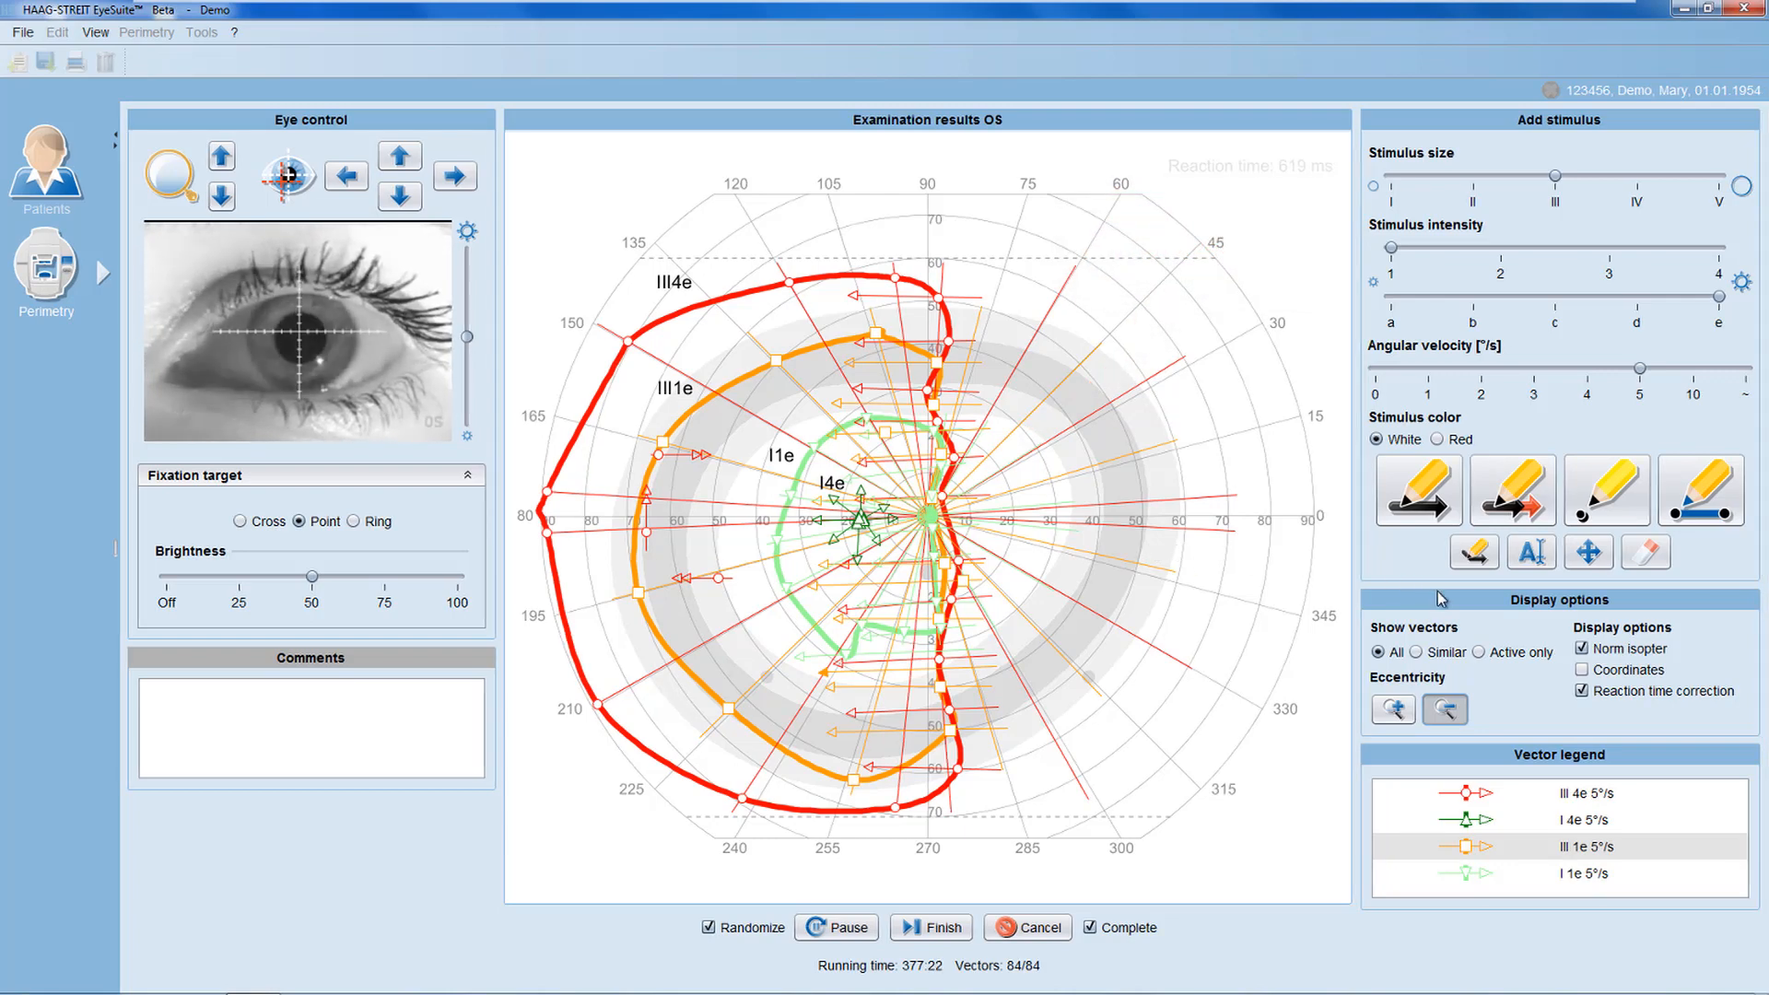
{"action": "mouse_move", "coordinate": [1583, 652]}
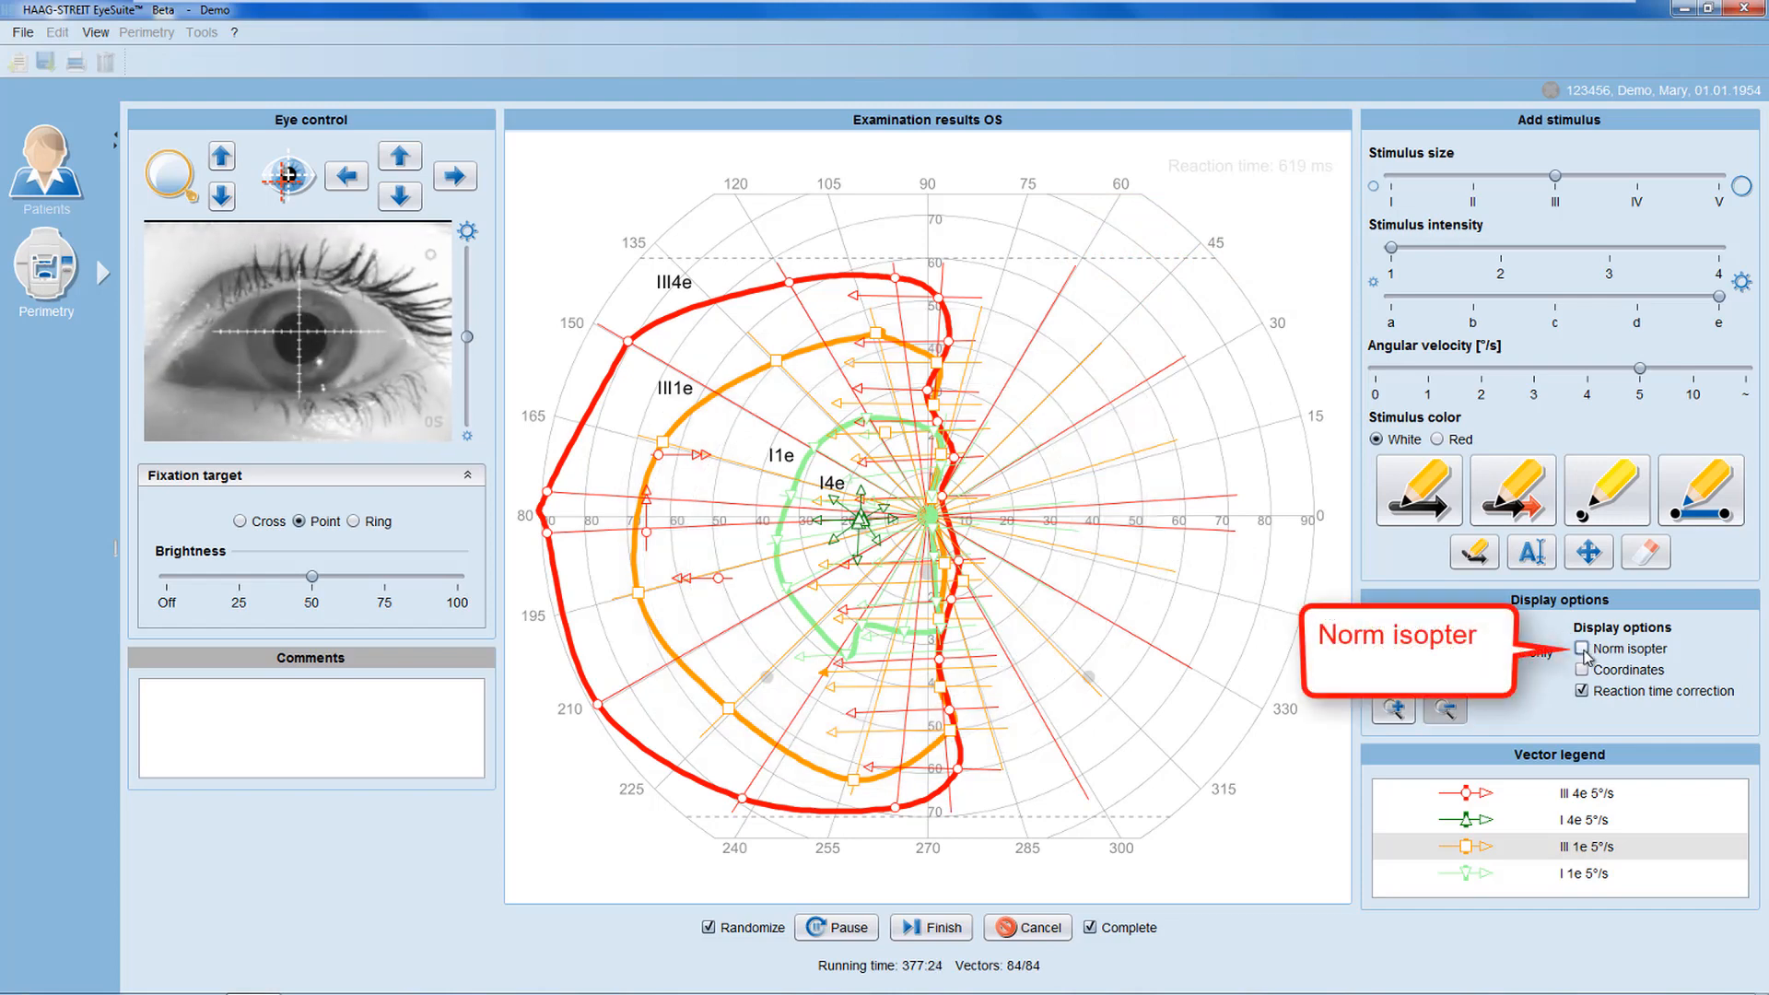
{"action": "left_click", "coordinate": [1583, 649]}
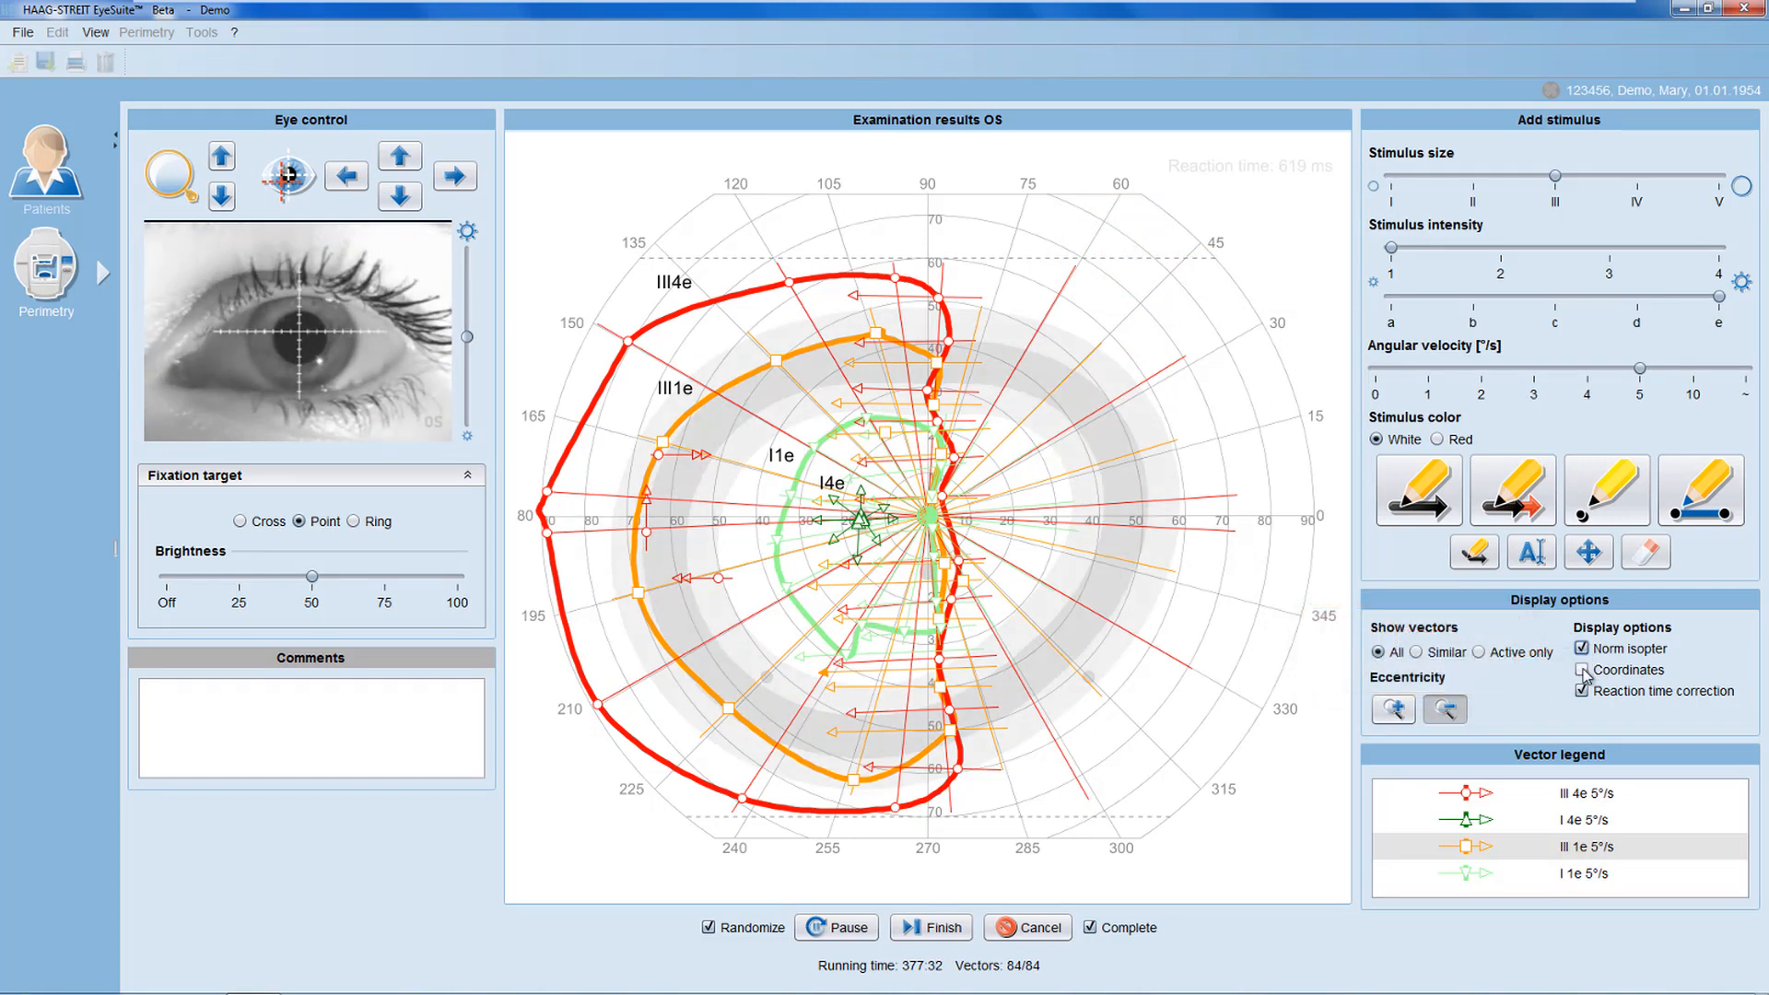
{"action": "left_click", "coordinate": [1582, 671]}
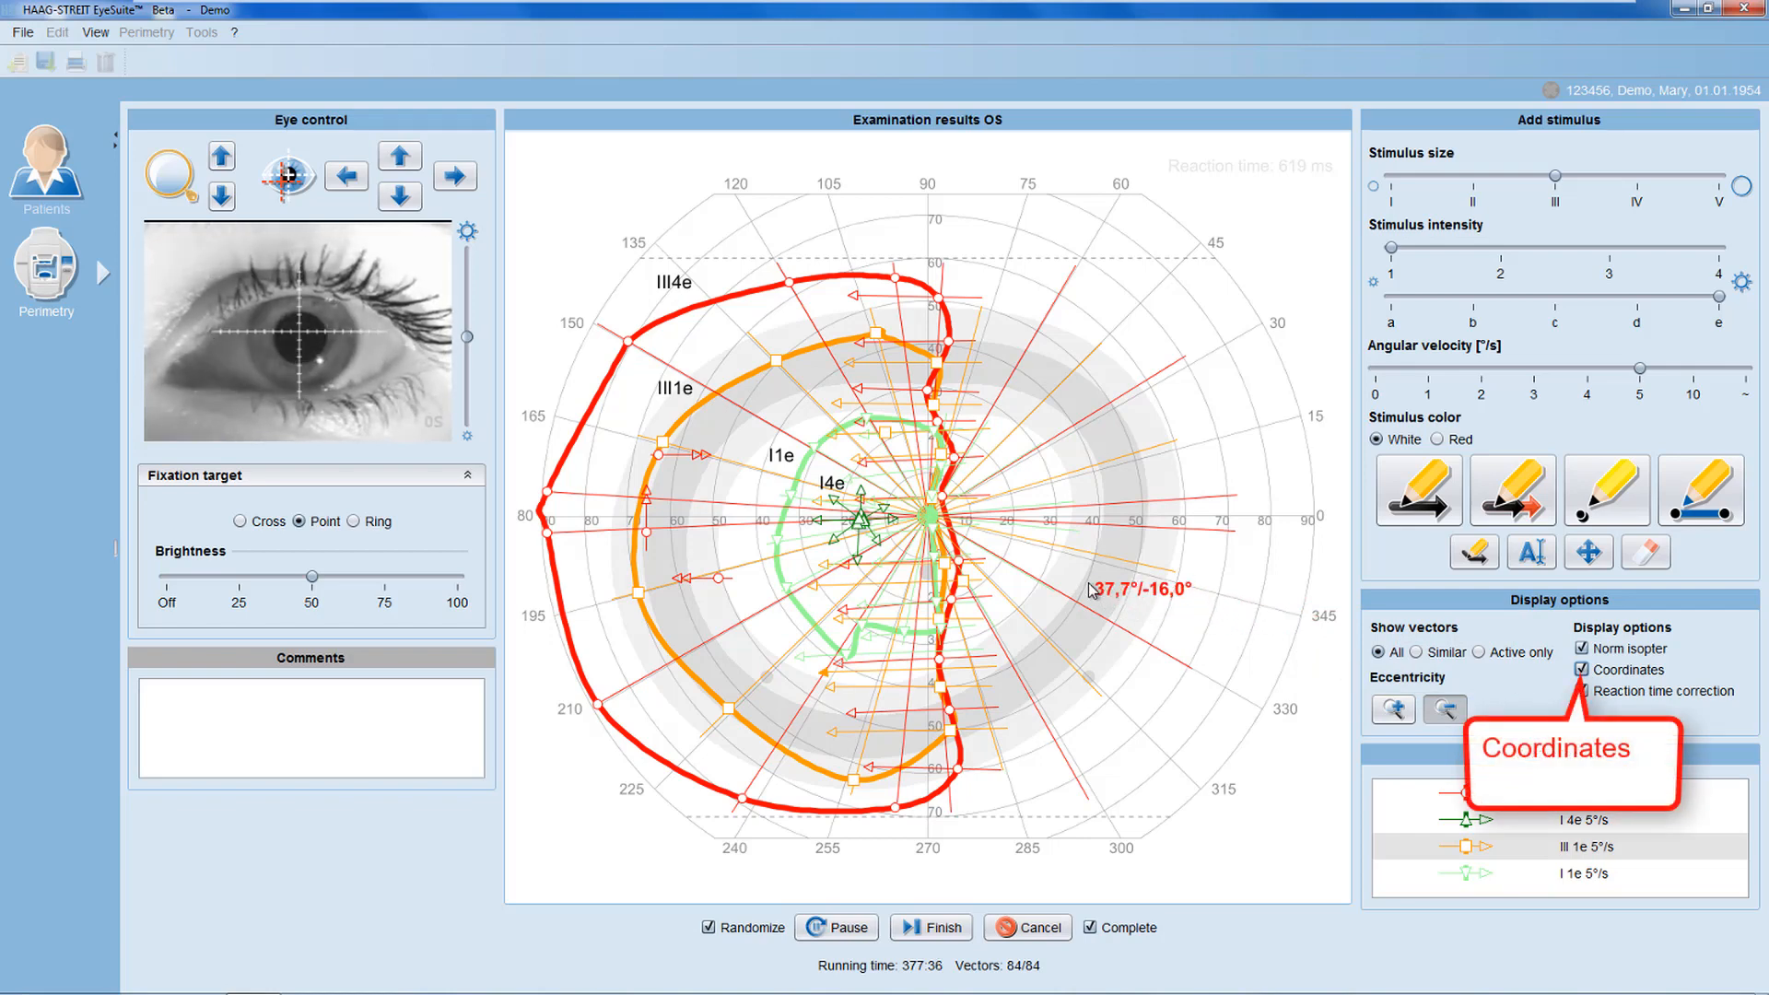
{"action": "left_click", "coordinate": [1582, 671]}
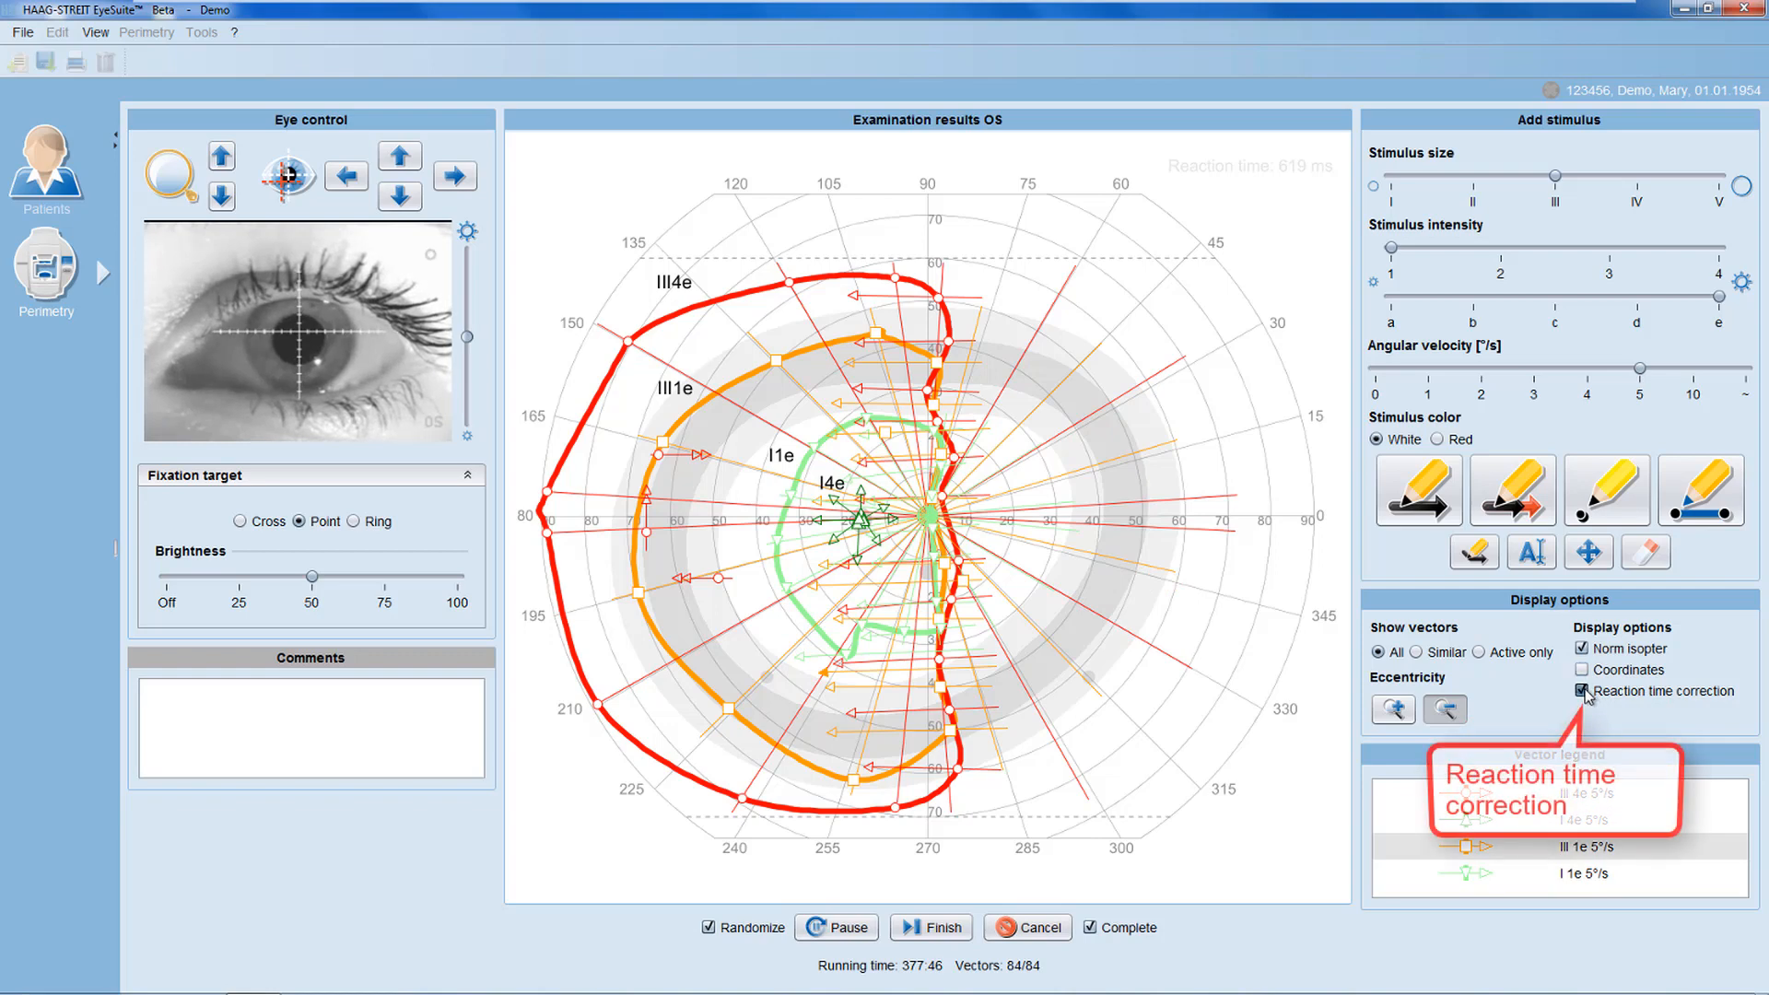
{"action": "left_click", "coordinate": [1582, 691]}
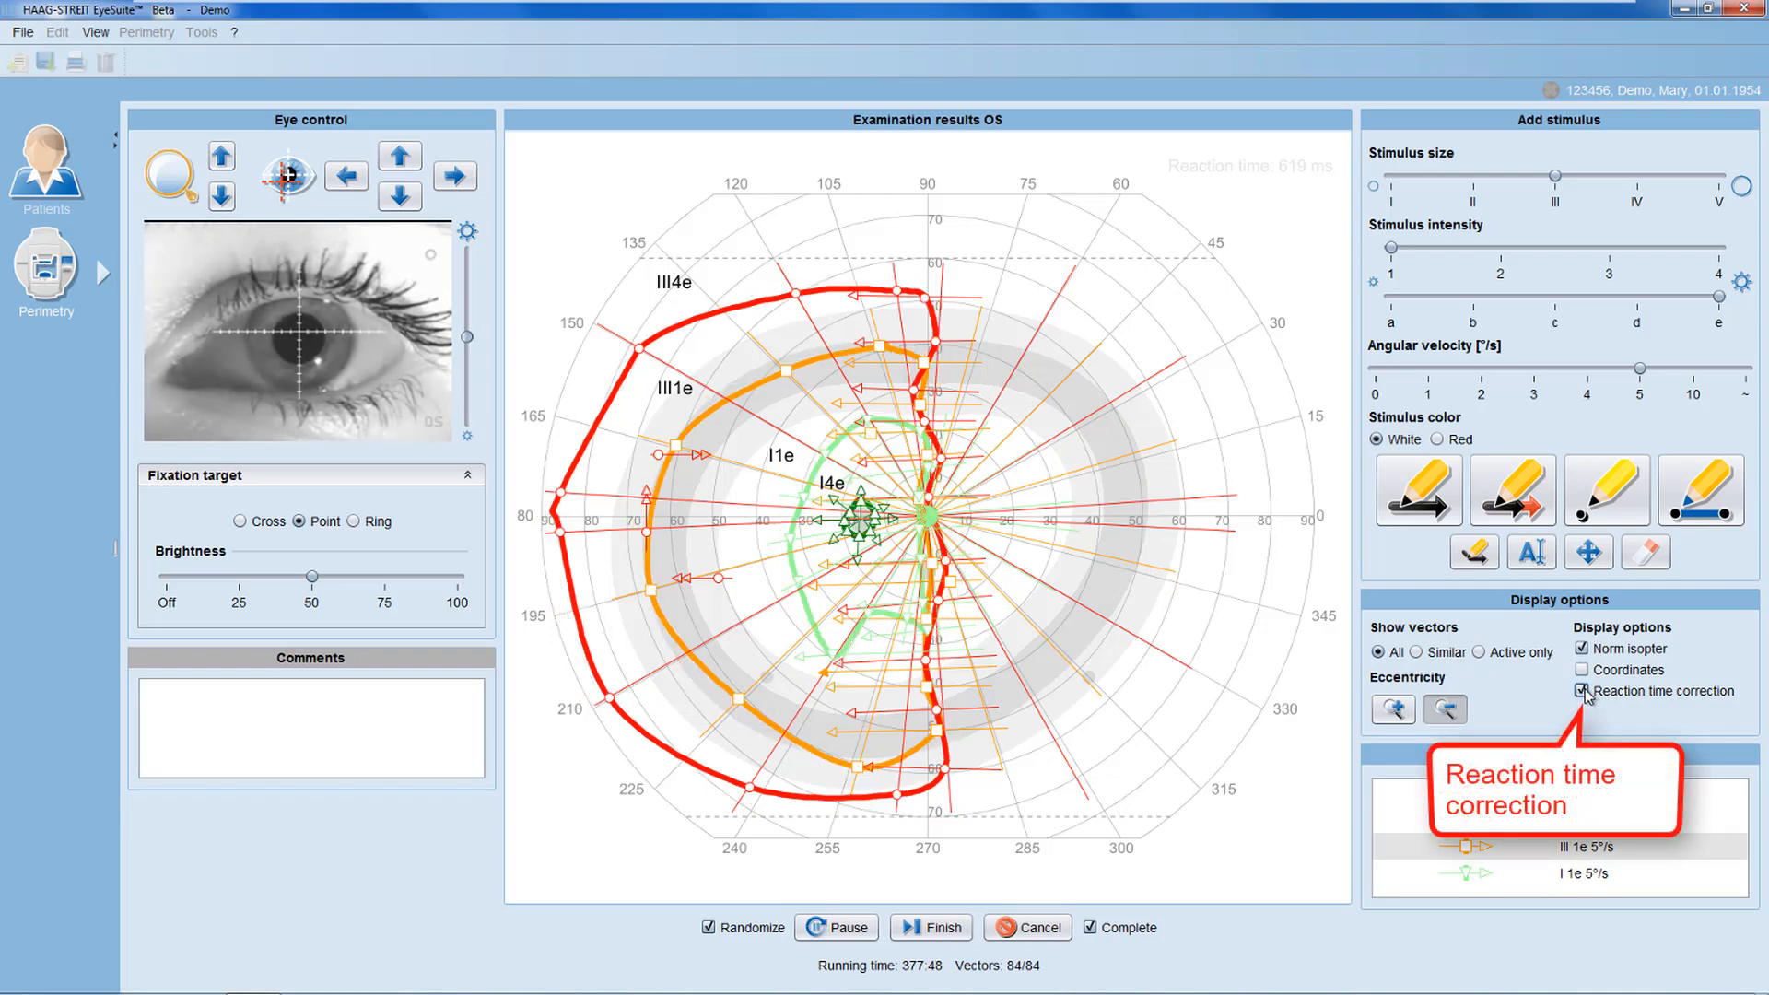
{"action": "left_click", "coordinate": [1581, 691]}
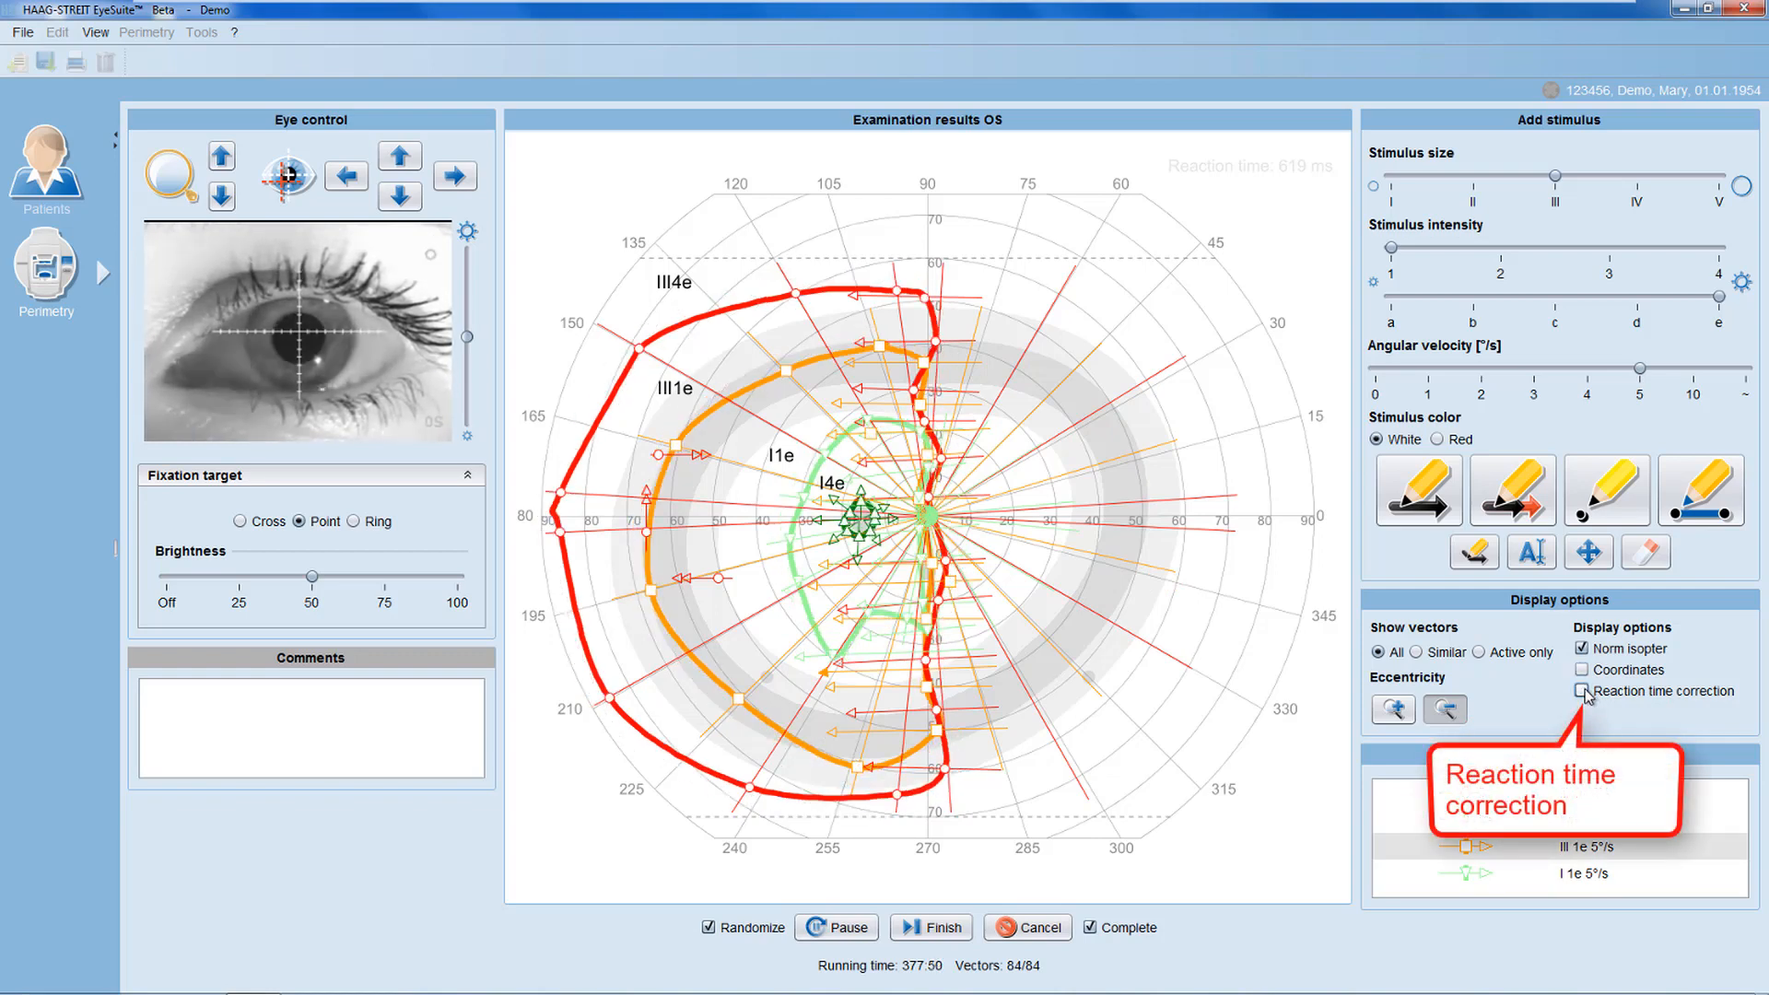
{"action": "left_click", "coordinate": [1581, 692]}
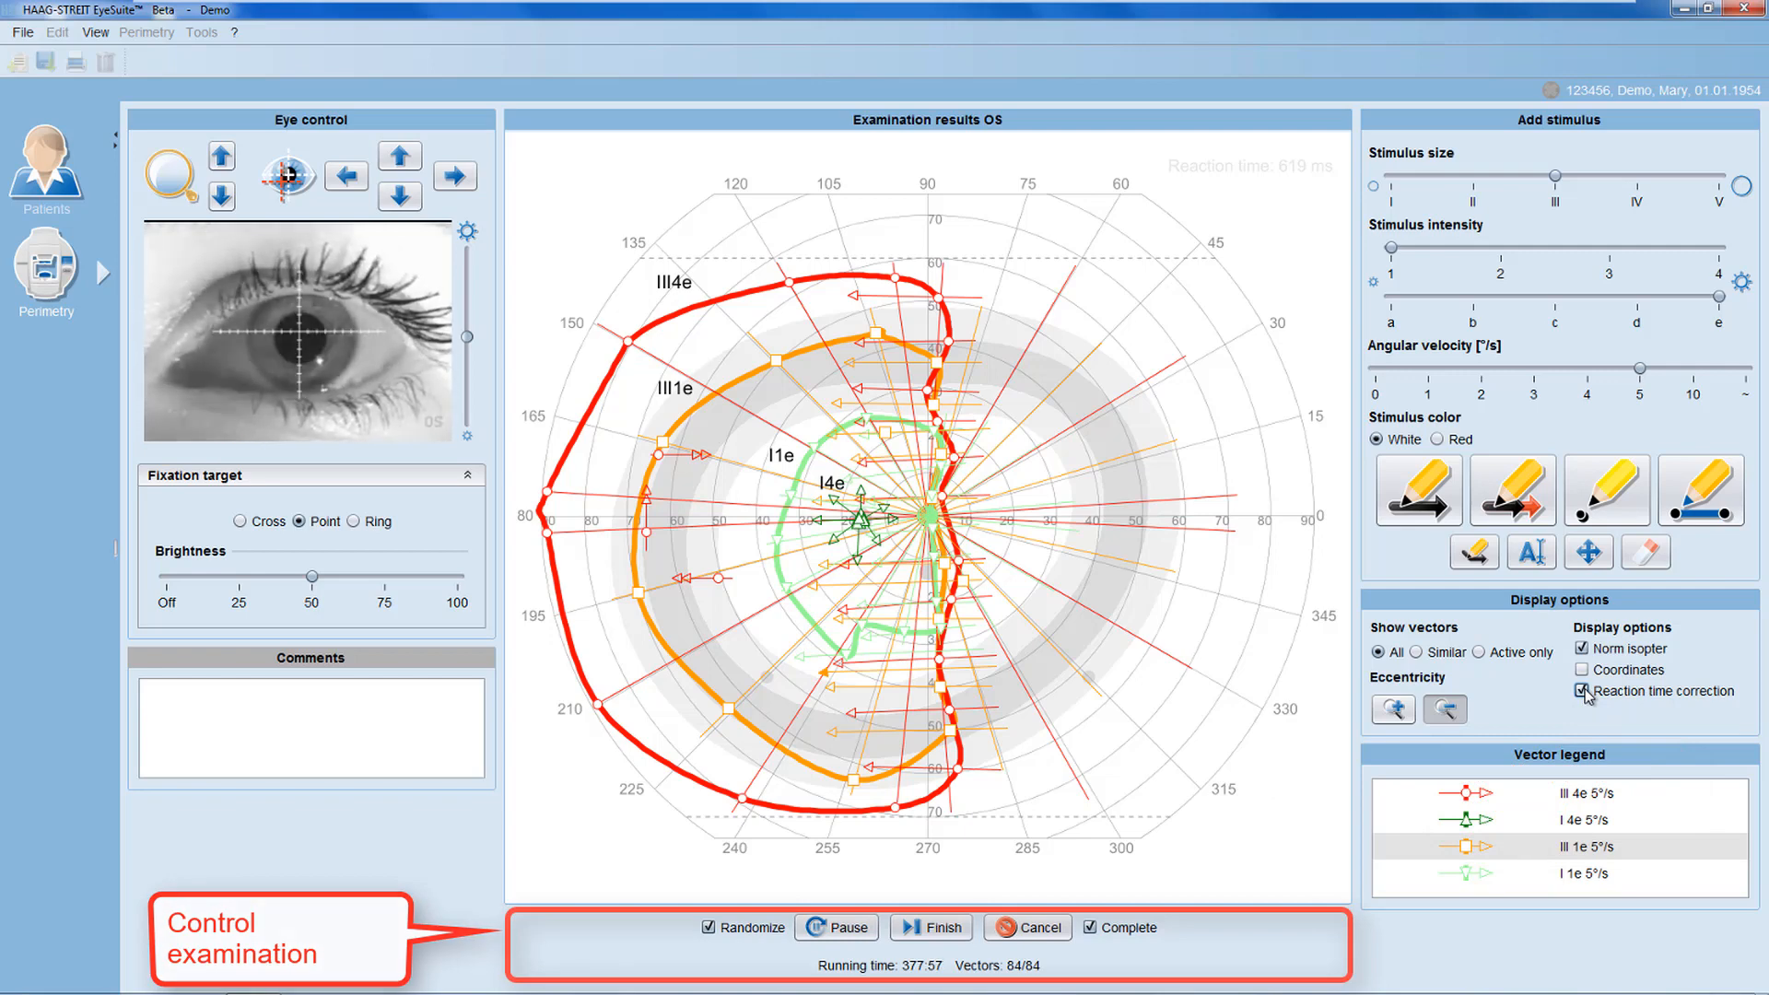
Pause the running examination with 72 of 81 III 4e vectors, then resume it.
{"action": "left_click", "coordinate": [837, 927]}
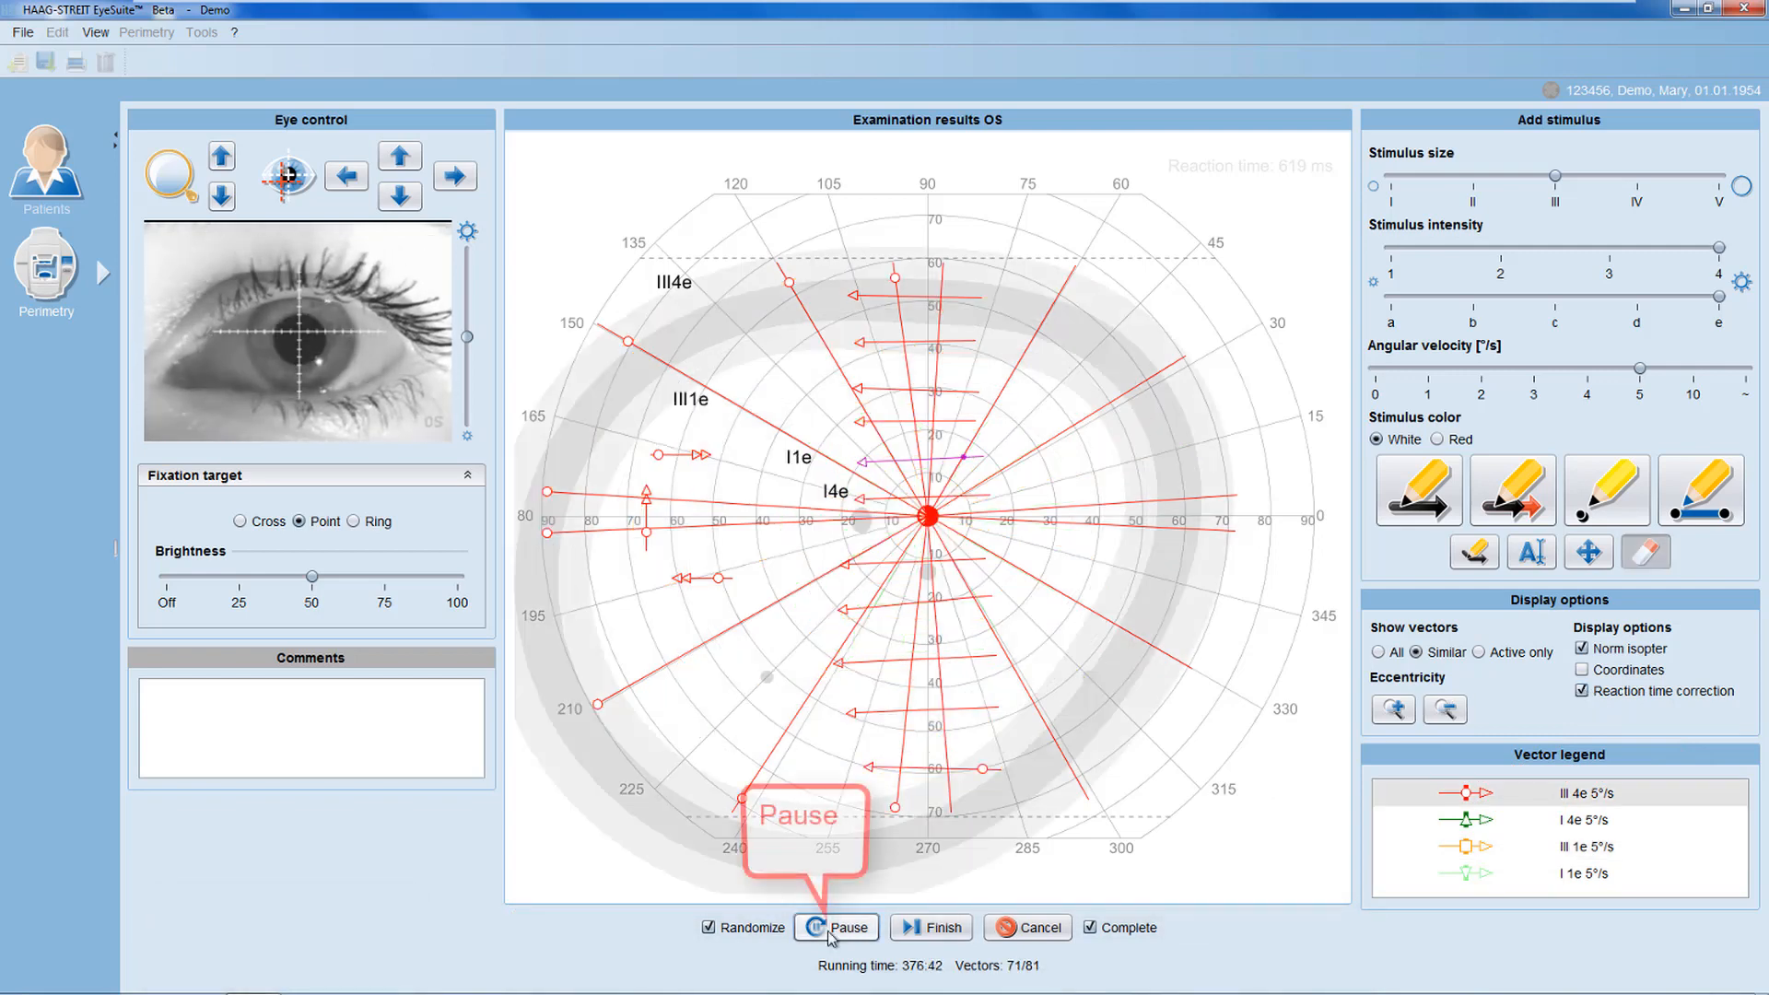
{"action": "left_click", "coordinate": [818, 927]}
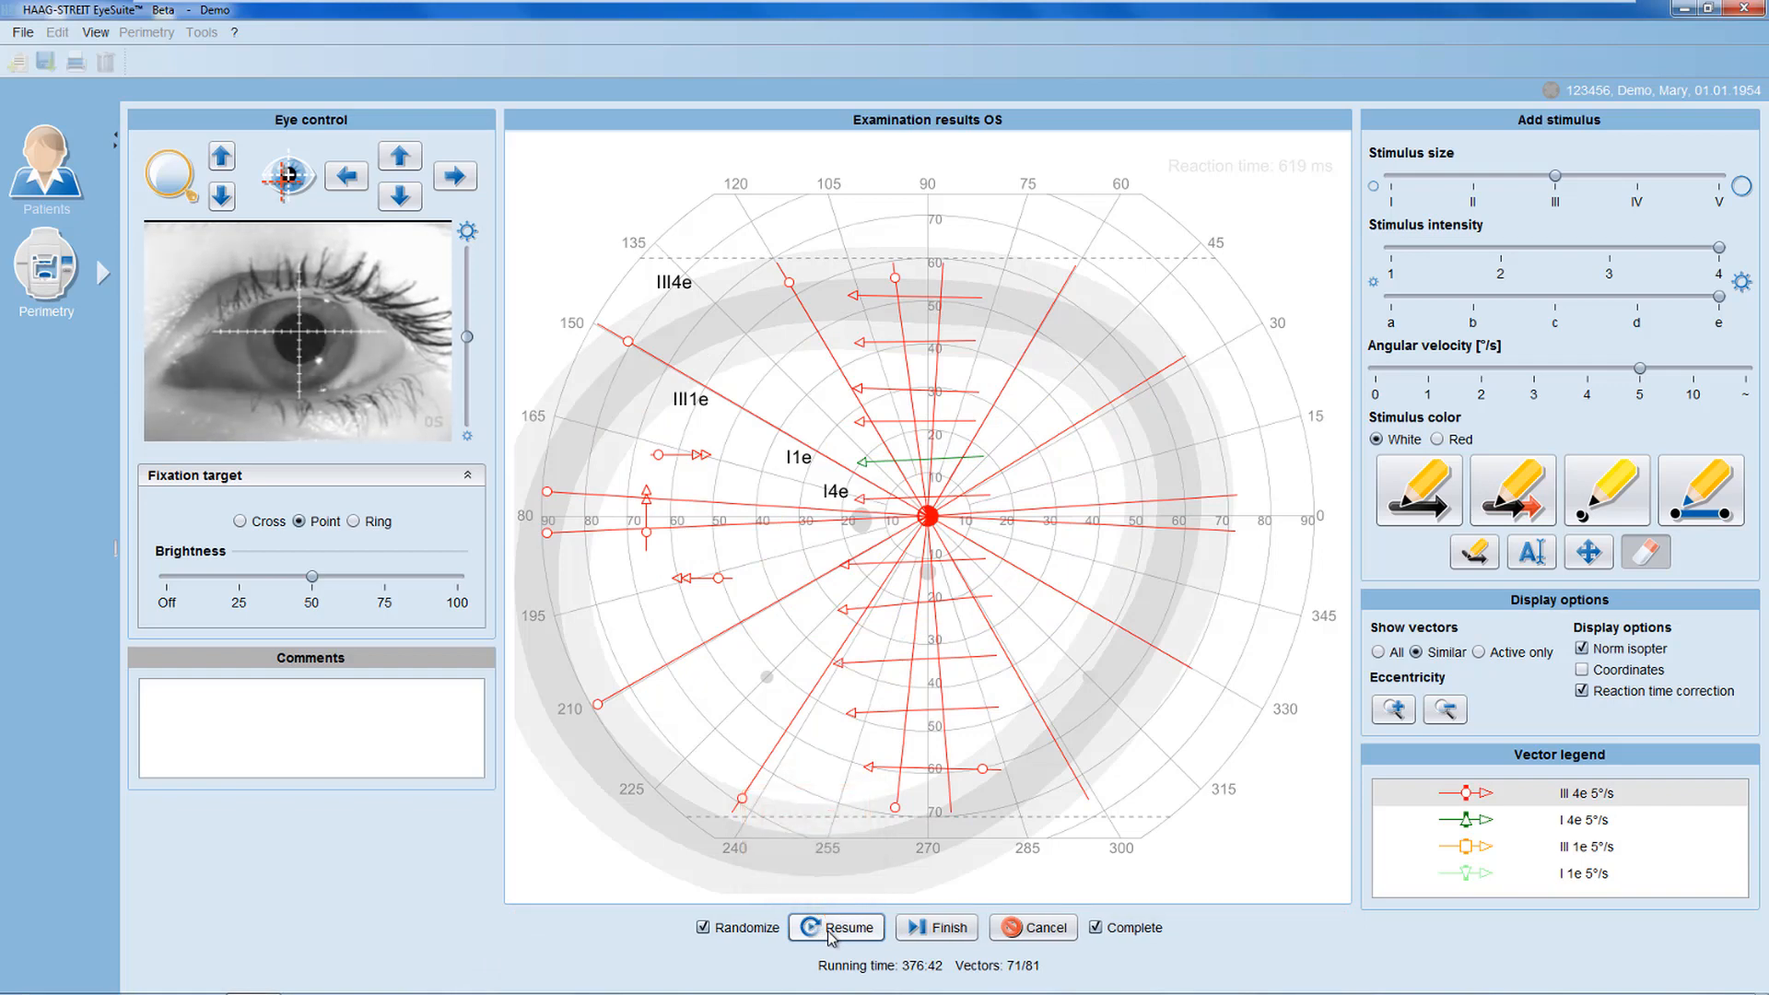
{"action": "left_click", "coordinate": [835, 927]}
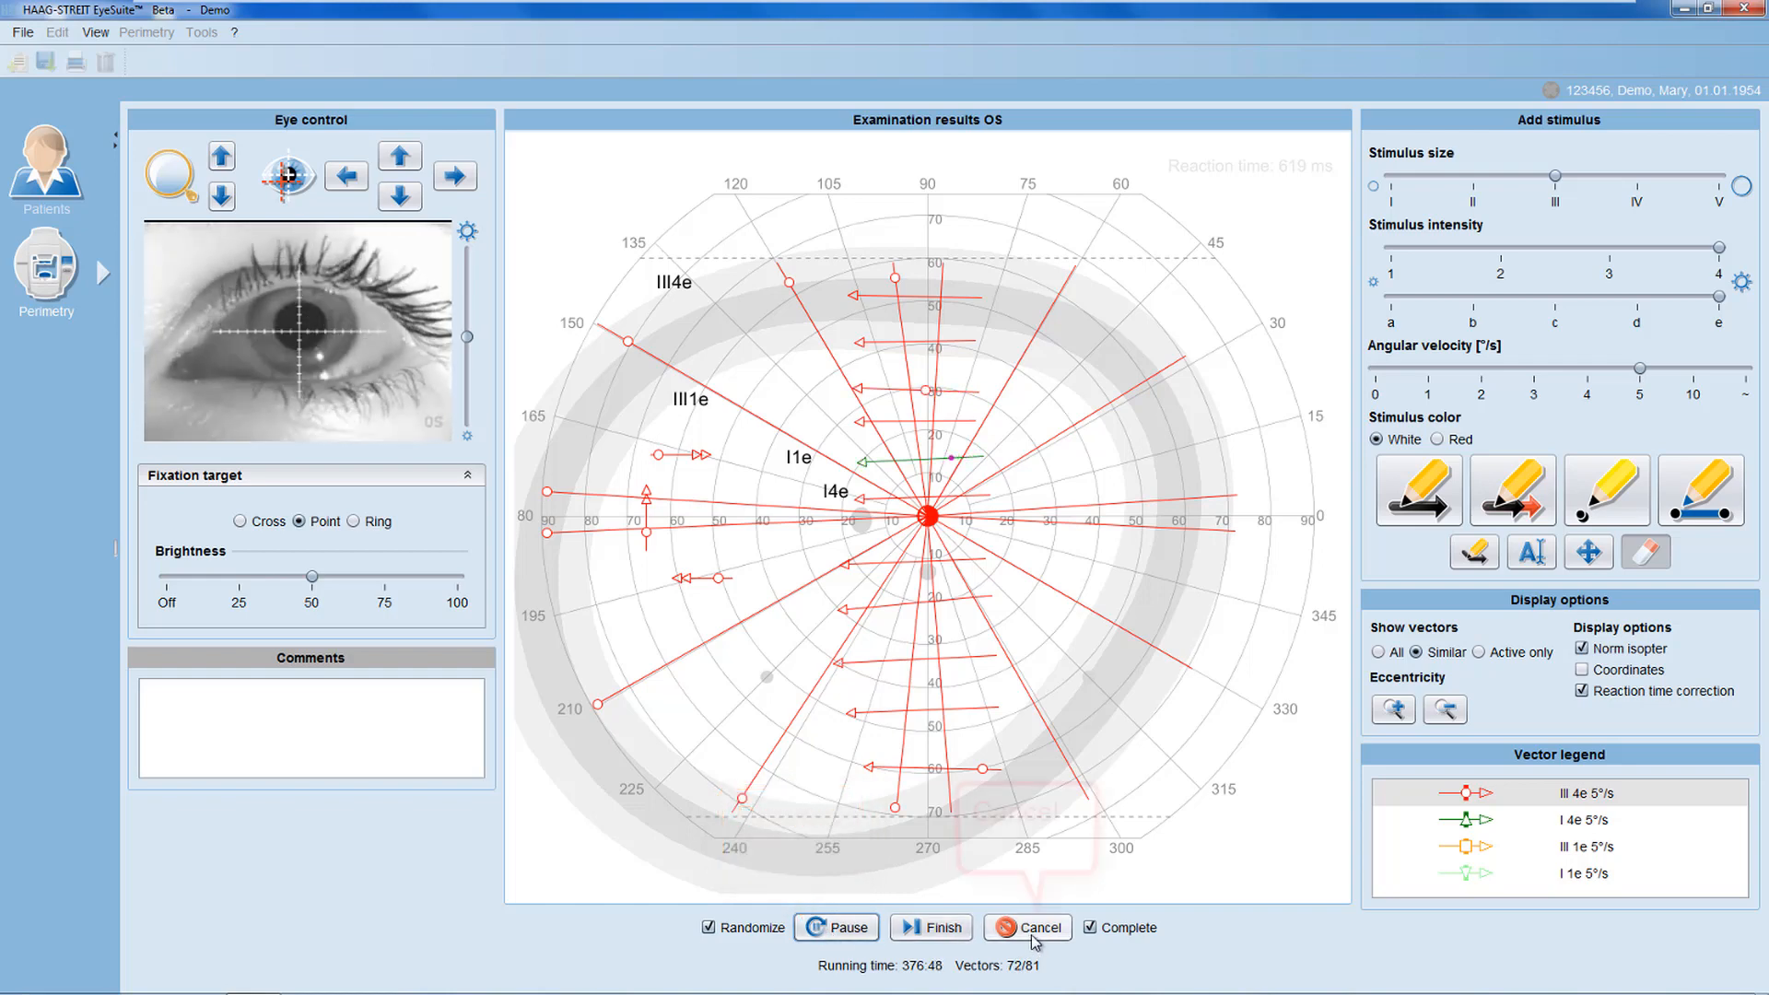
Dismiss the abort prompt to keep examining, then pause once all 81 vectors are presented.
{"action": "left_click", "coordinate": [1029, 927]}
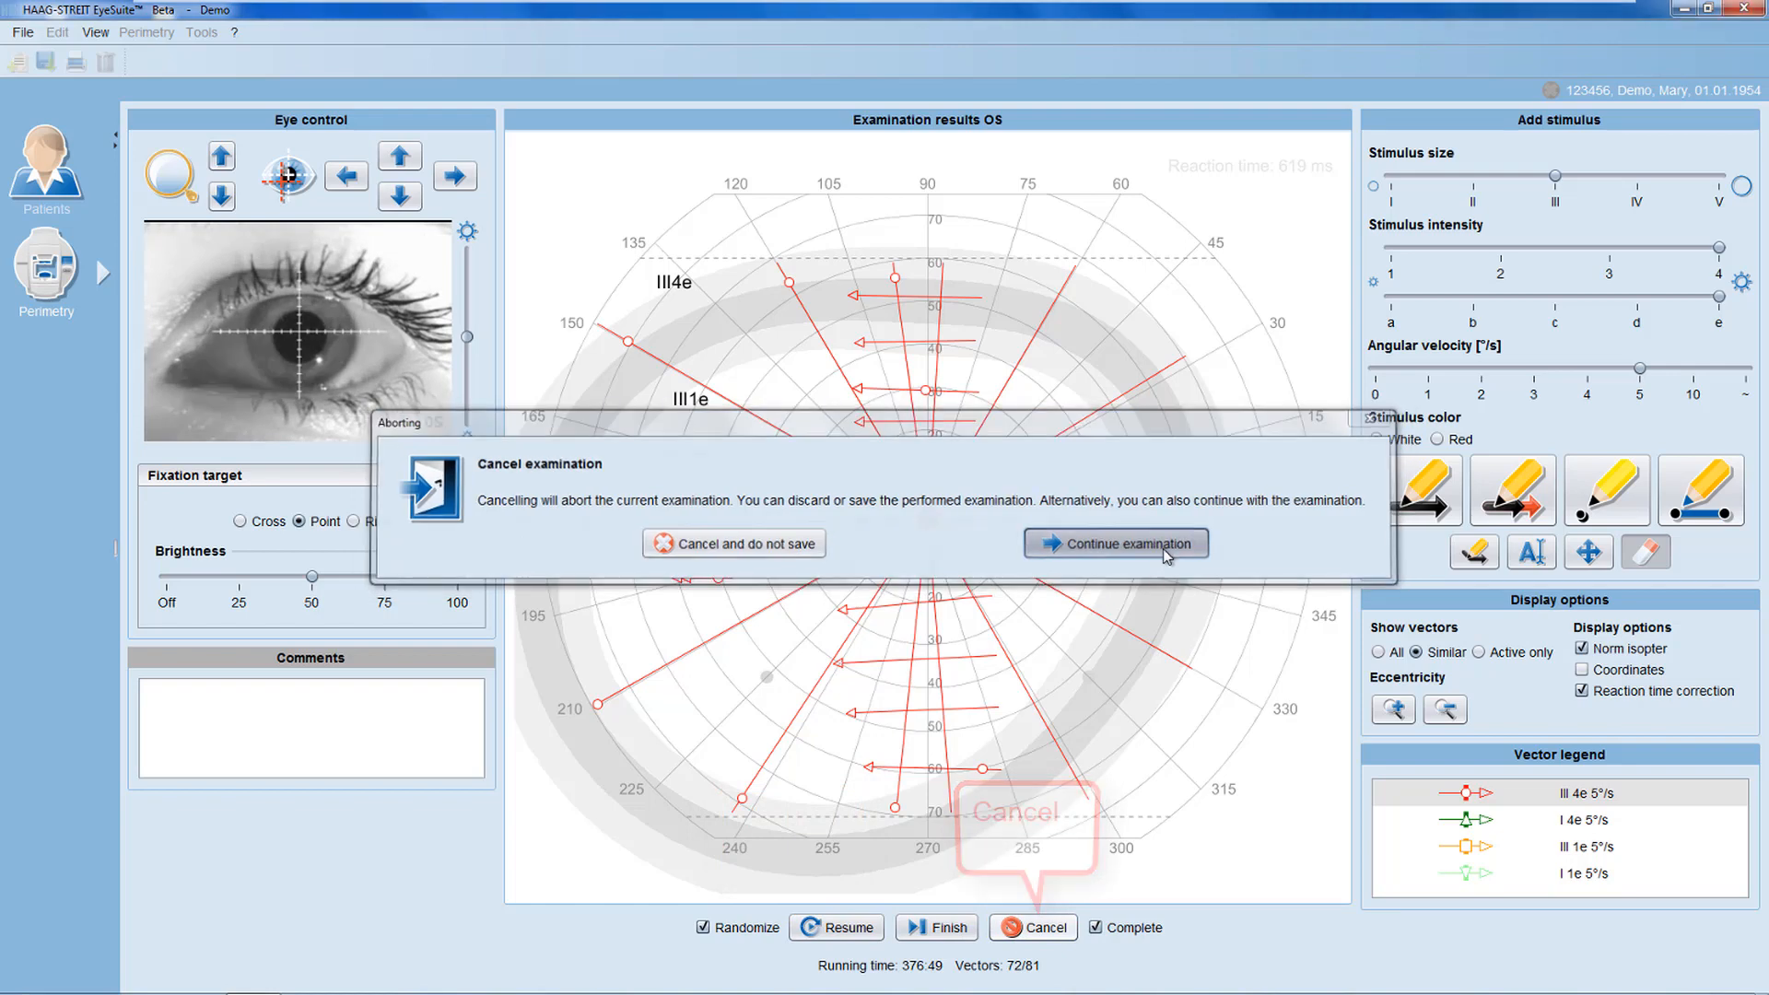
{"action": "left_click", "coordinate": [1117, 542]}
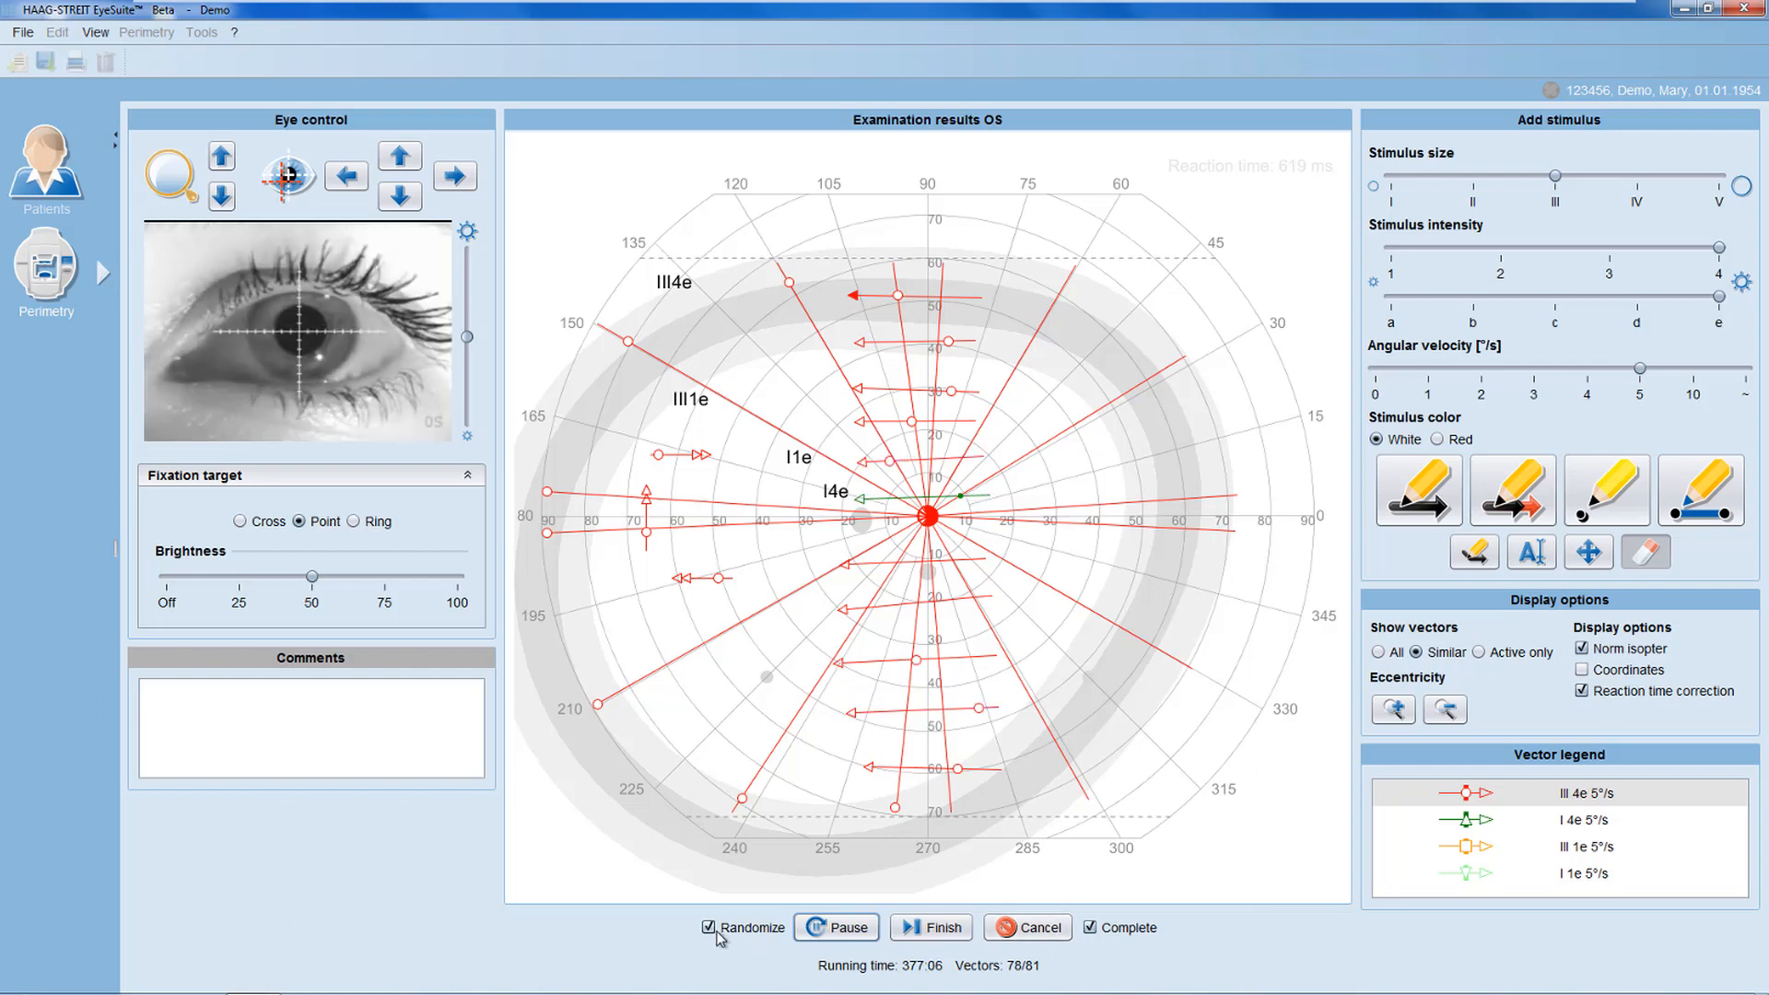
{"action": "left_click", "coordinate": [707, 927]}
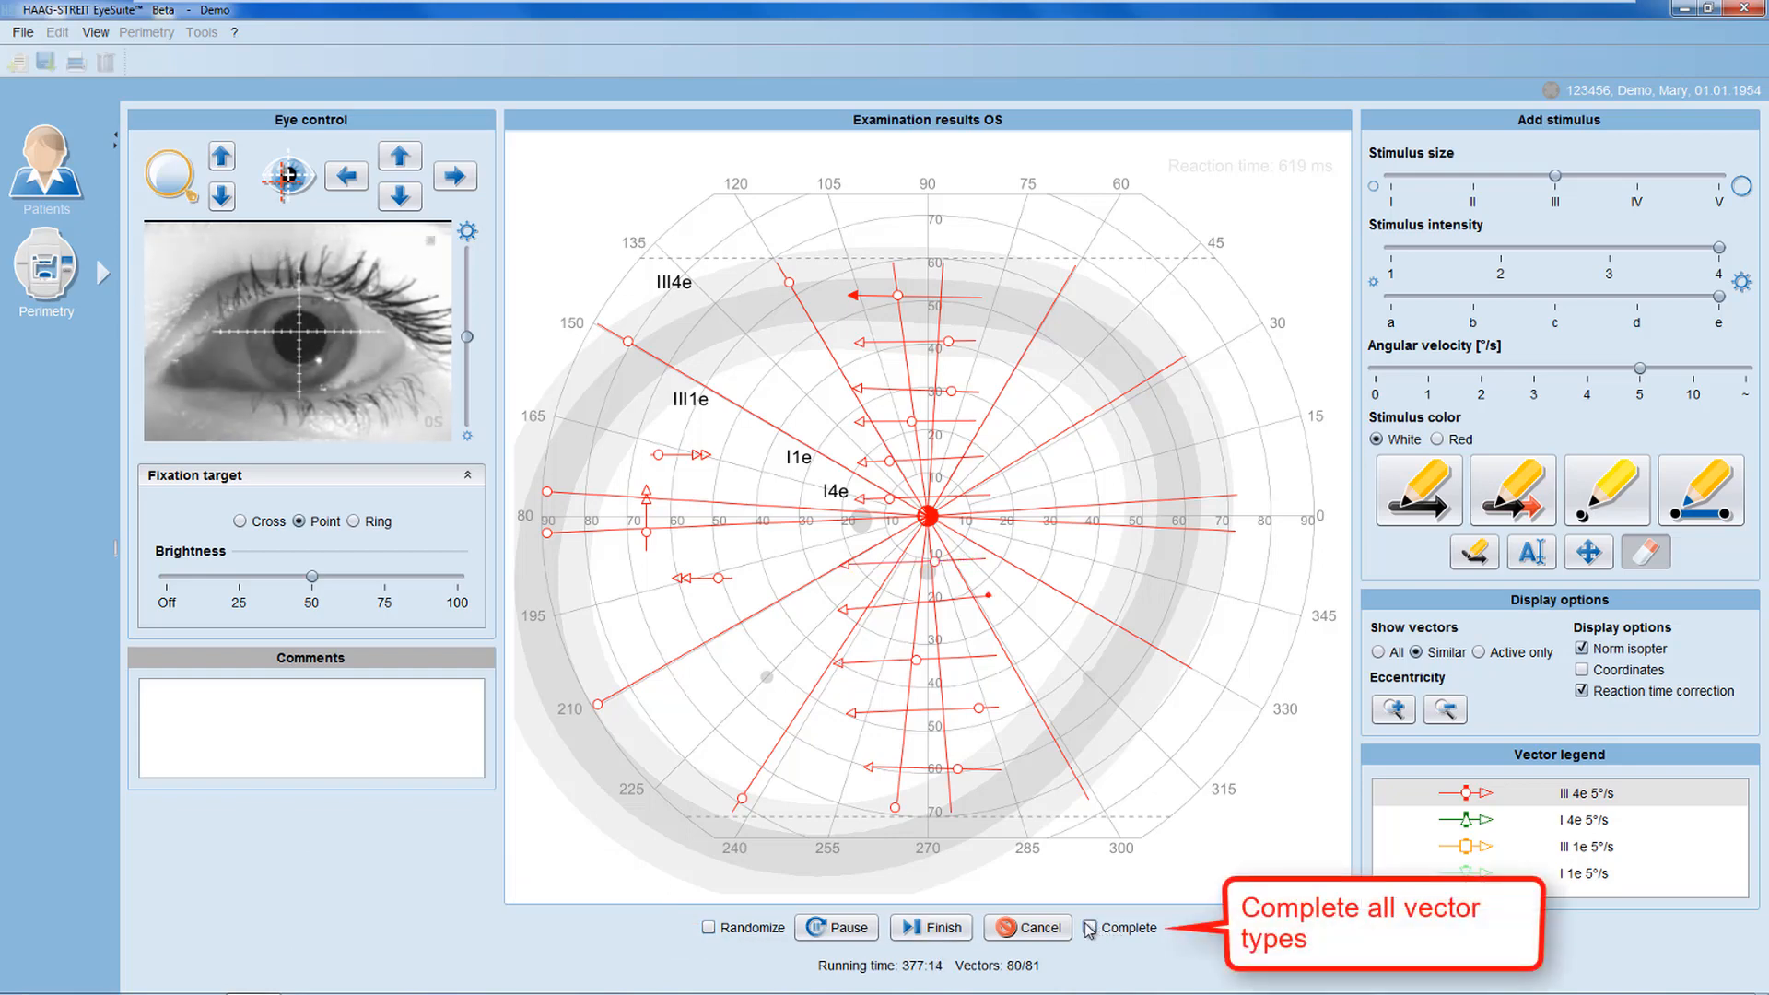
{"action": "left_click", "coordinate": [837, 927]}
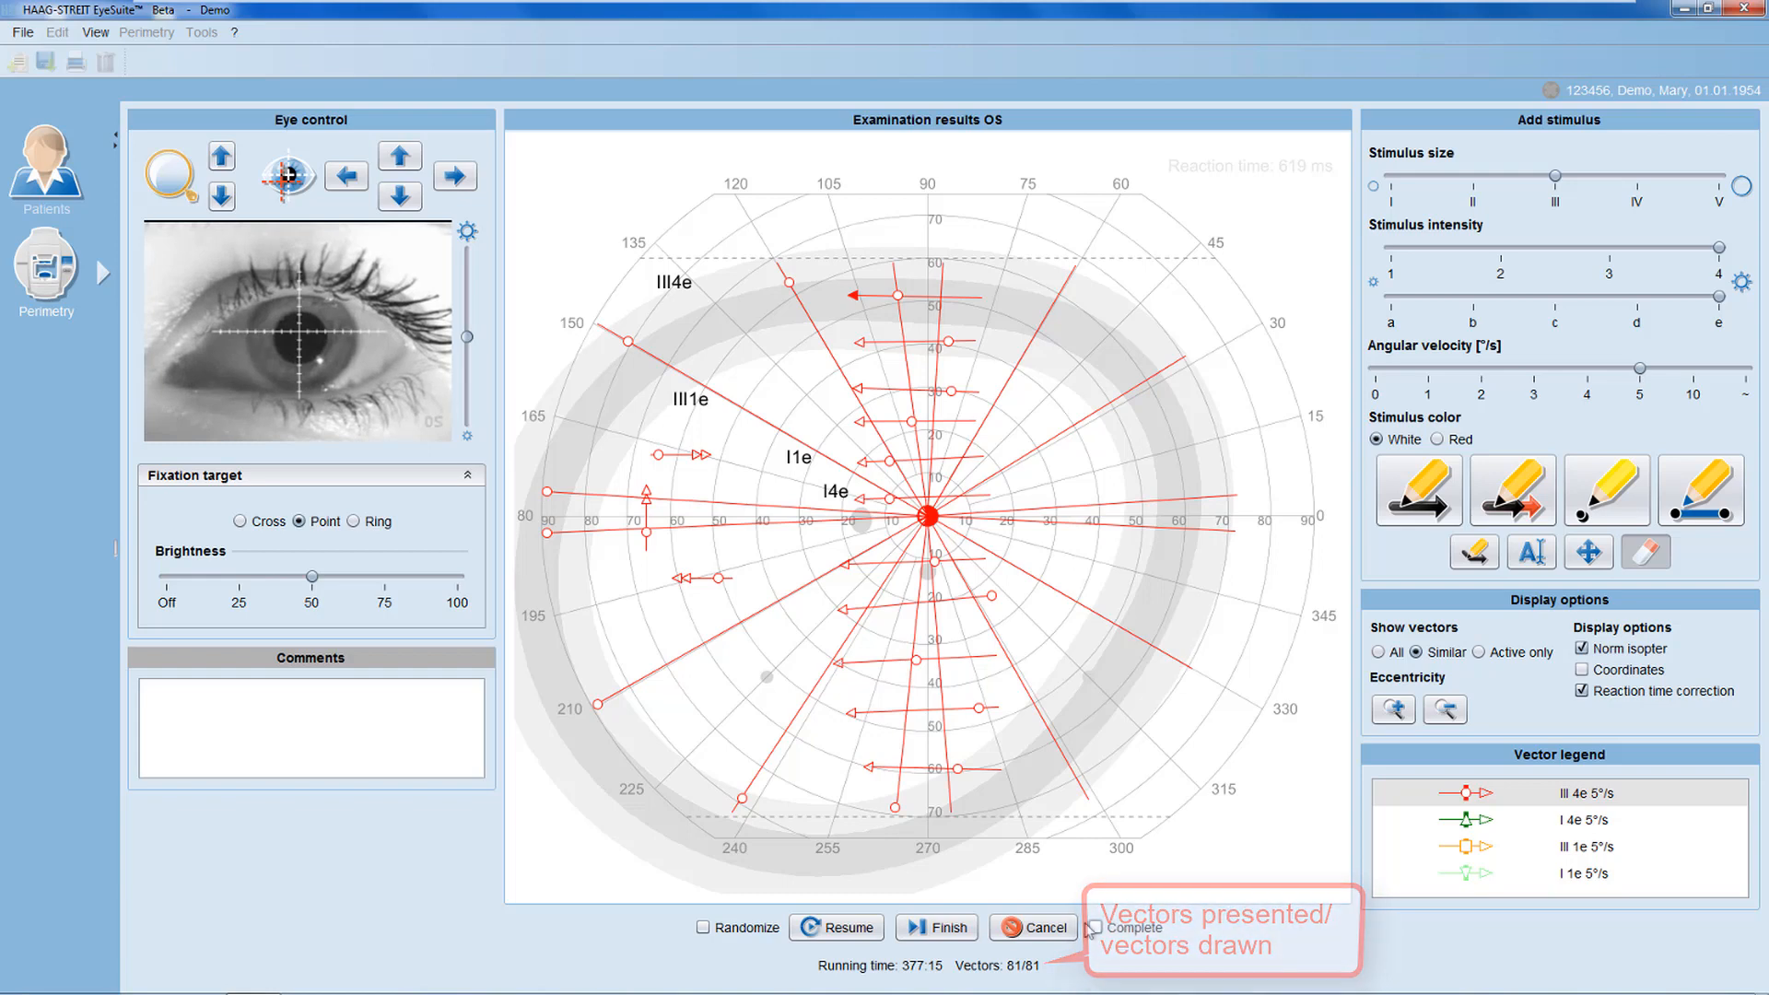
Start finishing the examination but choose Continue examination in the Finishing dialog.
{"action": "left_click", "coordinate": [948, 927]}
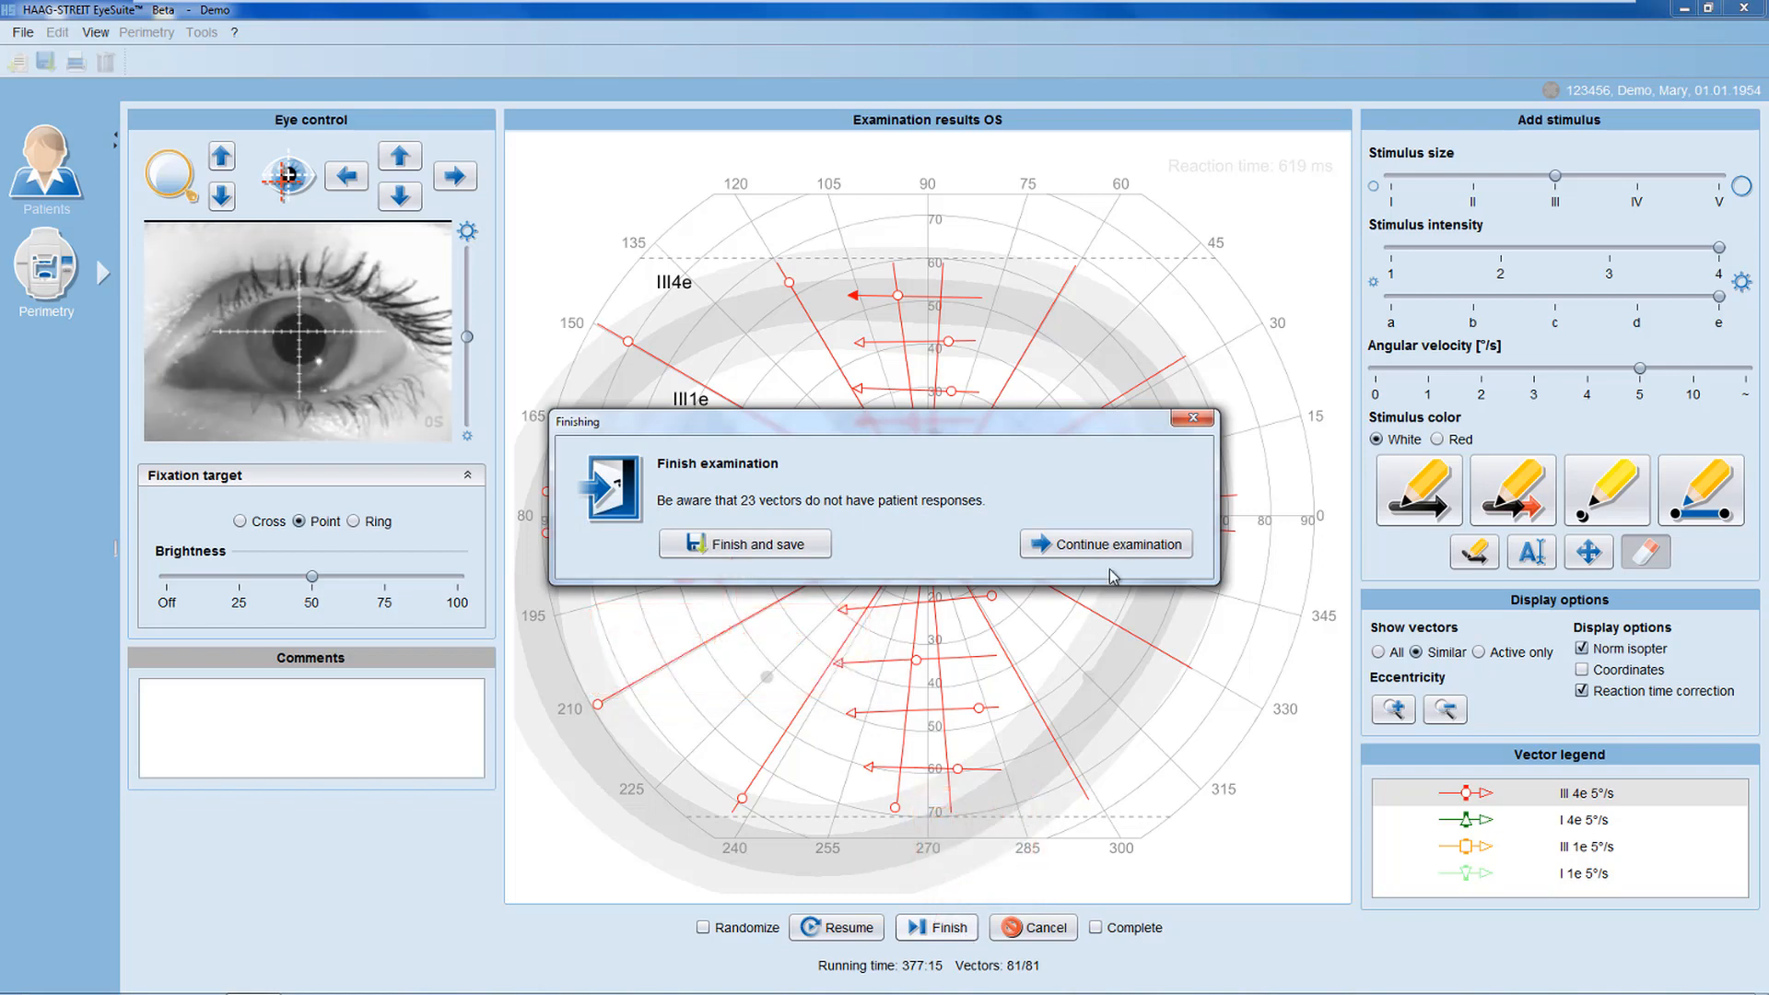
{"action": "left_click", "coordinate": [1106, 543]}
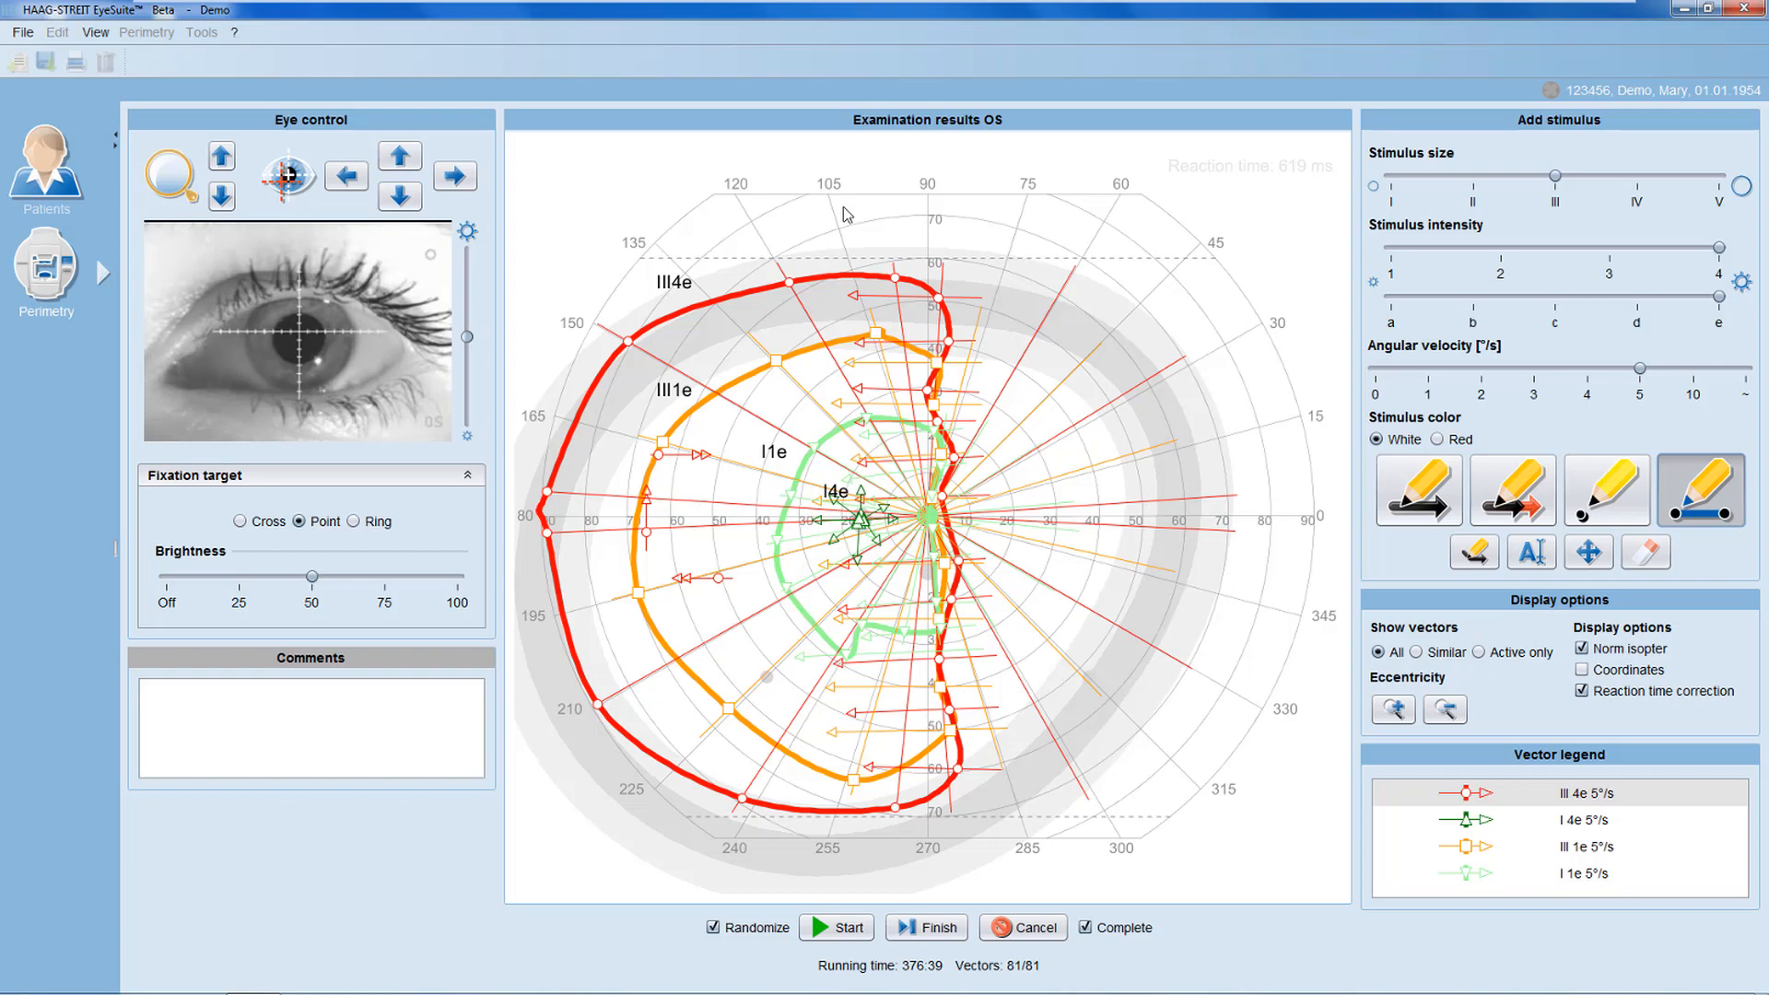
{"action": "mouse_move", "coordinate": [789, 284]}
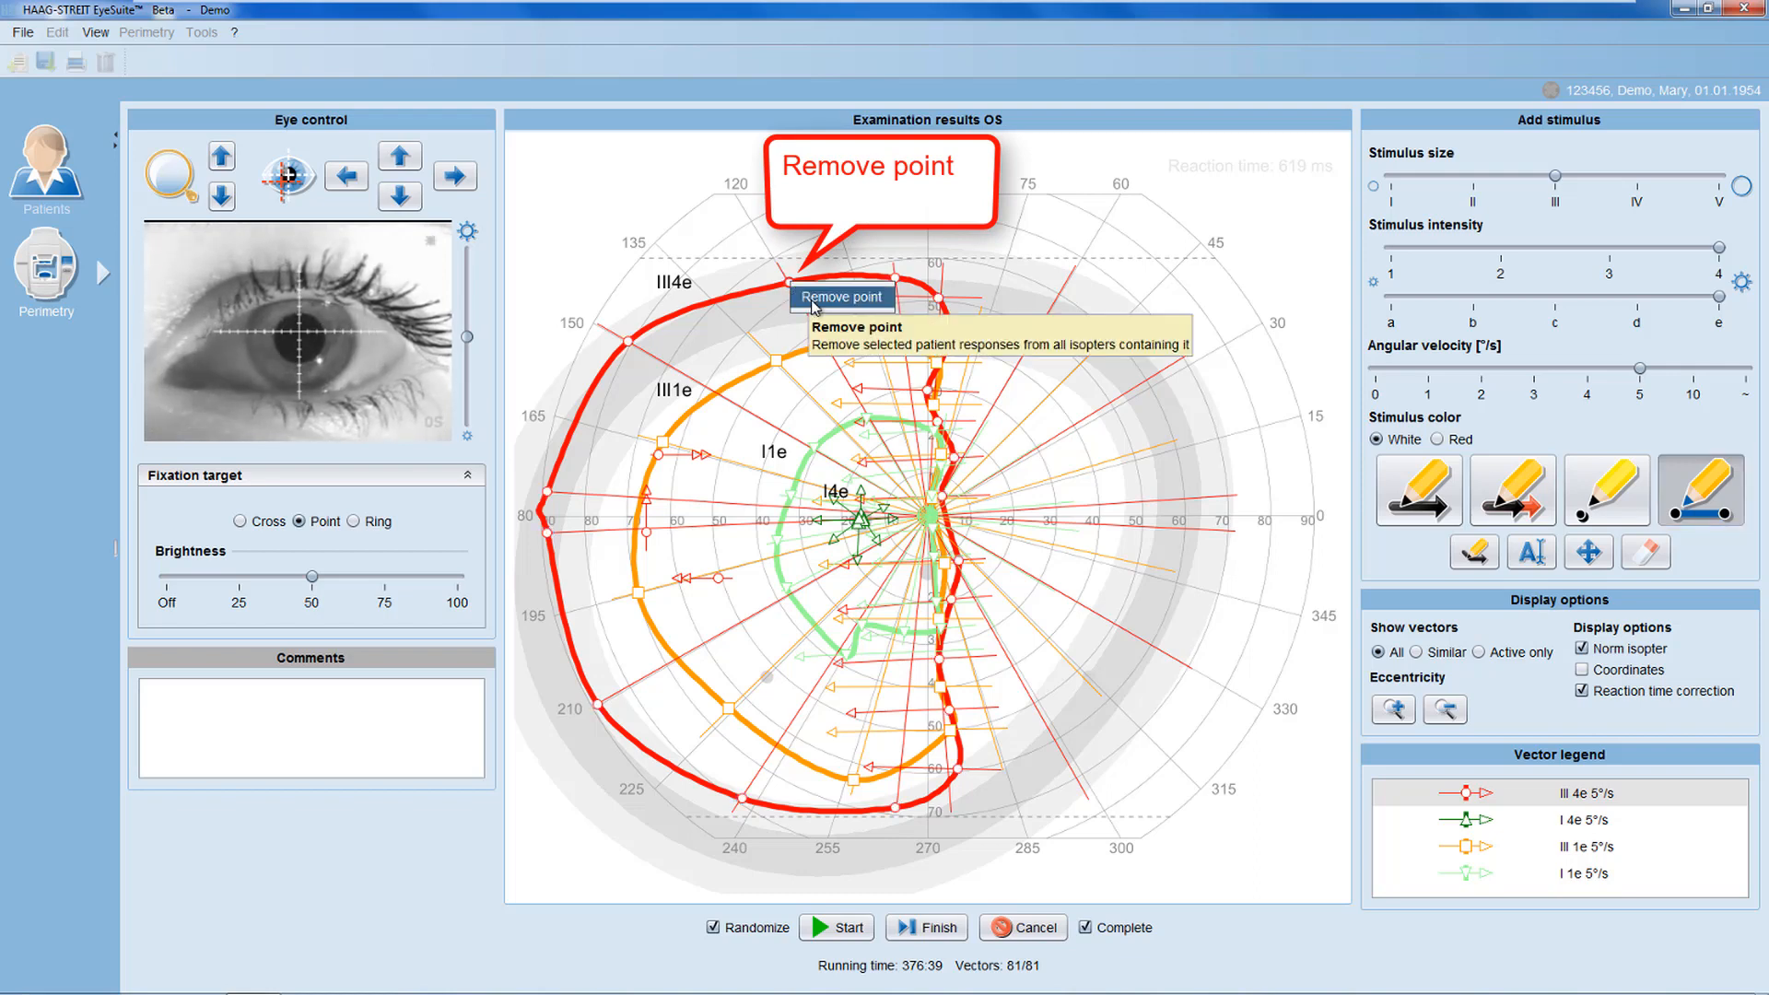
Remove the III4e isopter point near 120° and restore it via the right-click editing options.
{"action": "left_click", "coordinate": [842, 294]}
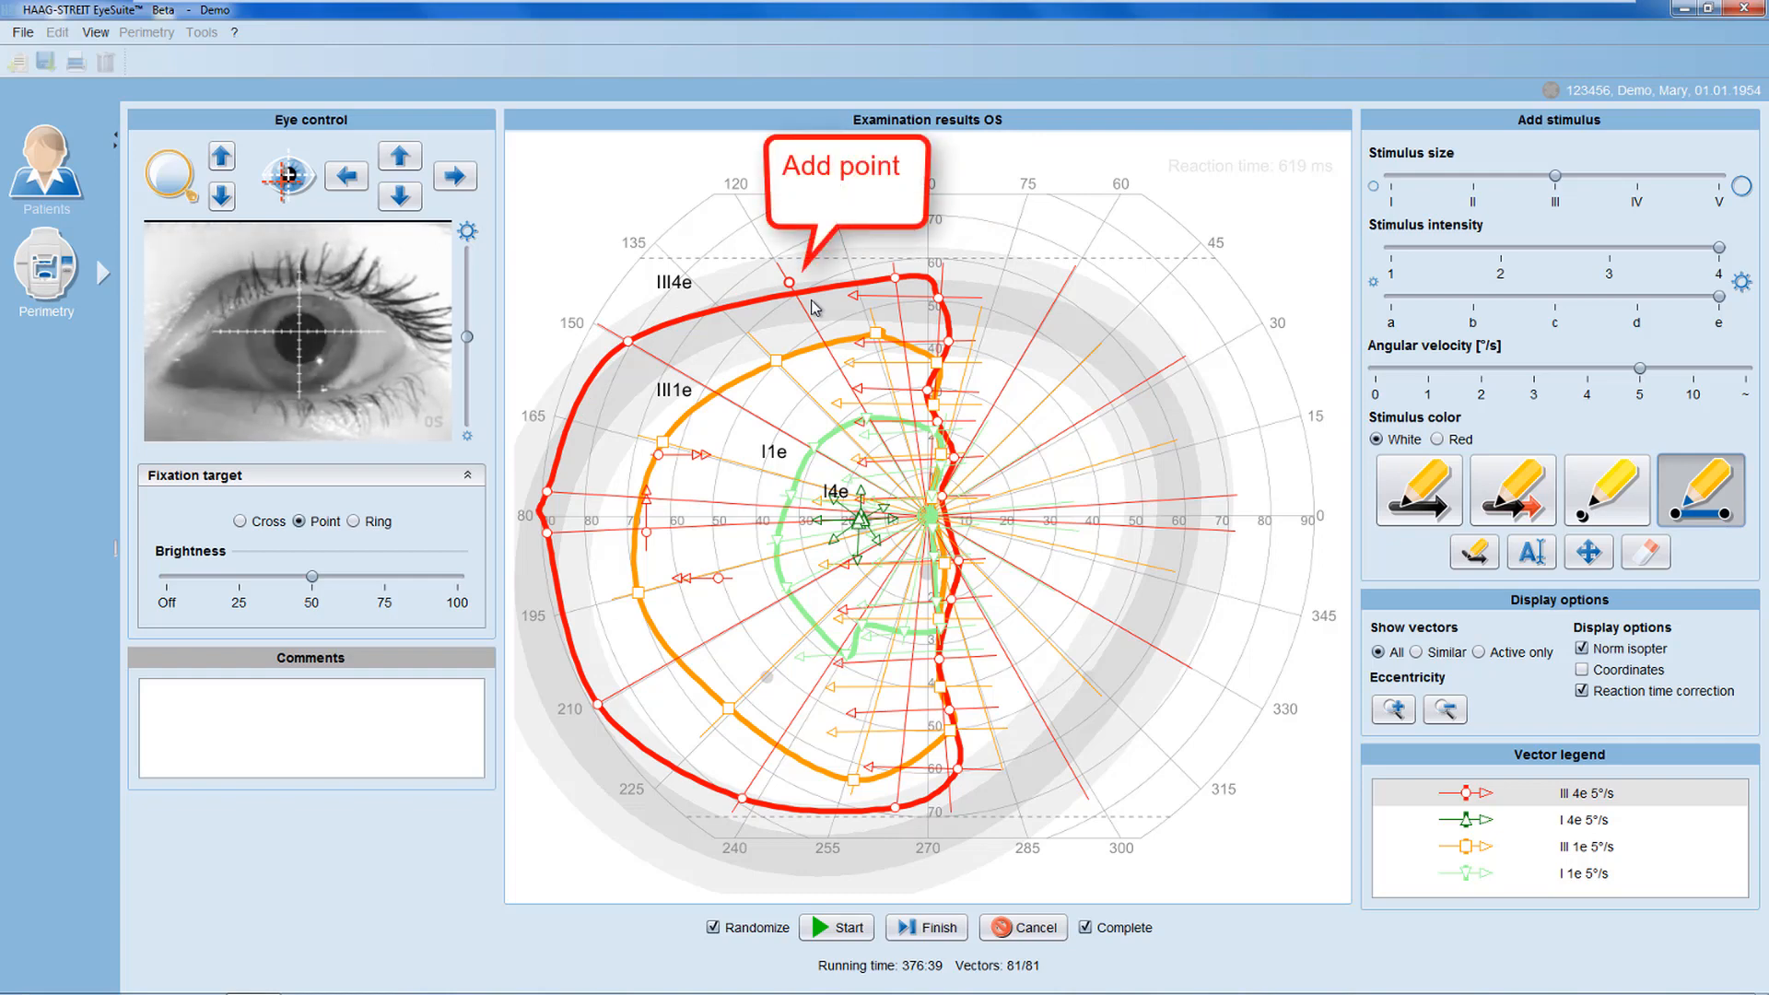
{"action": "right_click", "coordinate": [815, 306]}
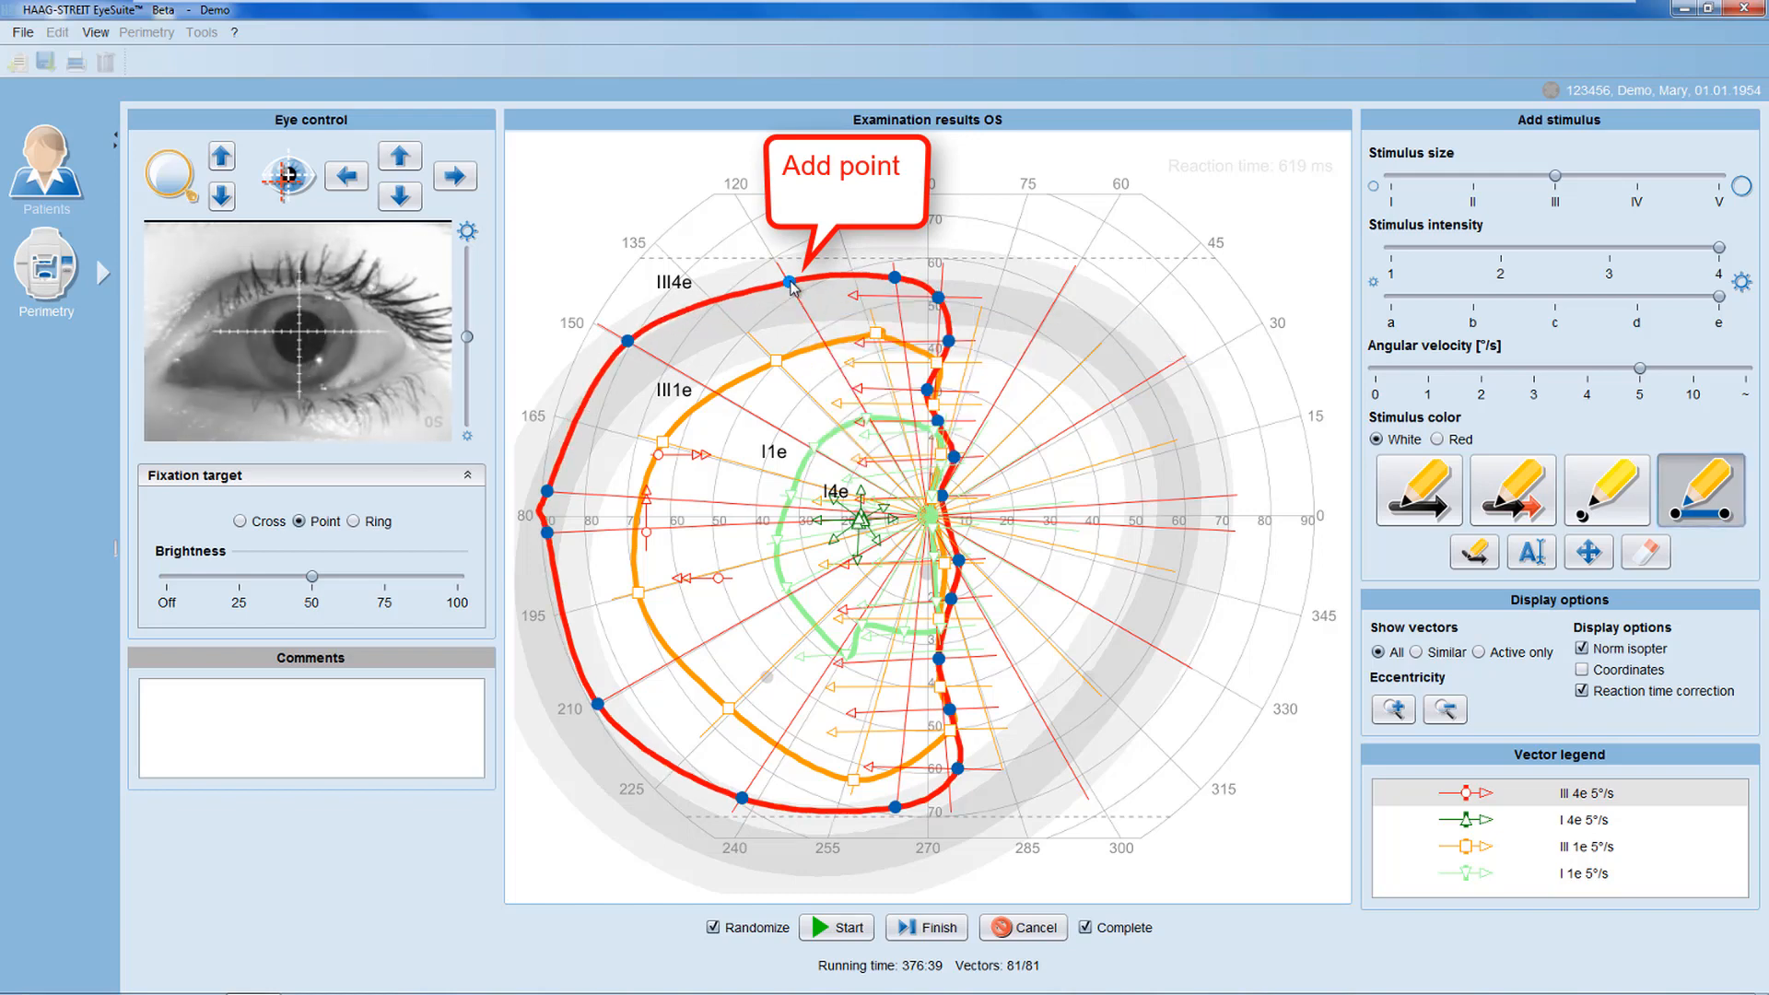
{"action": "mouse_move", "coordinate": [805, 289]}
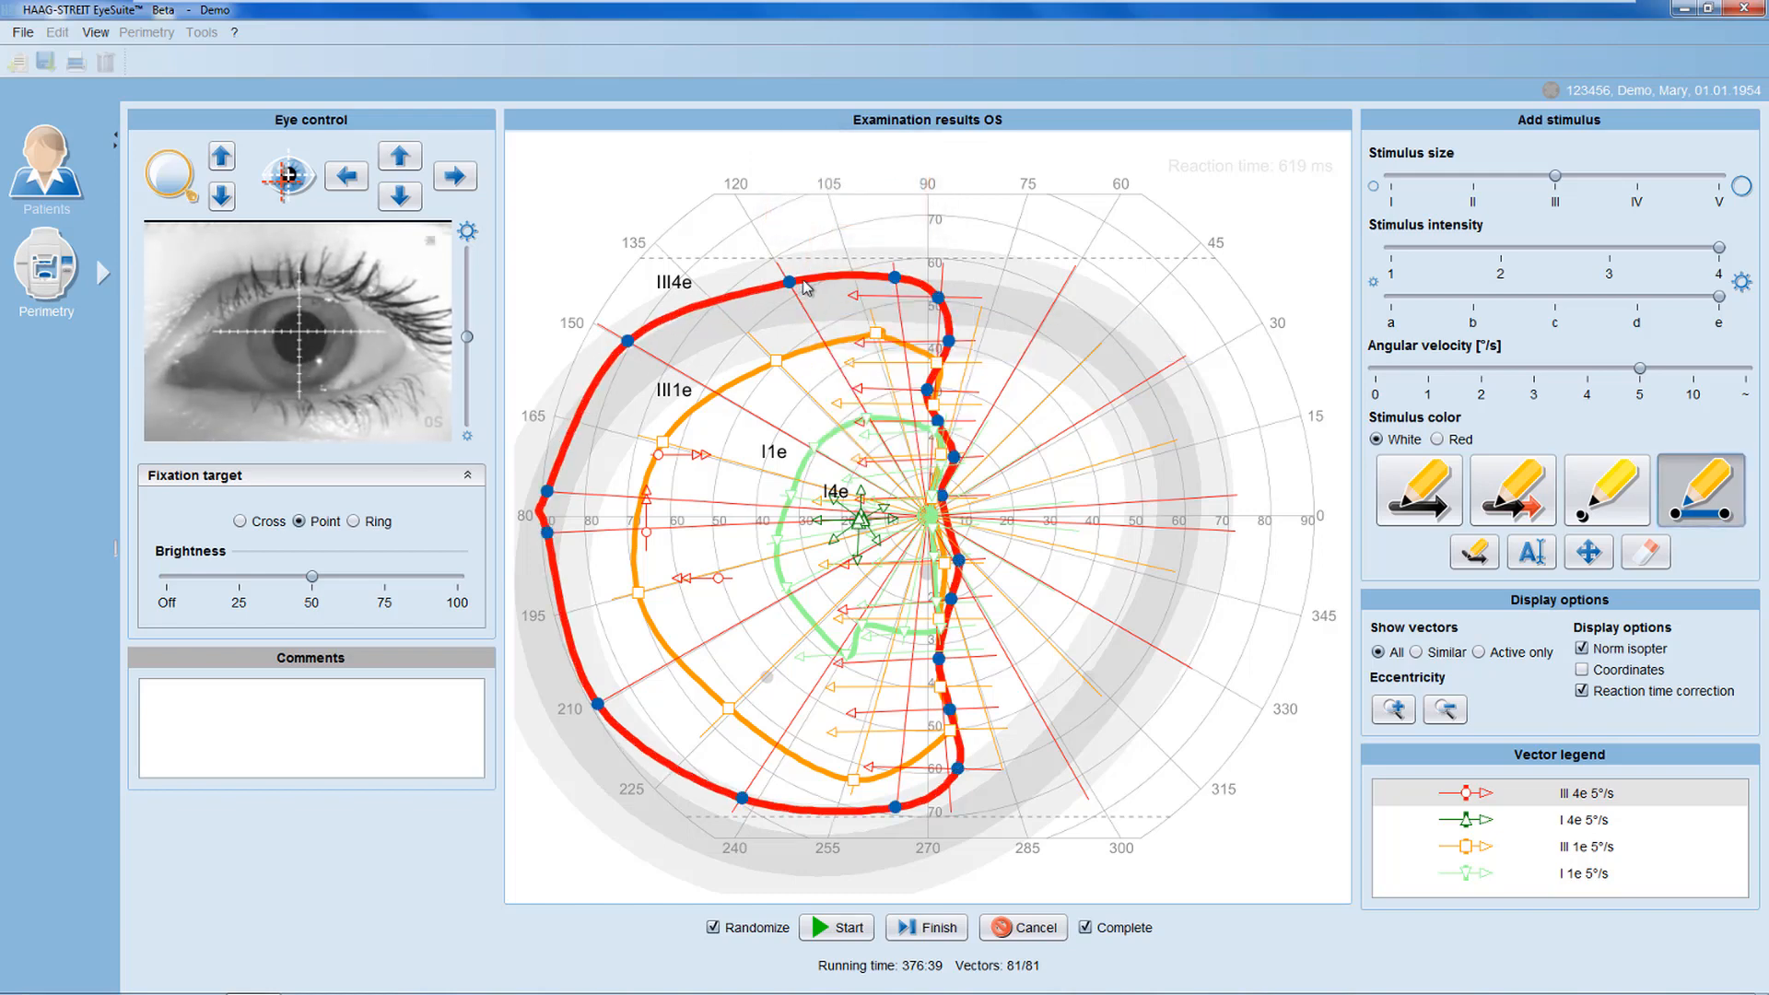
{"action": "right_click", "coordinate": [810, 291]}
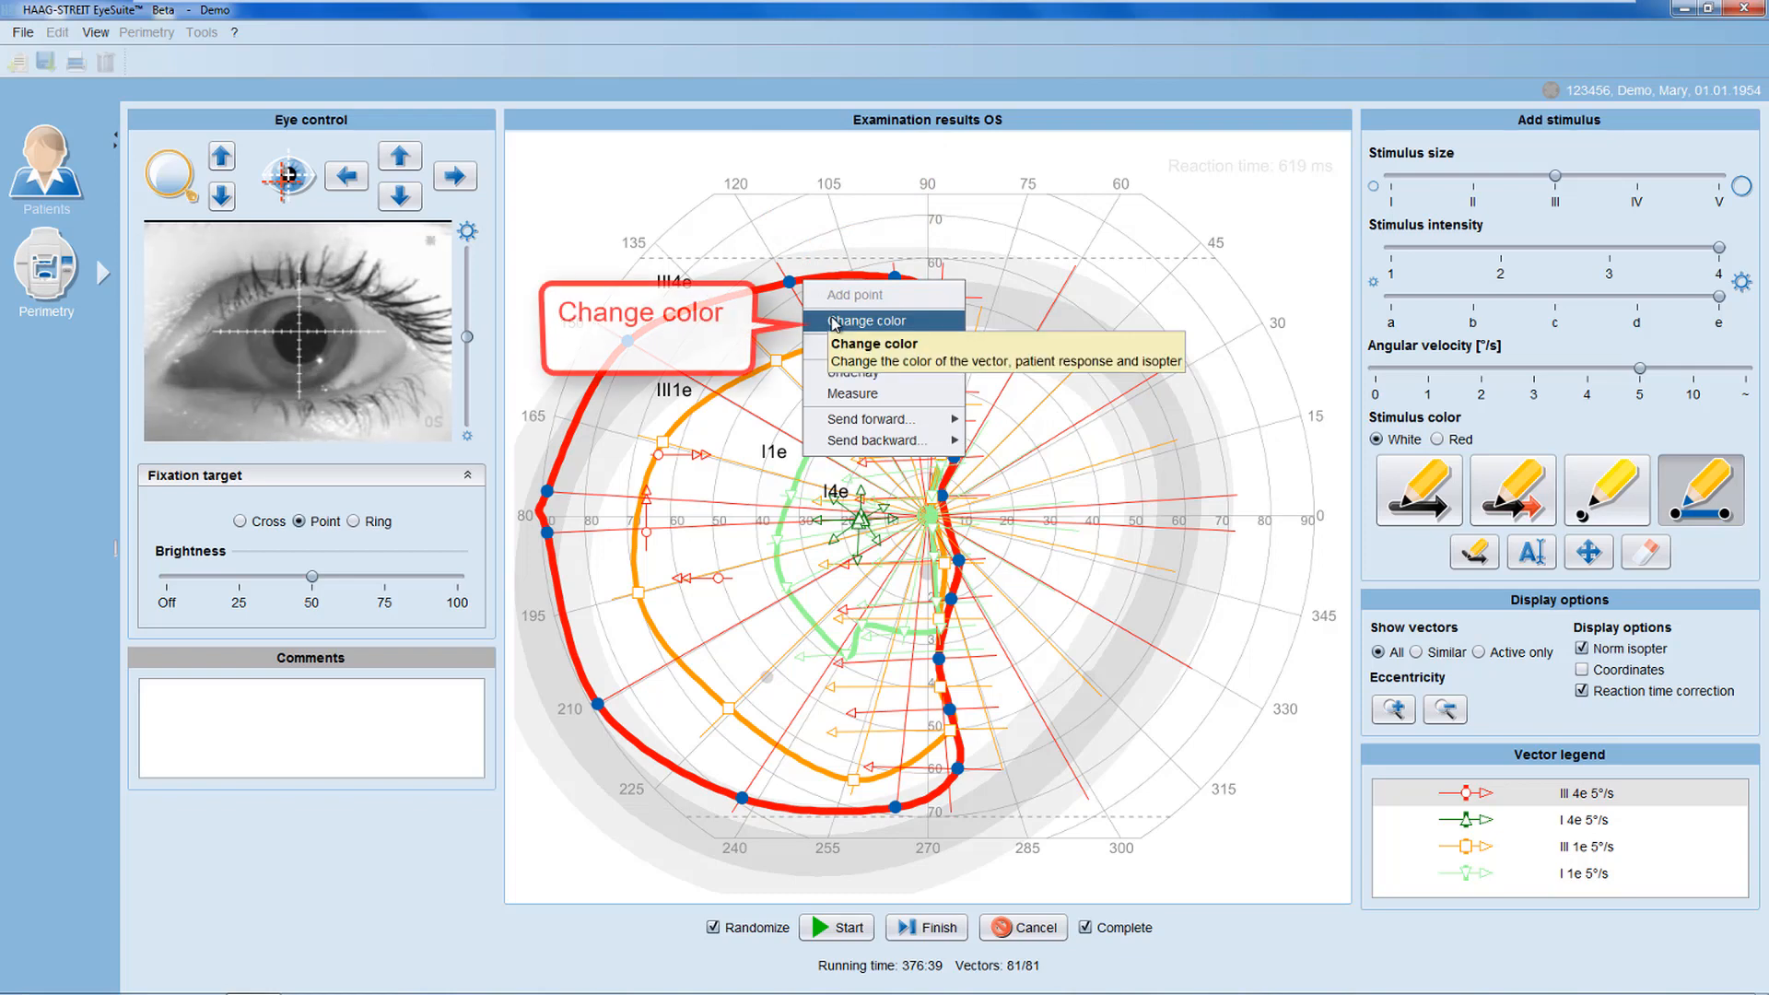
Recolour the III4e isopter blue and set its boundary style to straight Line segments.
{"action": "left_click", "coordinate": [867, 321]}
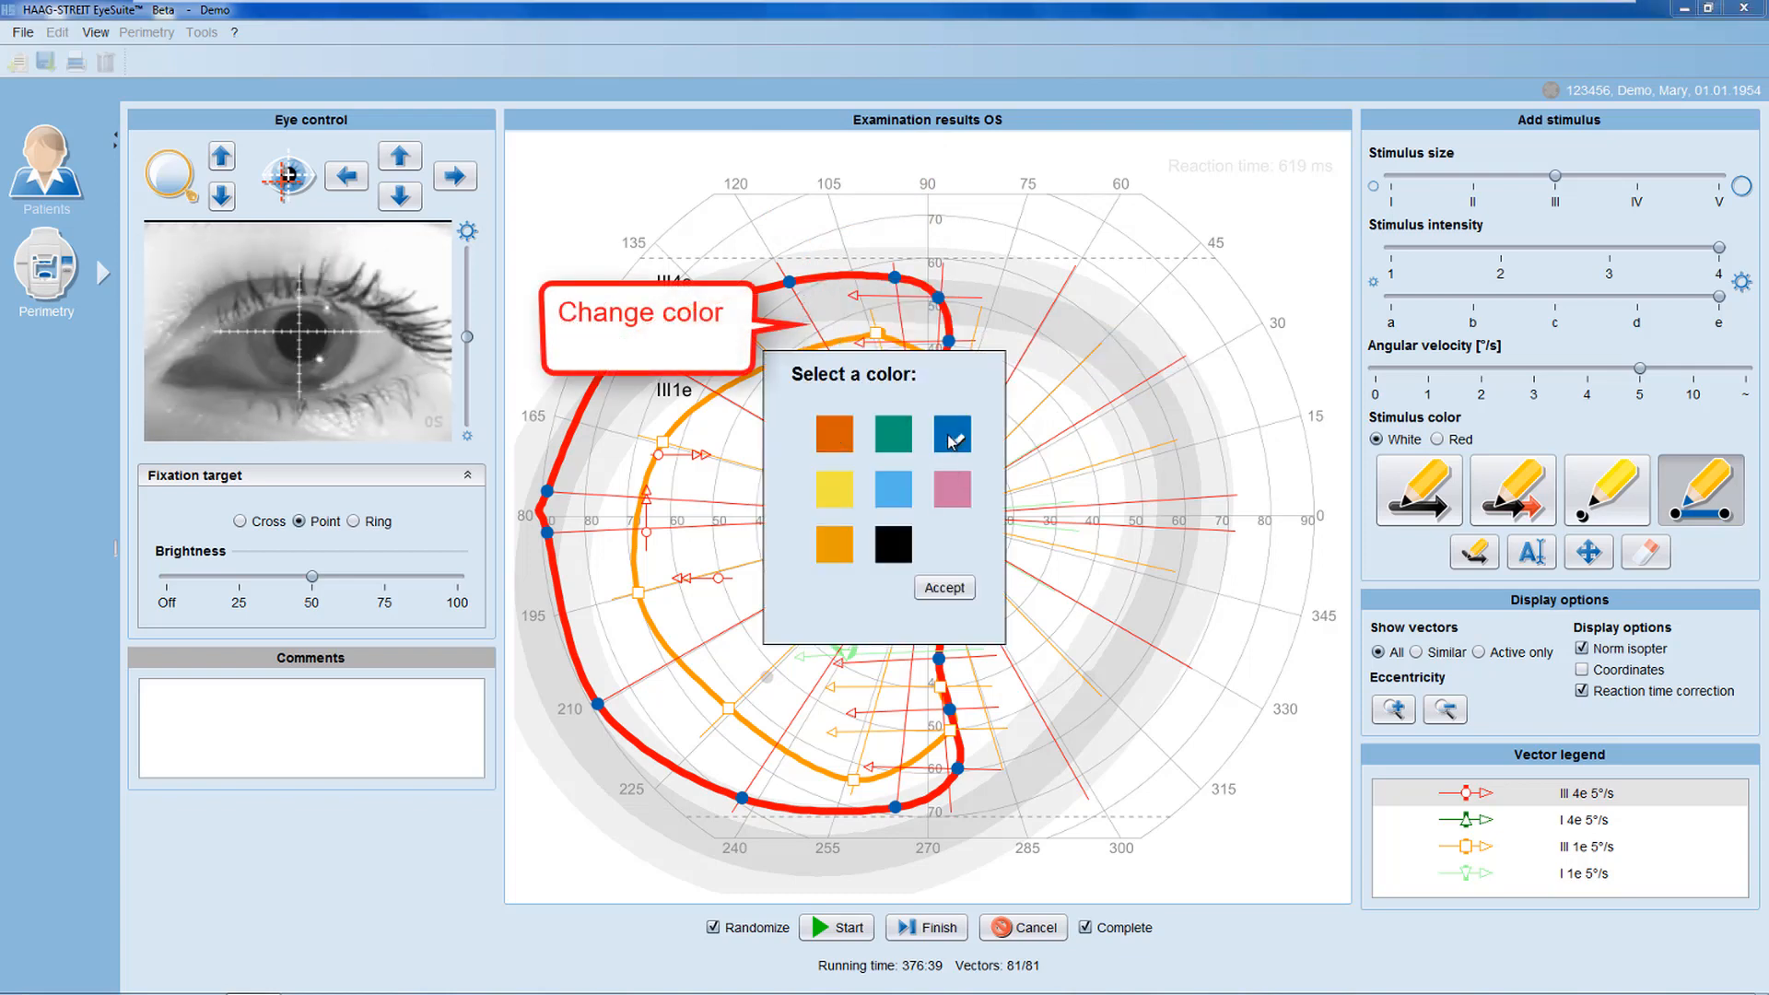
{"action": "left_click", "coordinate": [943, 588]}
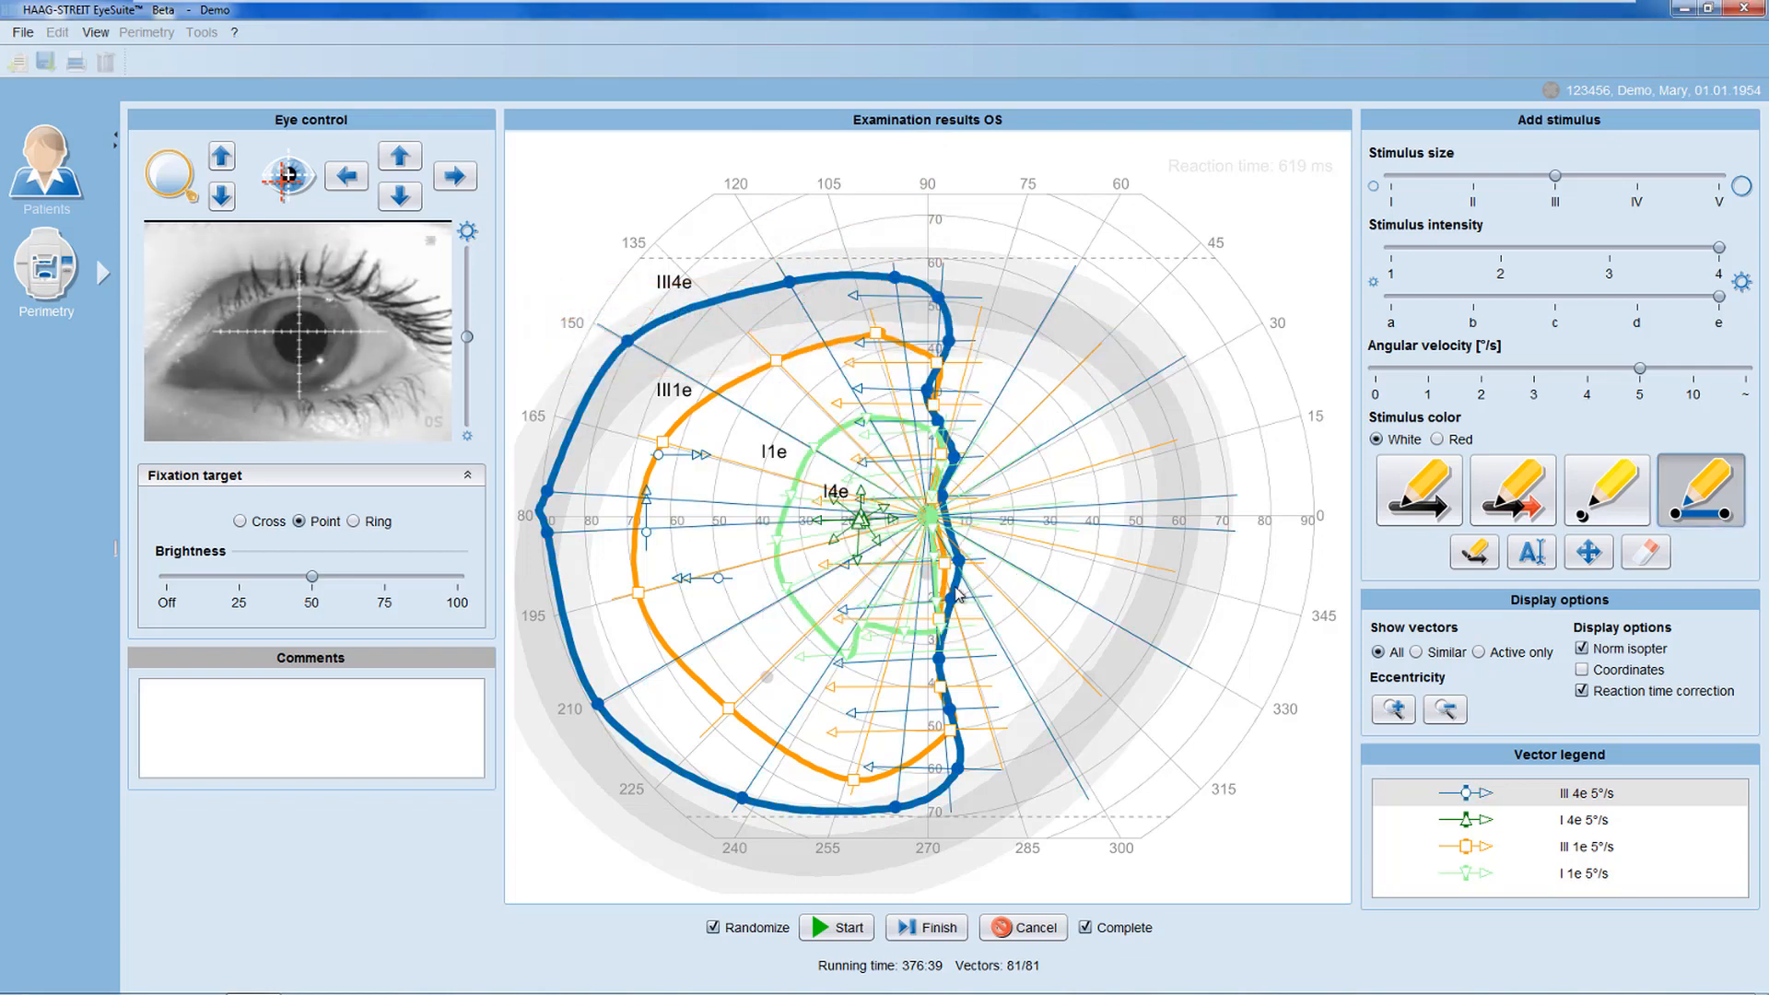
{"action": "right_click", "coordinate": [801, 288]}
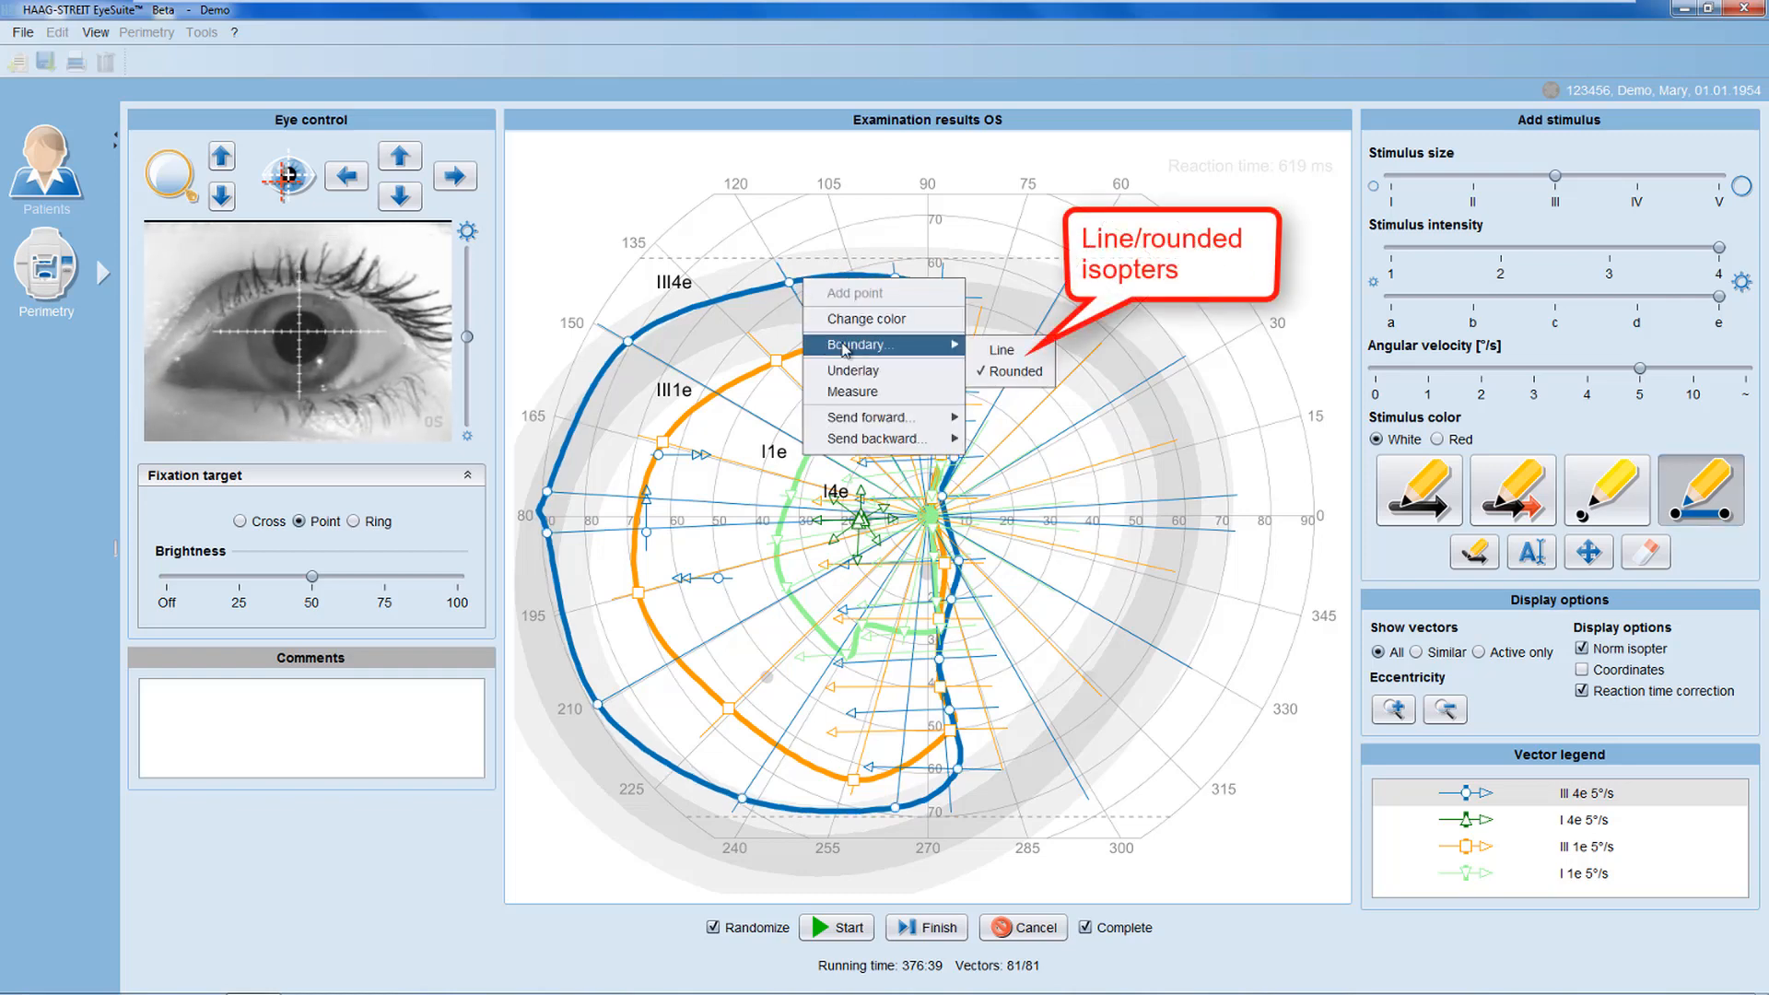
{"action": "left_click", "coordinate": [999, 350]}
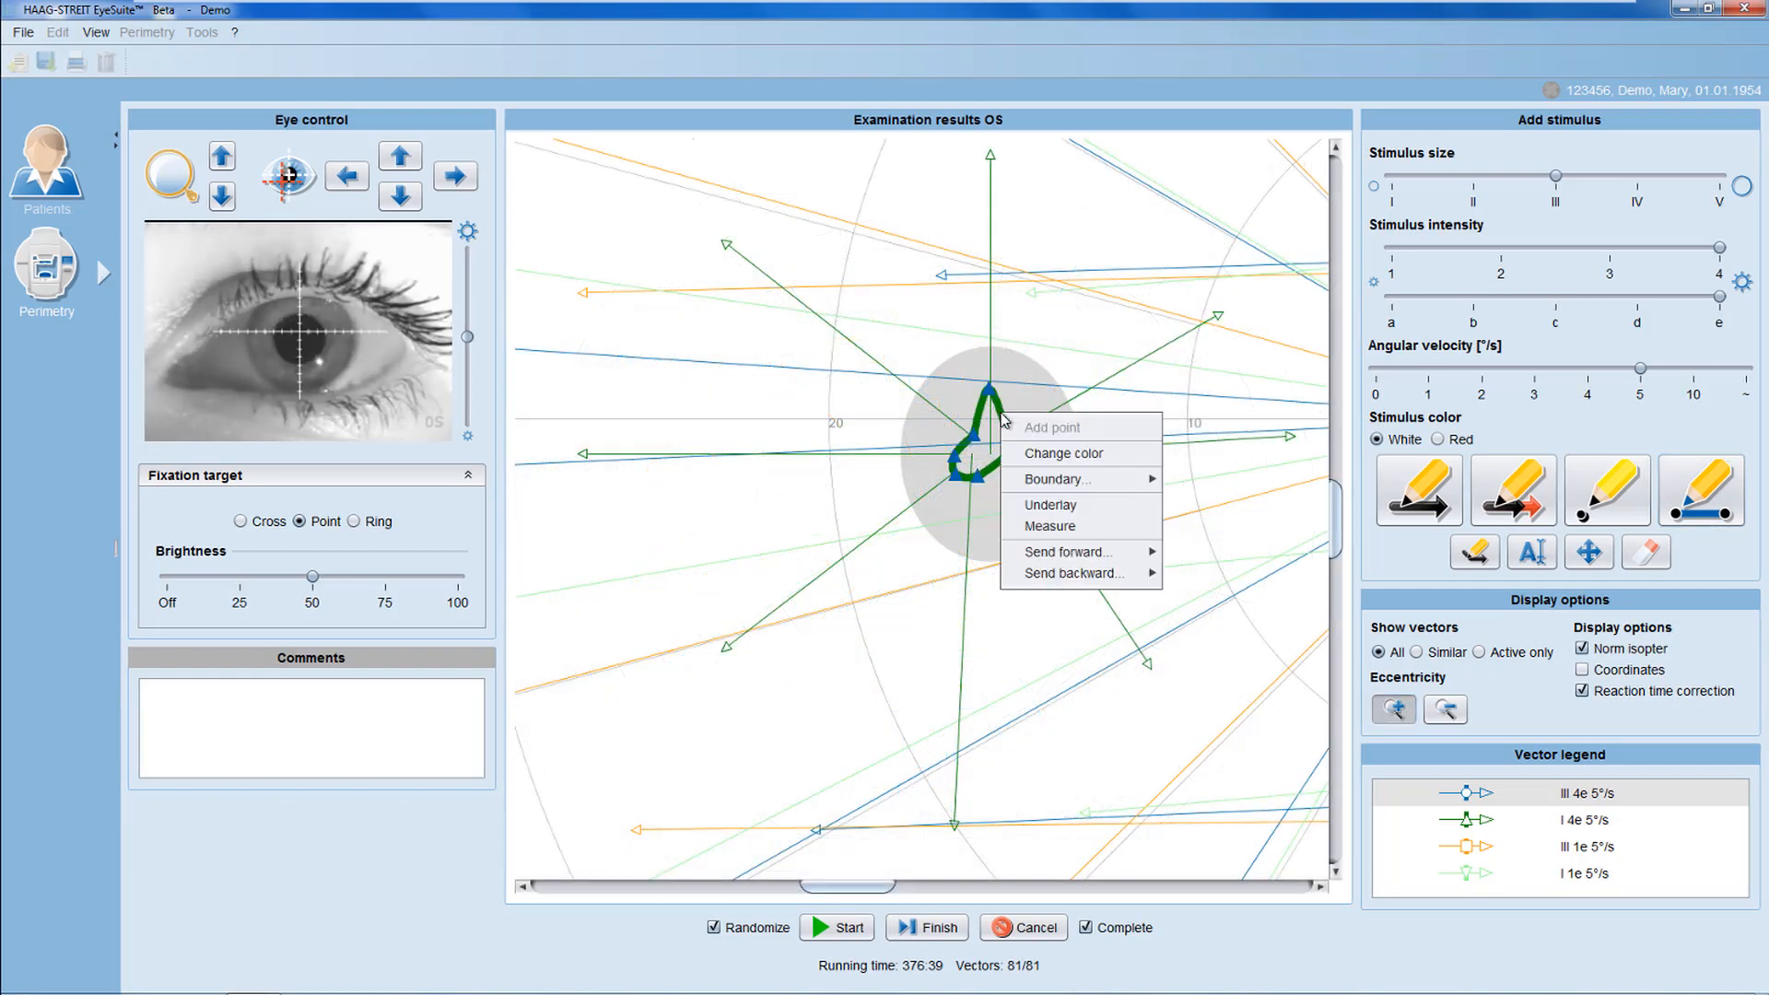
Enable Underlay shading on the I4e isopter and request its Measure.
{"action": "left_click", "coordinate": [1050, 505]}
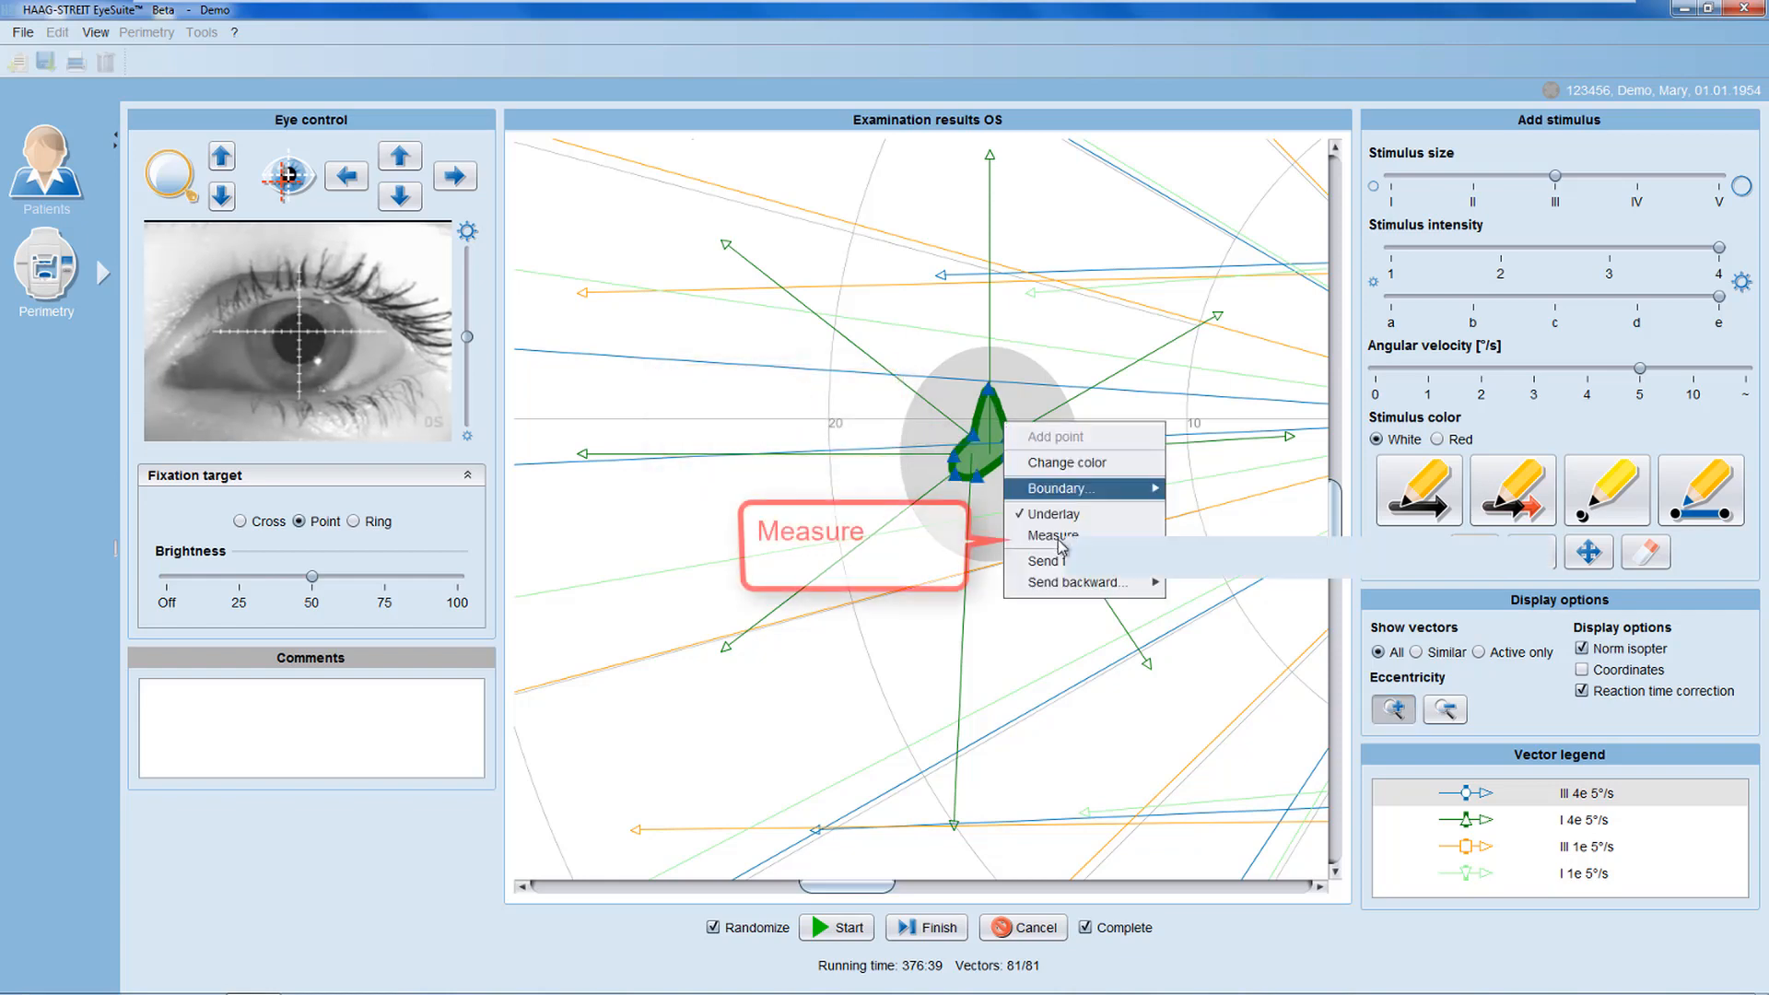
{"action": "left_click", "coordinate": [1053, 535]}
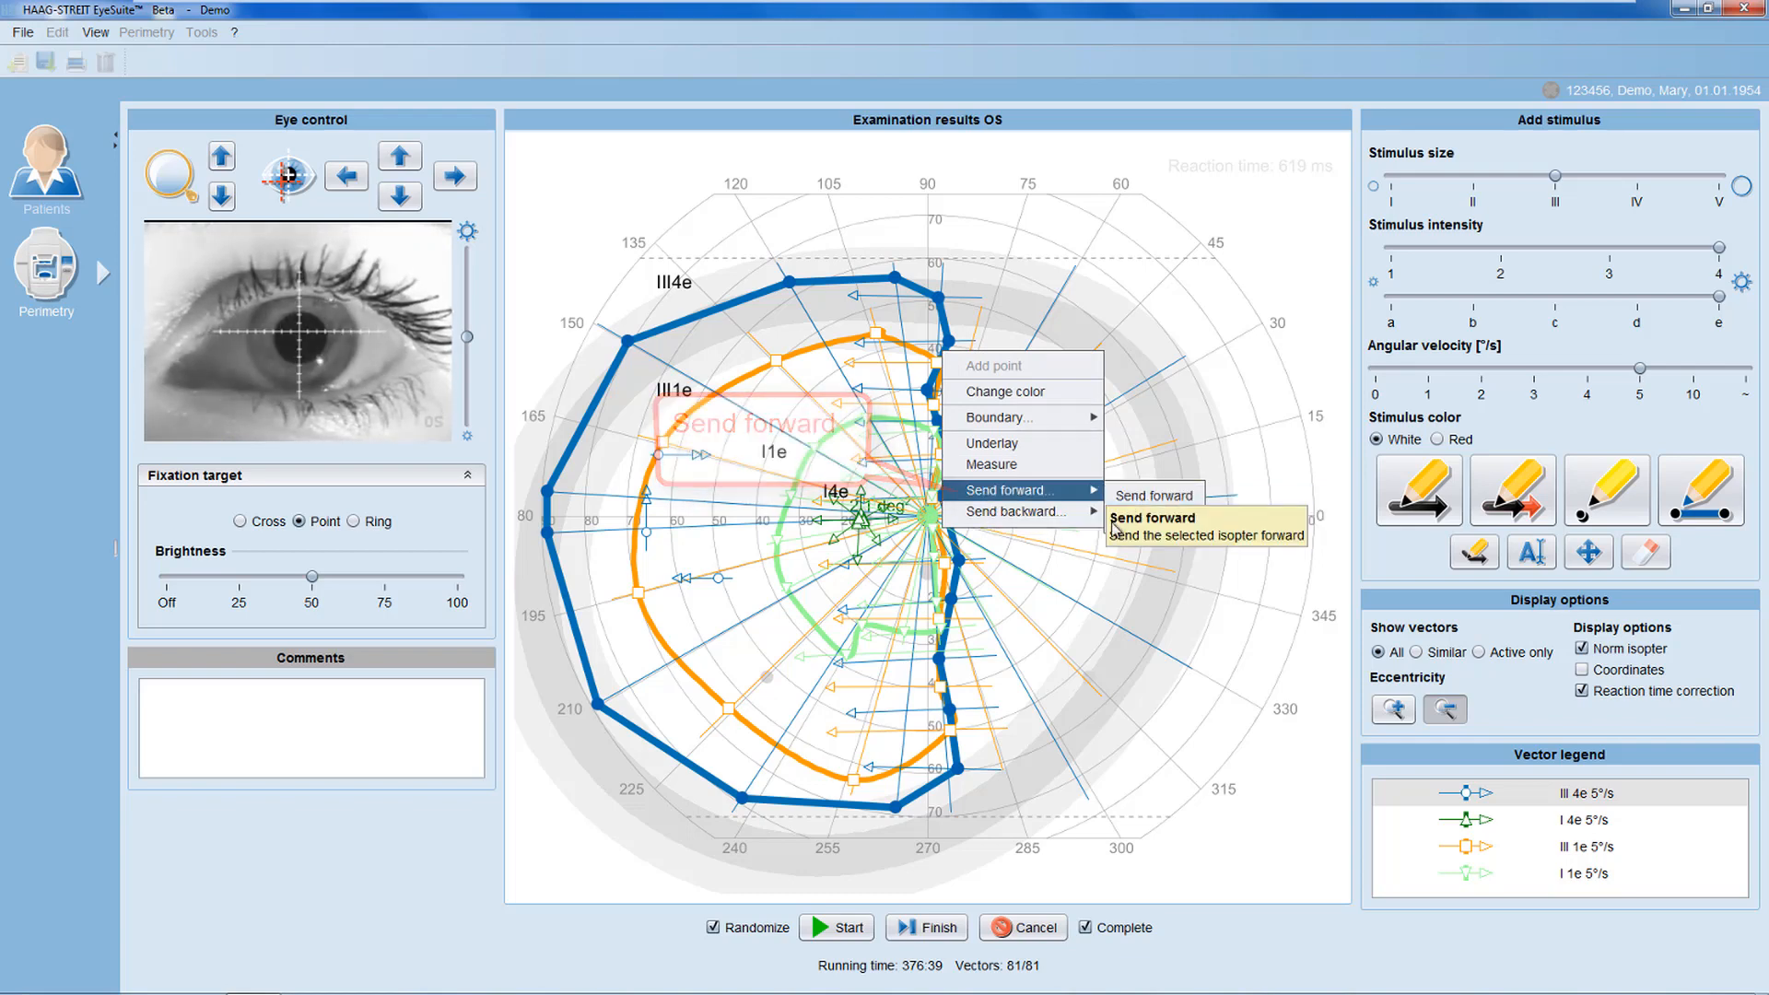
{"action": "mouse_move", "coordinate": [1154, 516]}
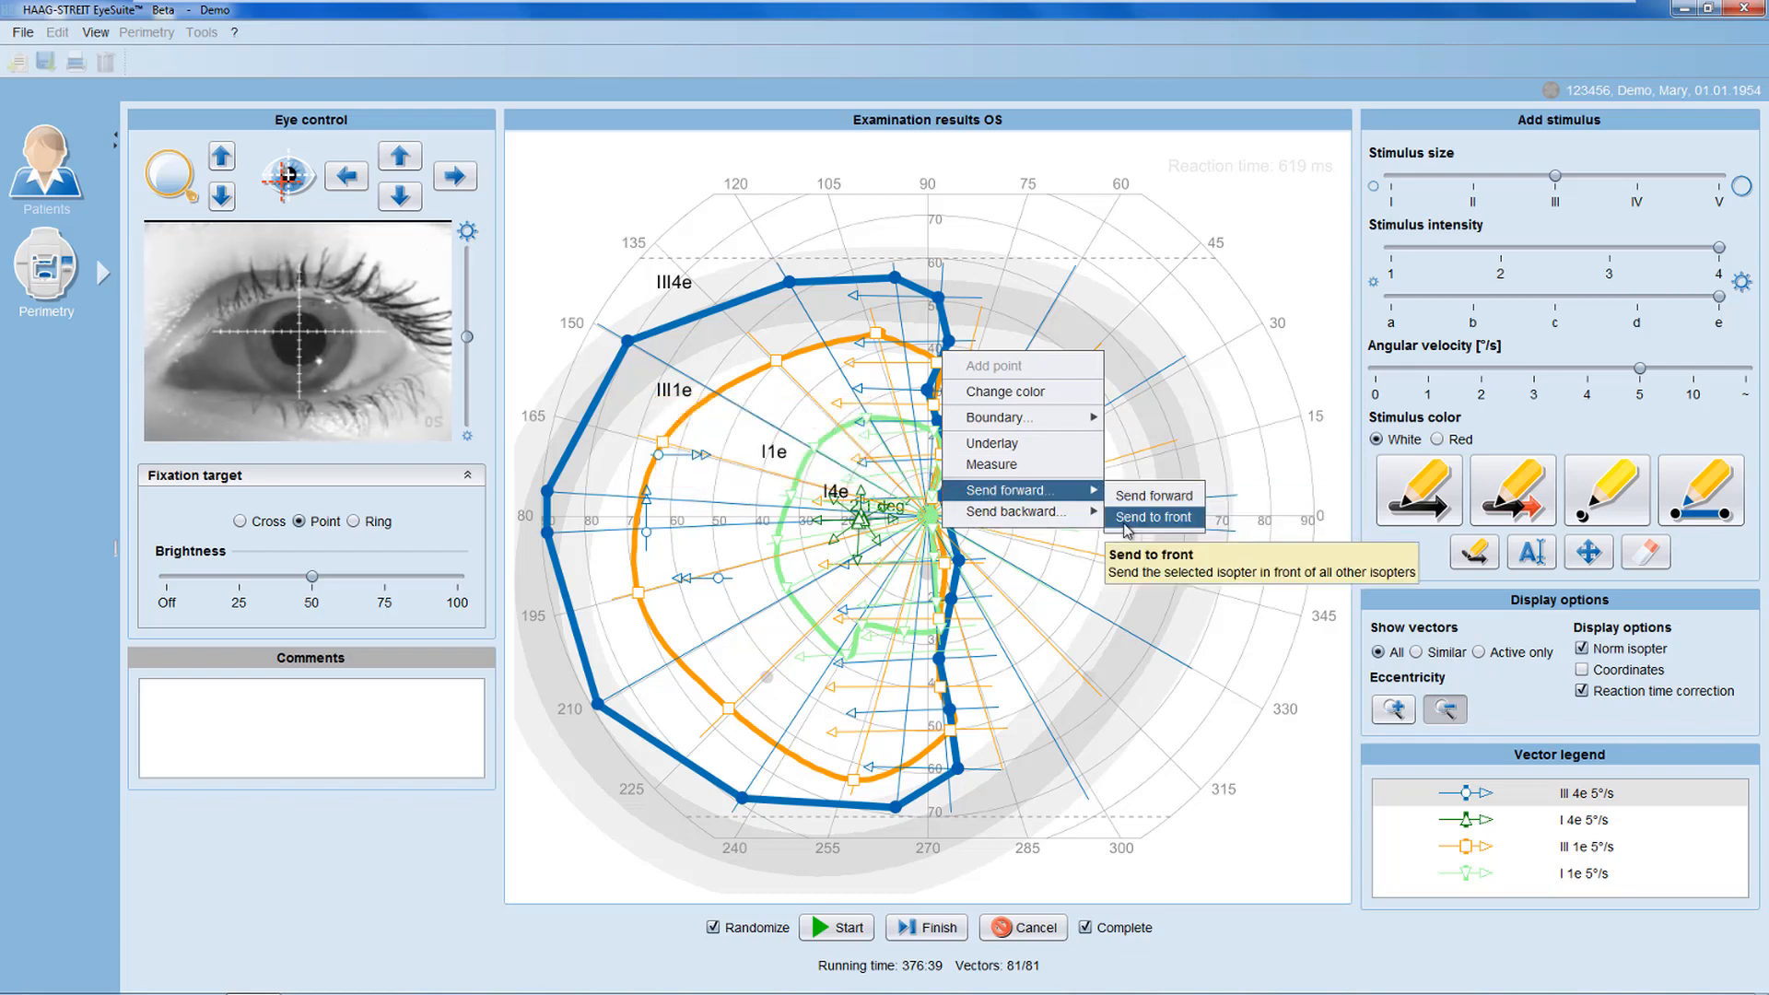
{"action": "mouse_move", "coordinate": [1025, 512]}
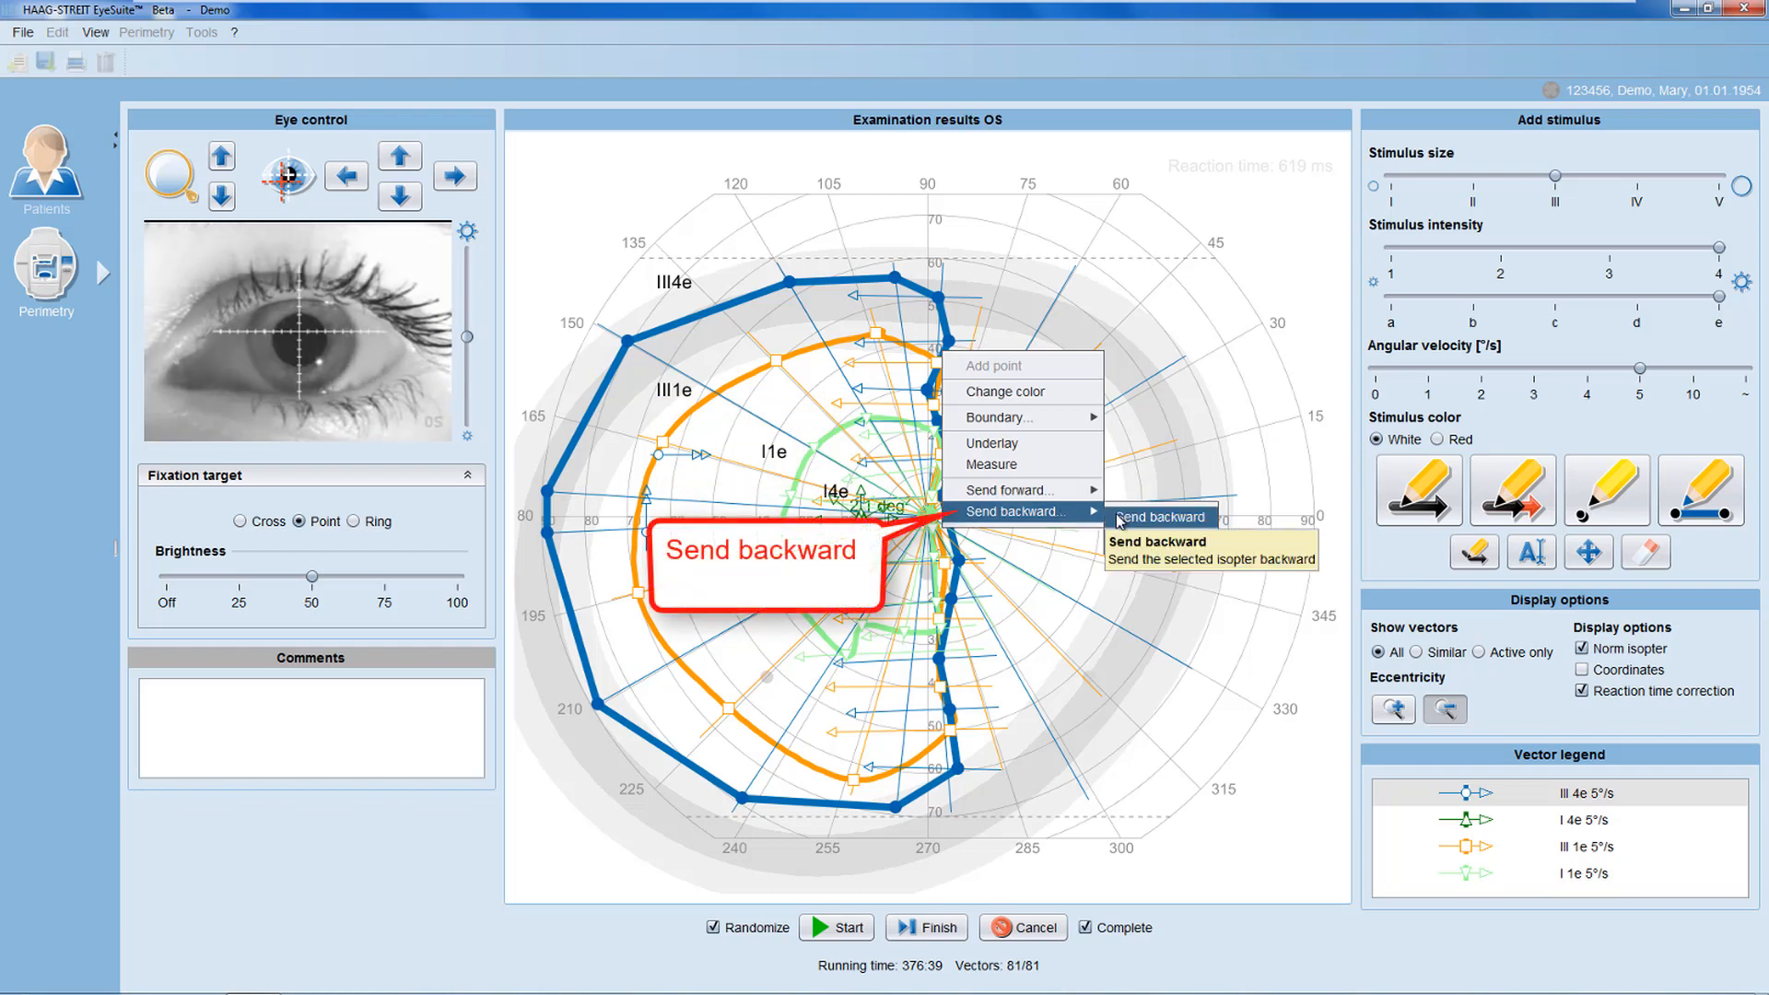
{"action": "mouse_move", "coordinate": [1154, 538]}
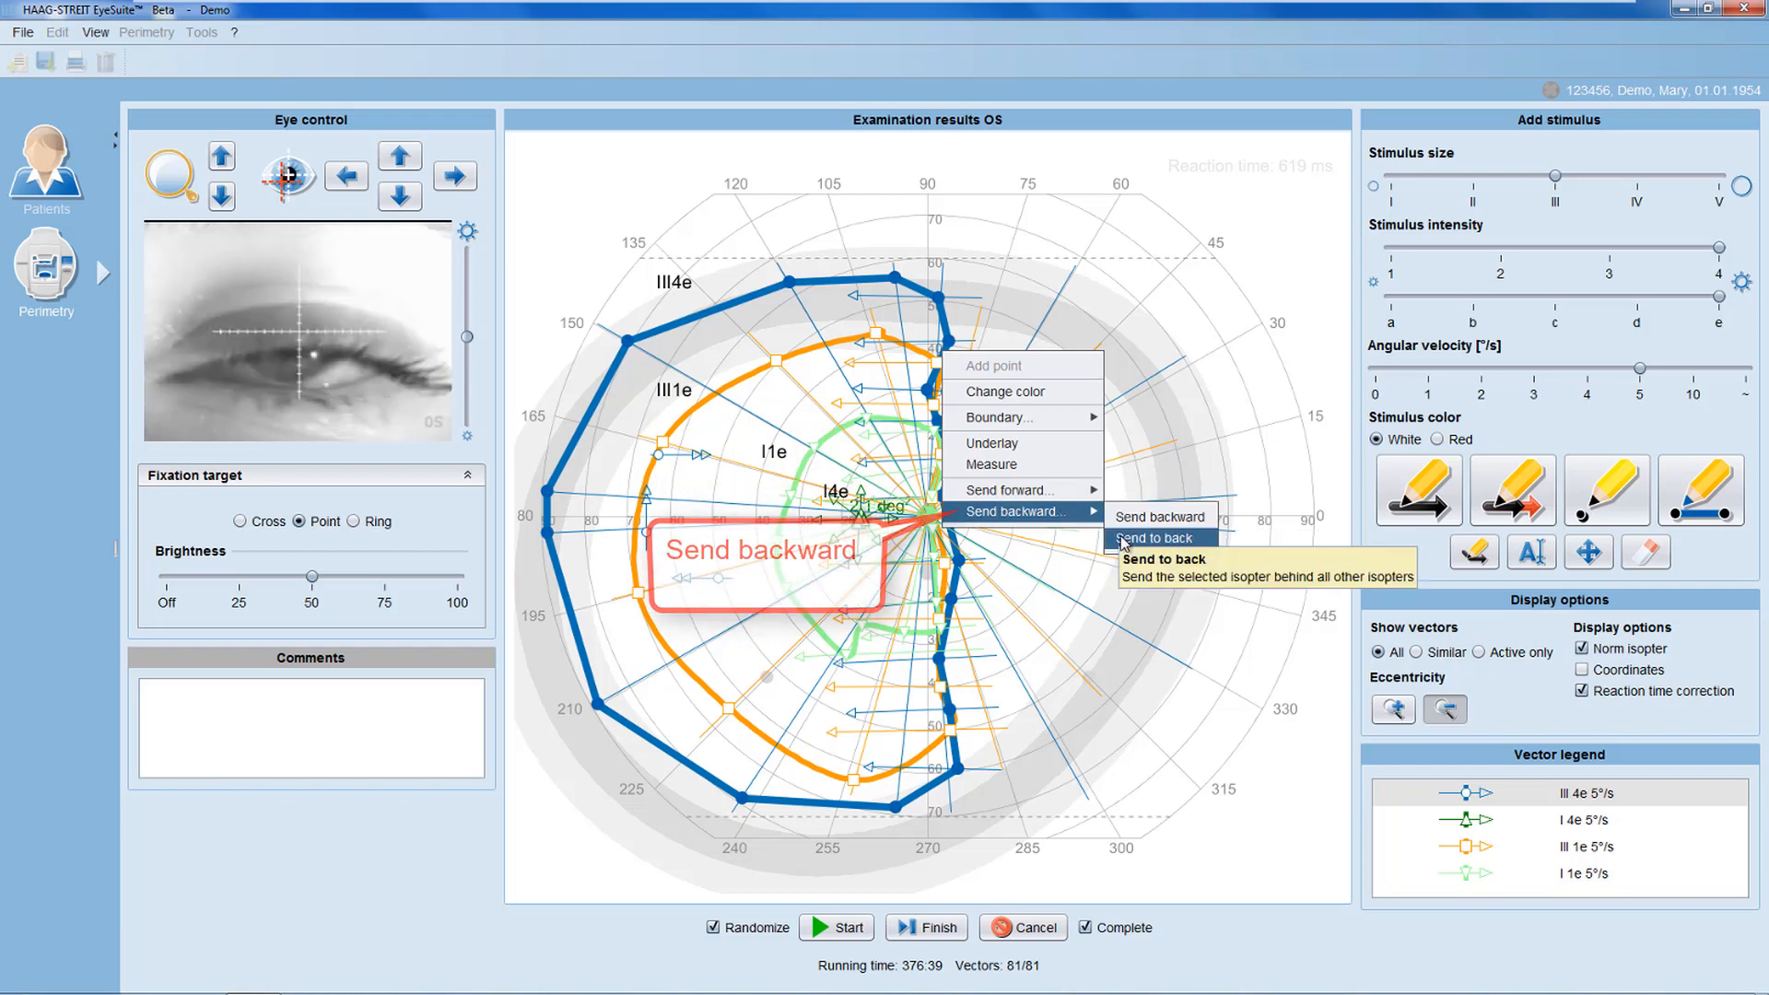
Send the blue III4e isopter to back and start finishing the examination.
{"action": "left_click", "coordinate": [1147, 539]}
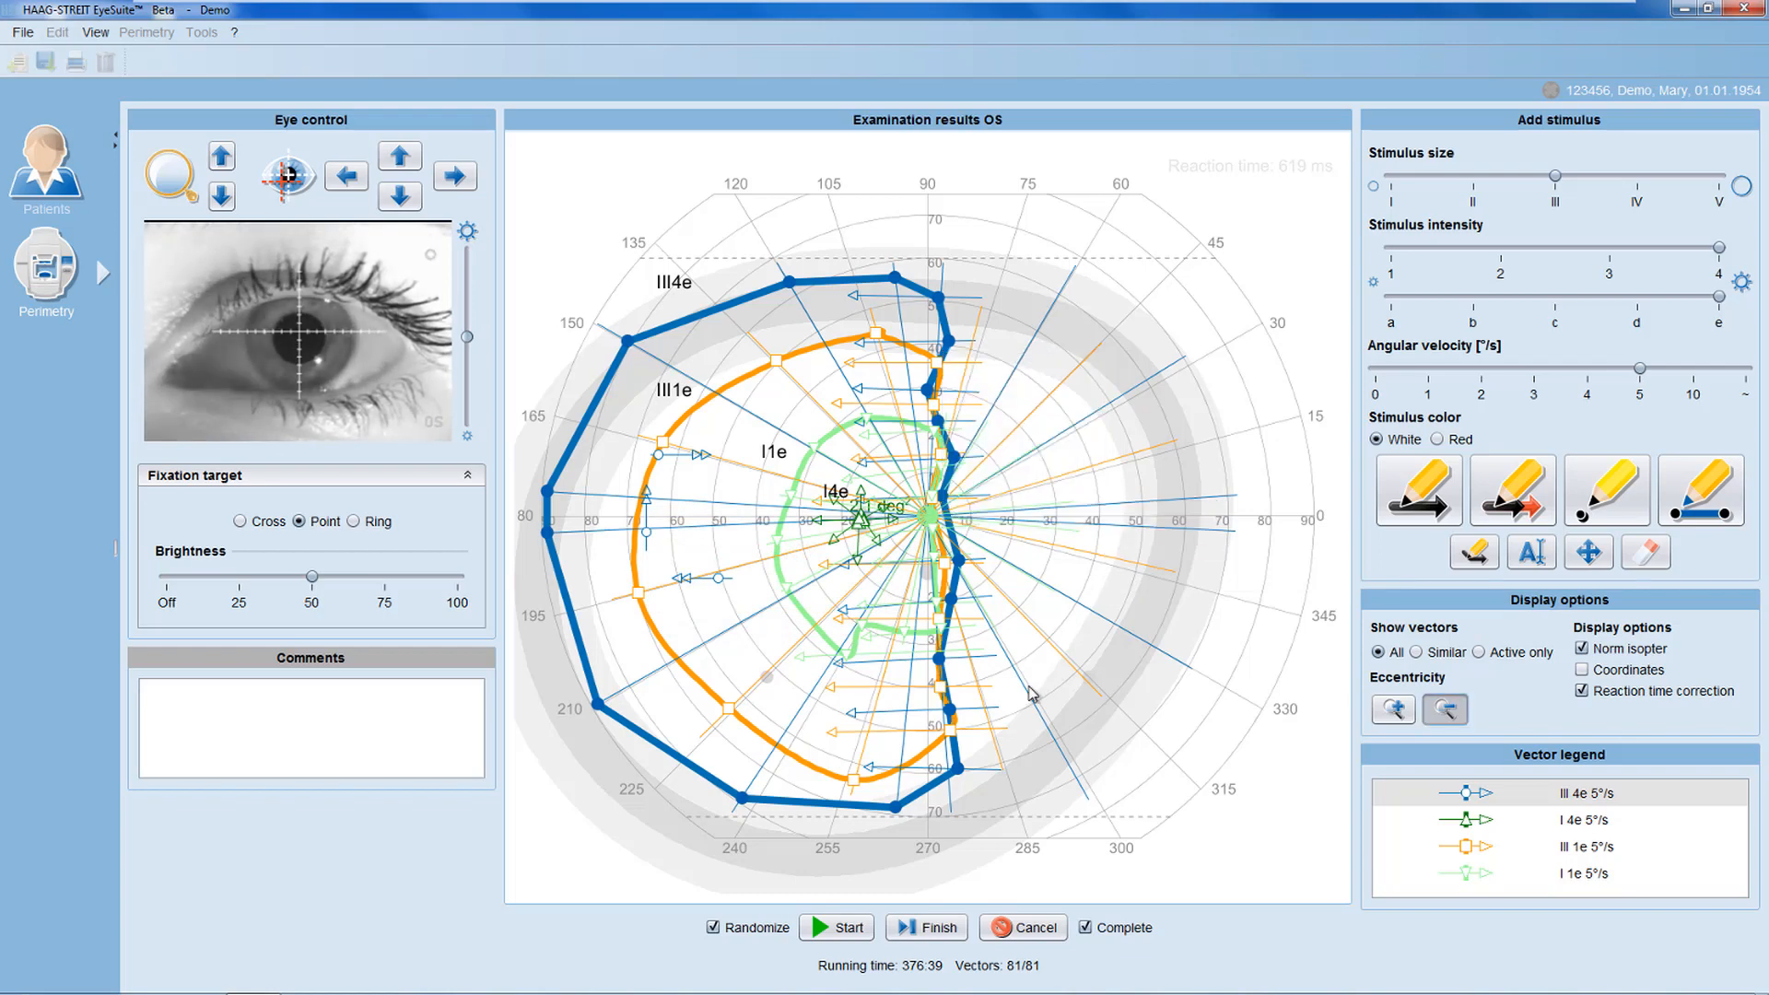
{"action": "left_click", "coordinate": [933, 927]}
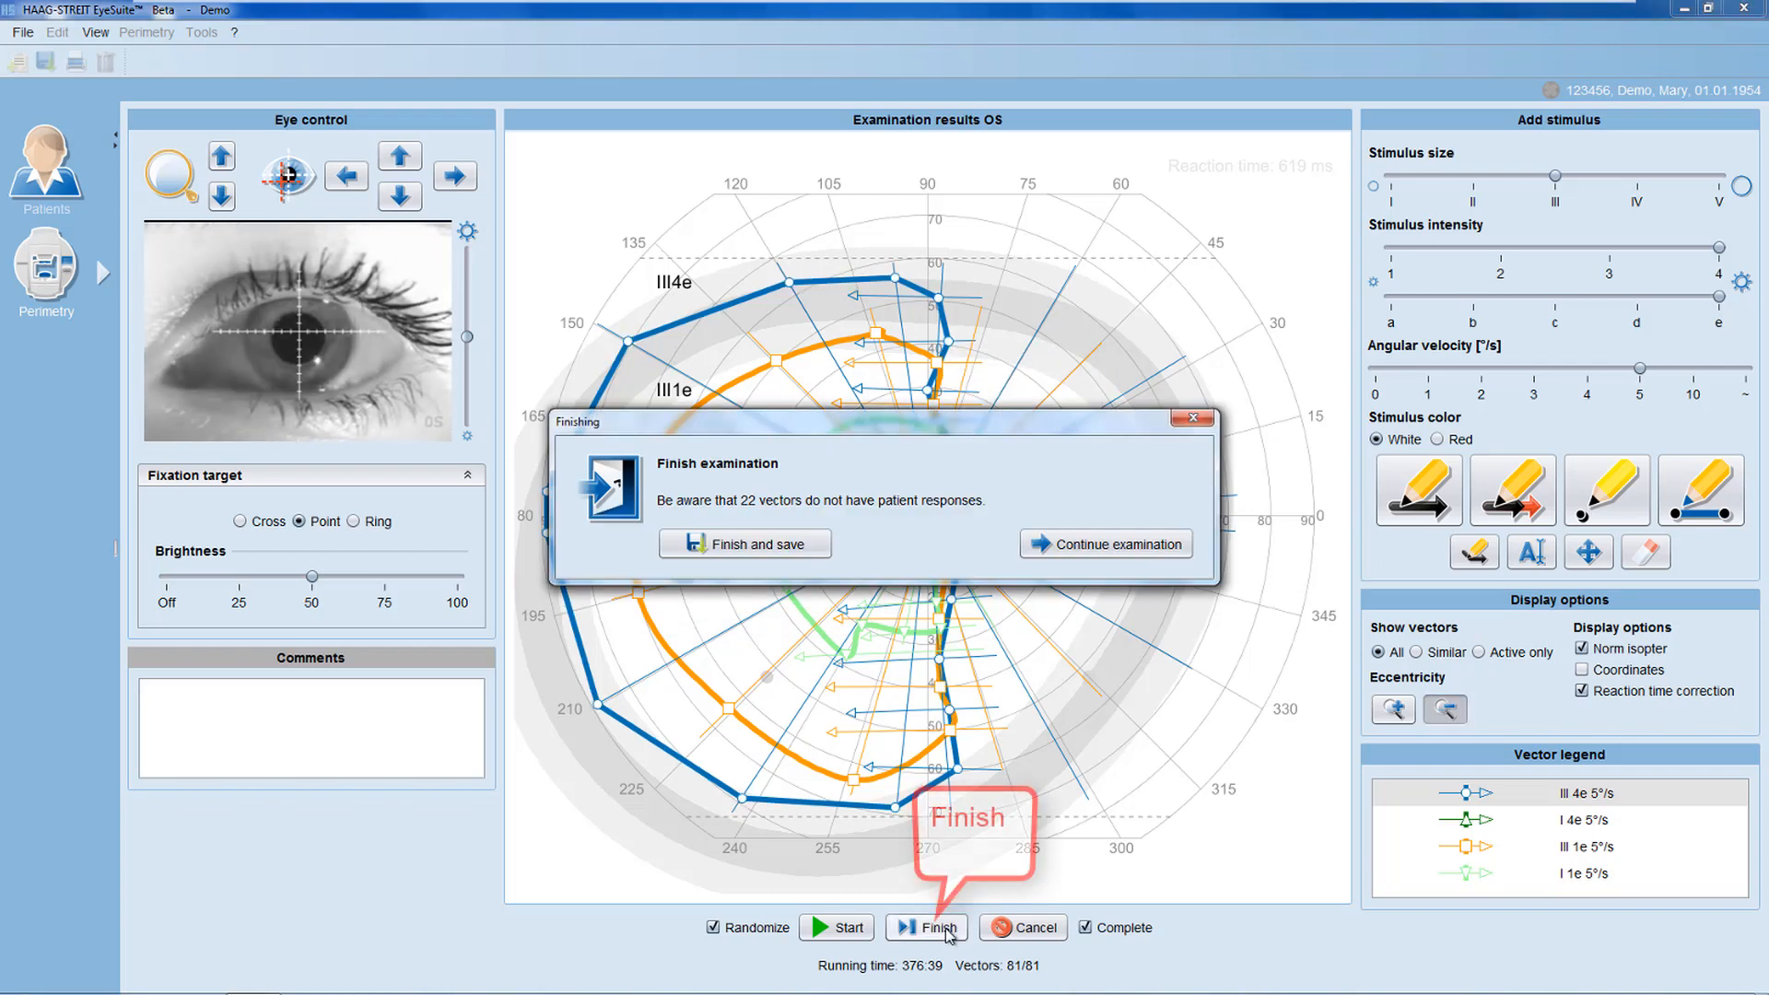
{"action": "mouse_move", "coordinate": [796, 557]}
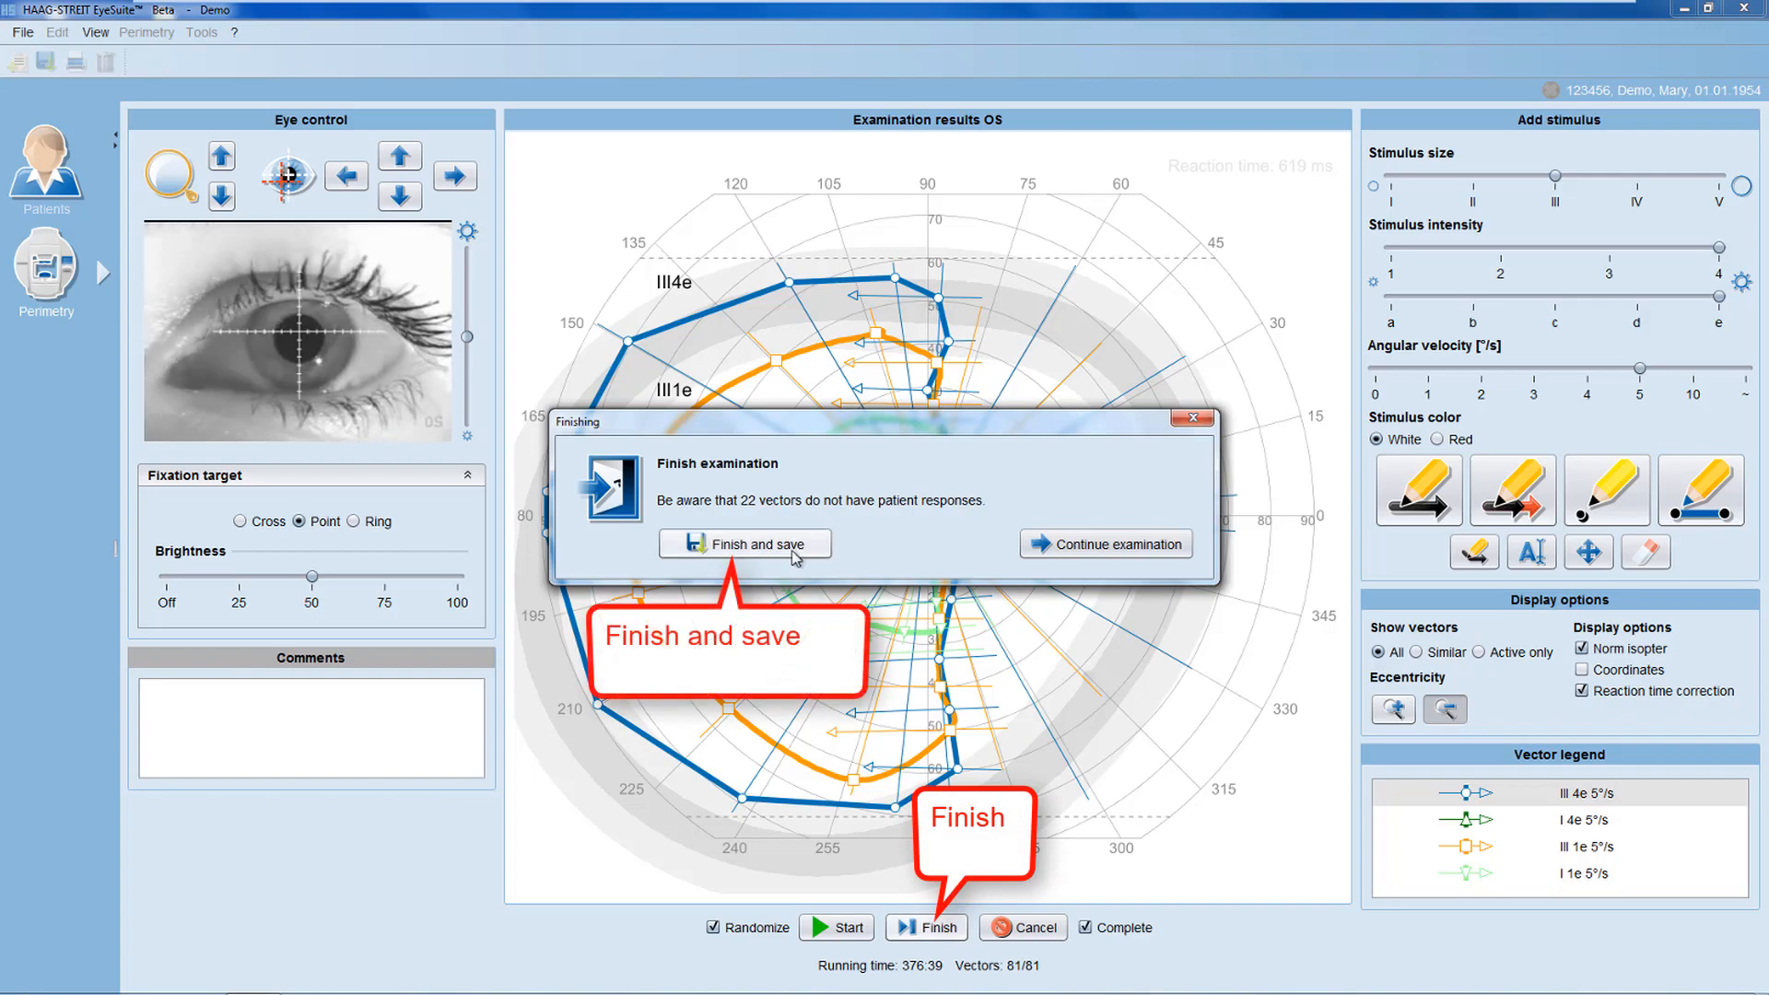
Finish and save the left-eye exam, exiting to Mary's patient record.
{"action": "left_click", "coordinate": [745, 544]}
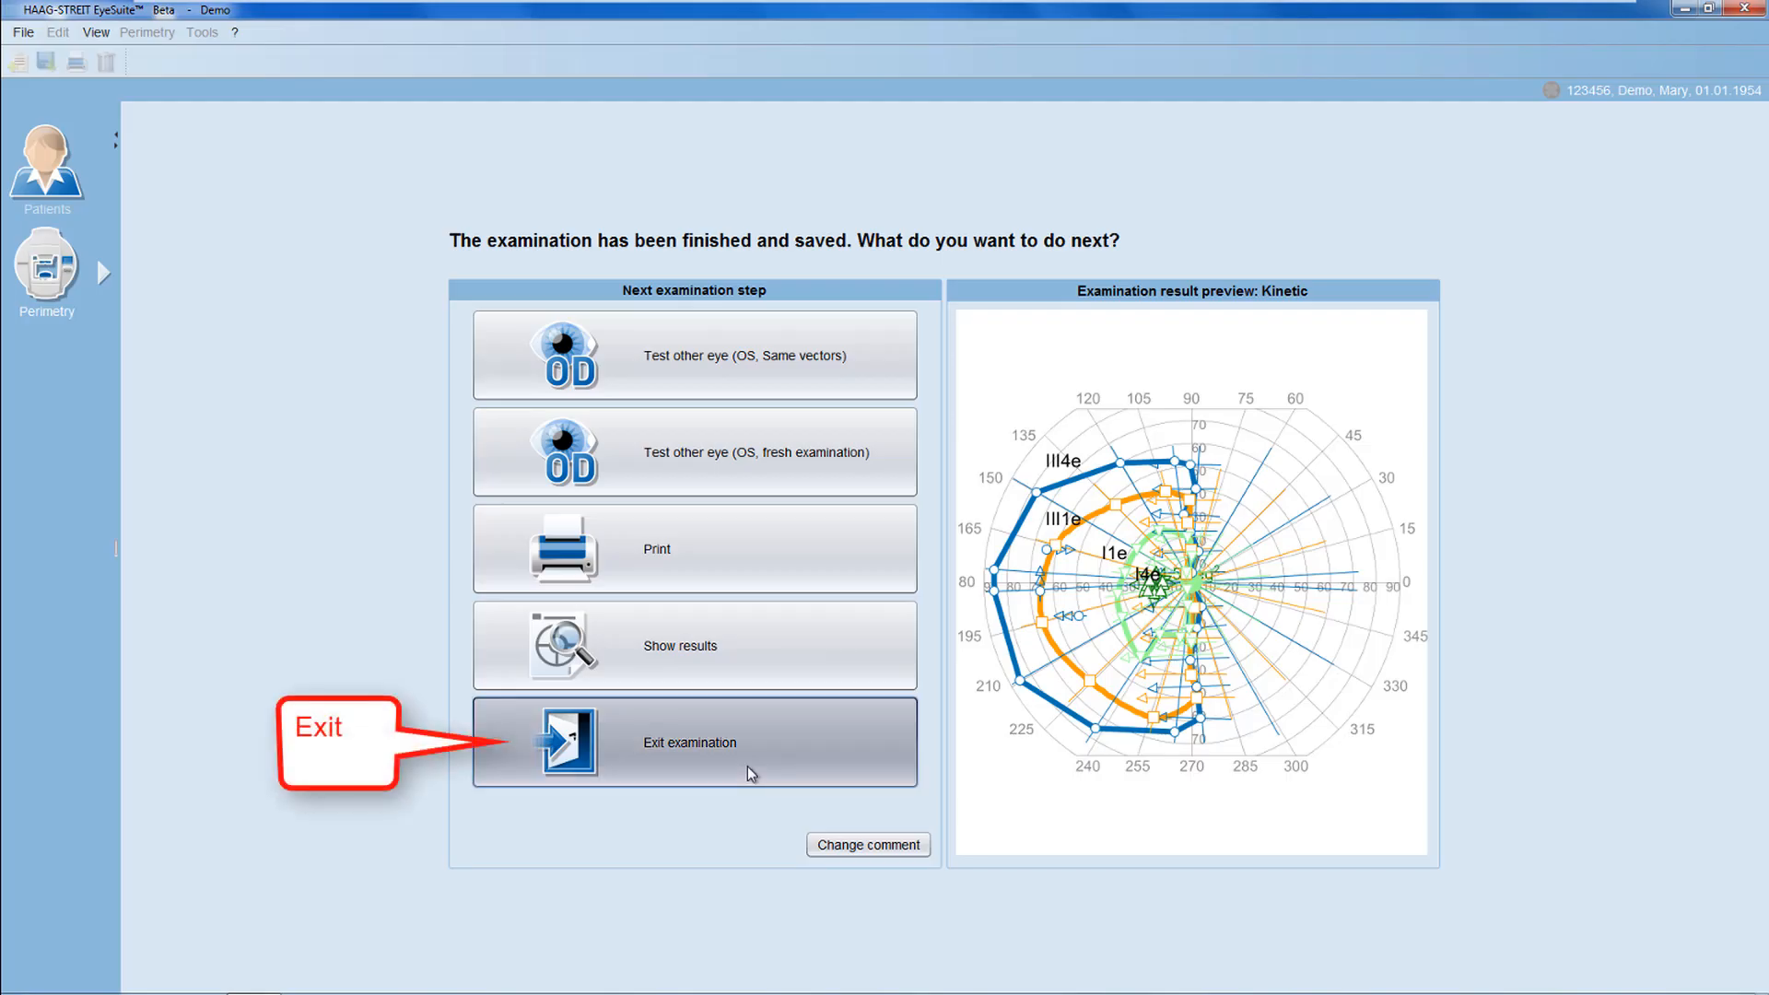
{"action": "left_click", "coordinate": [689, 741]}
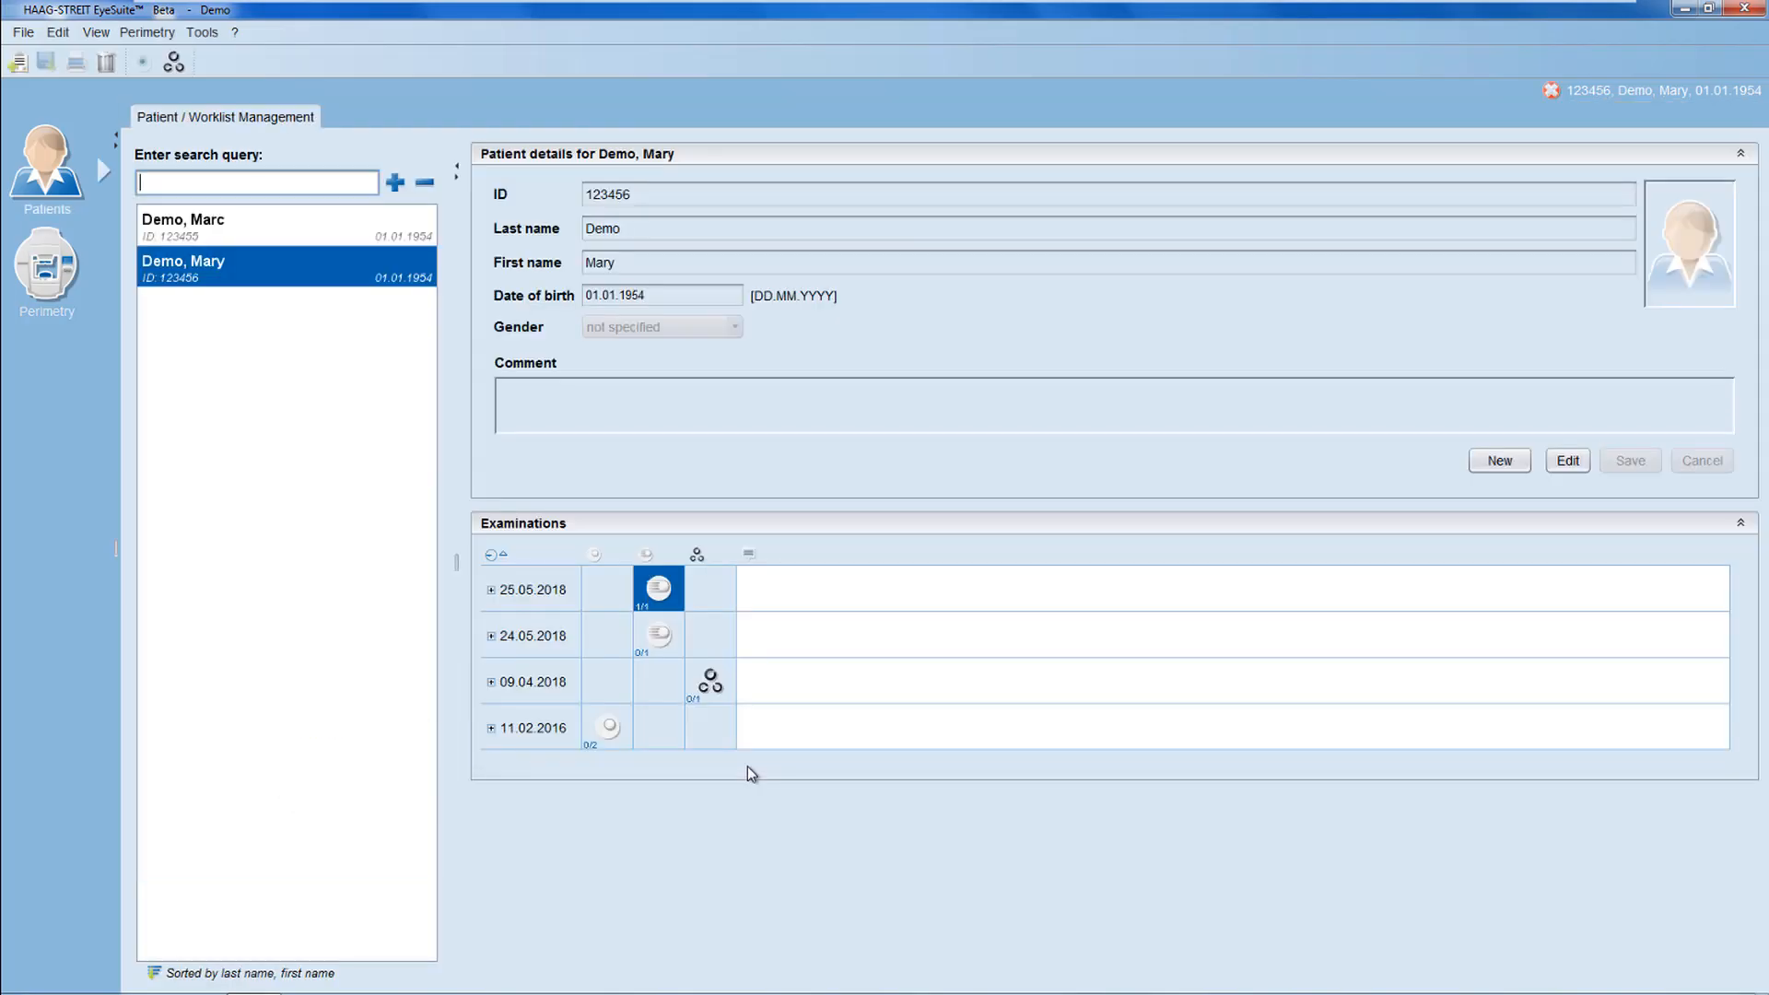